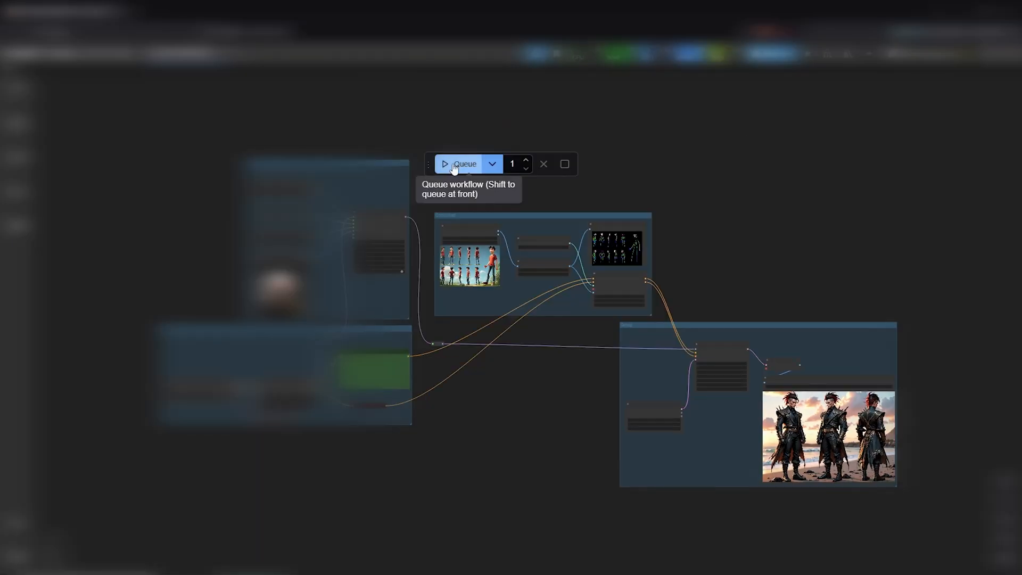
Step: Replace the character-sheet workflow with a new blank workflow canvas
left_click(463, 164)
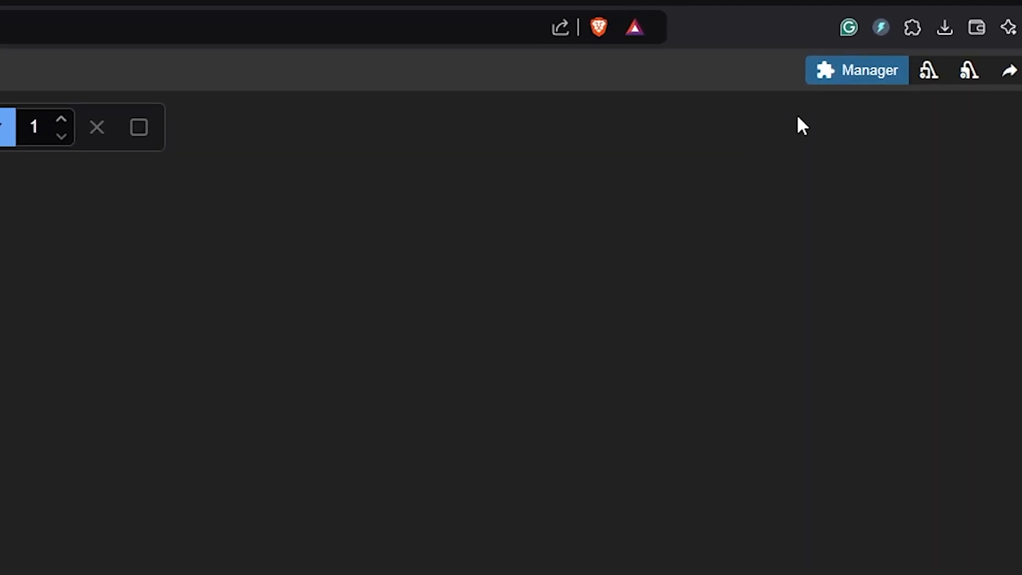
Step: Check in ComfyUI Manager that the core is already up to date
left_click(857, 71)
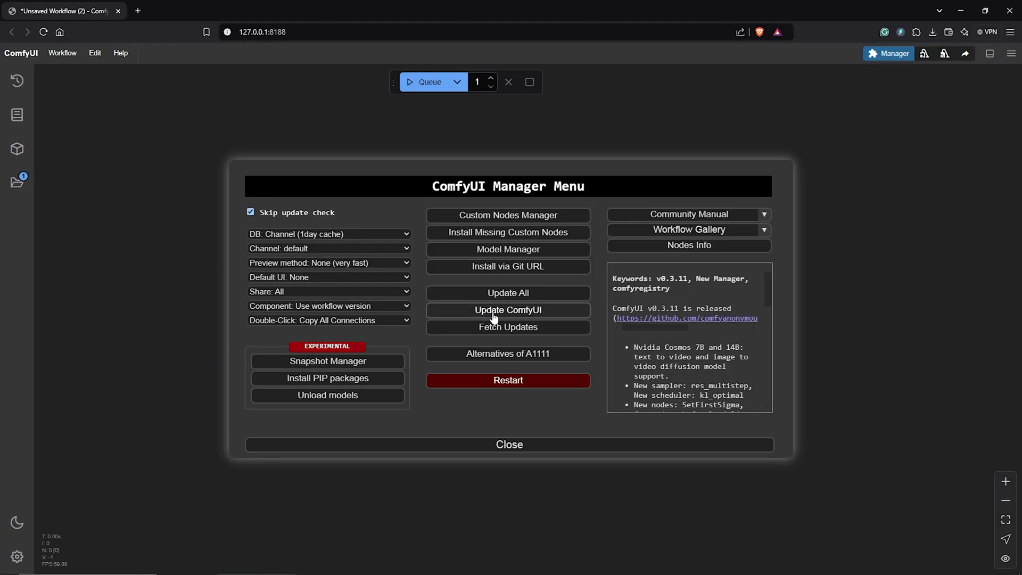
left_click(507, 310)
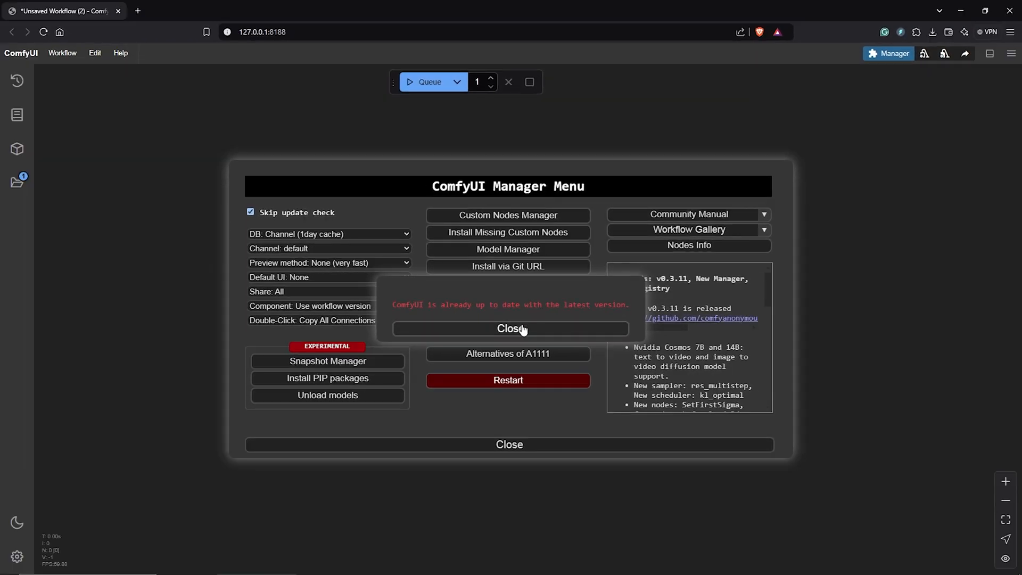
left_click(509, 328)
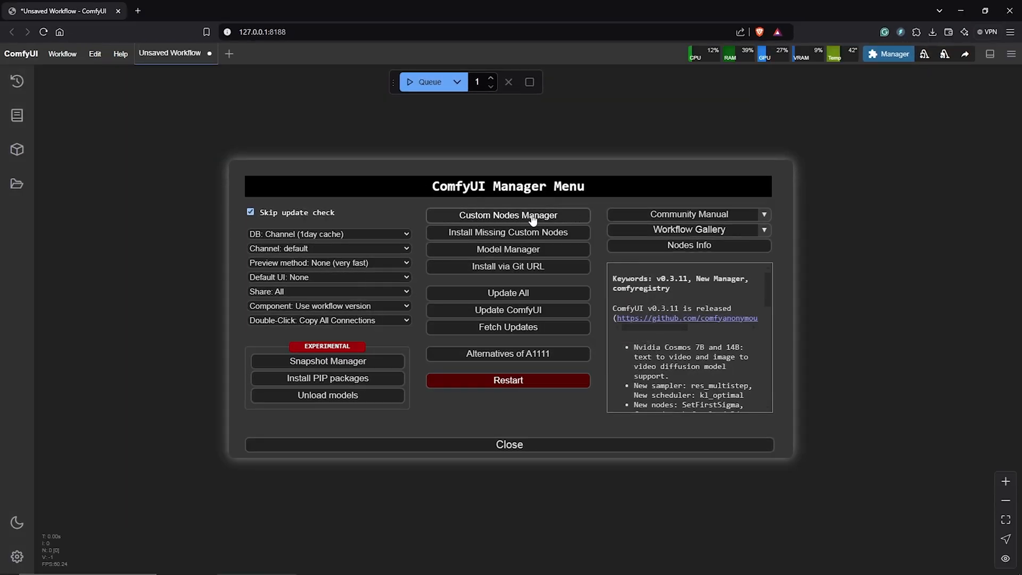
Step: Install the ComfyUI-PuLID-Flux-Enhanced custom node pack and restart ComfyUI
left_click(508, 215)
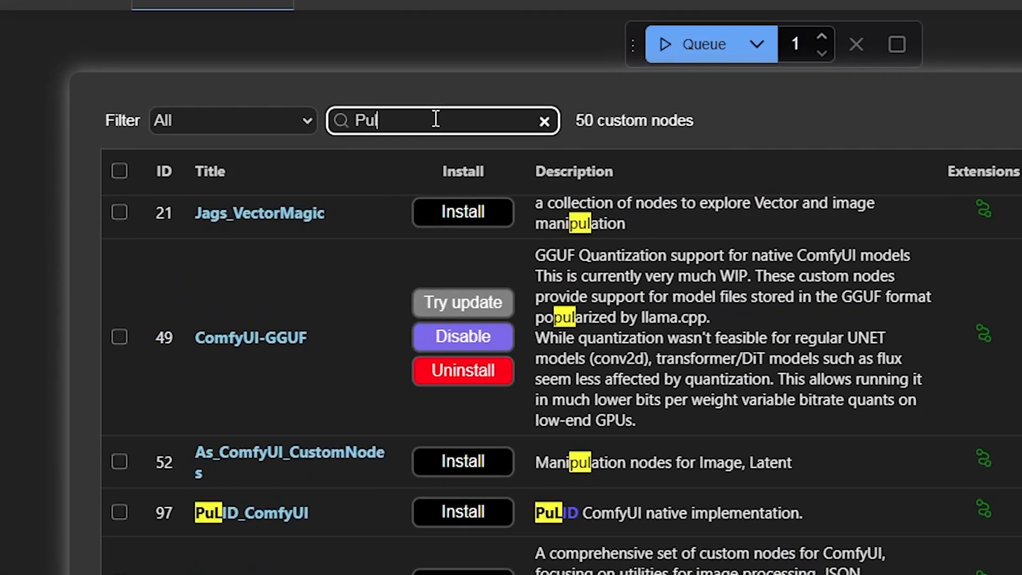
type("id")
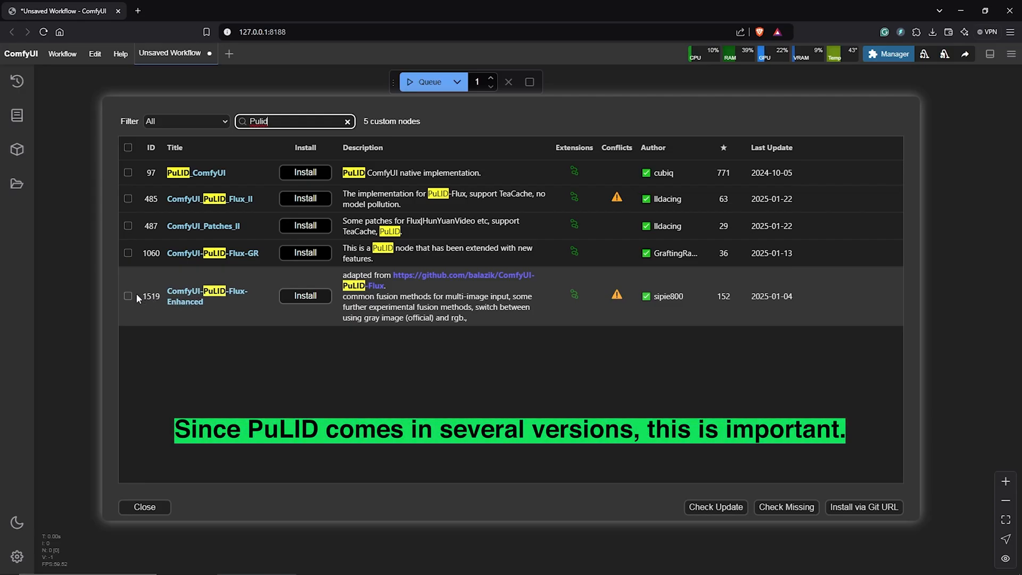
left_click(304, 296)
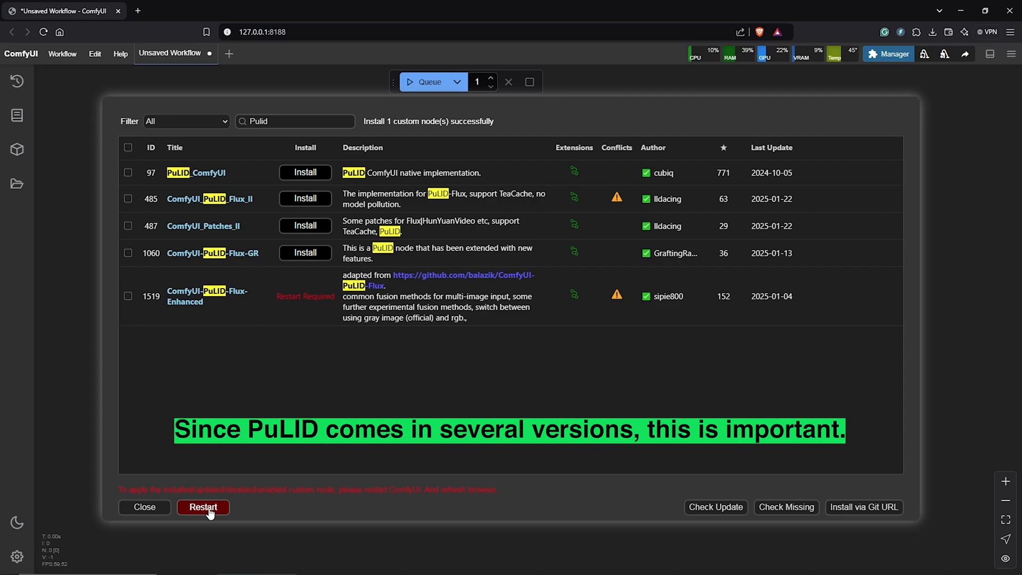
left_click(203, 507)
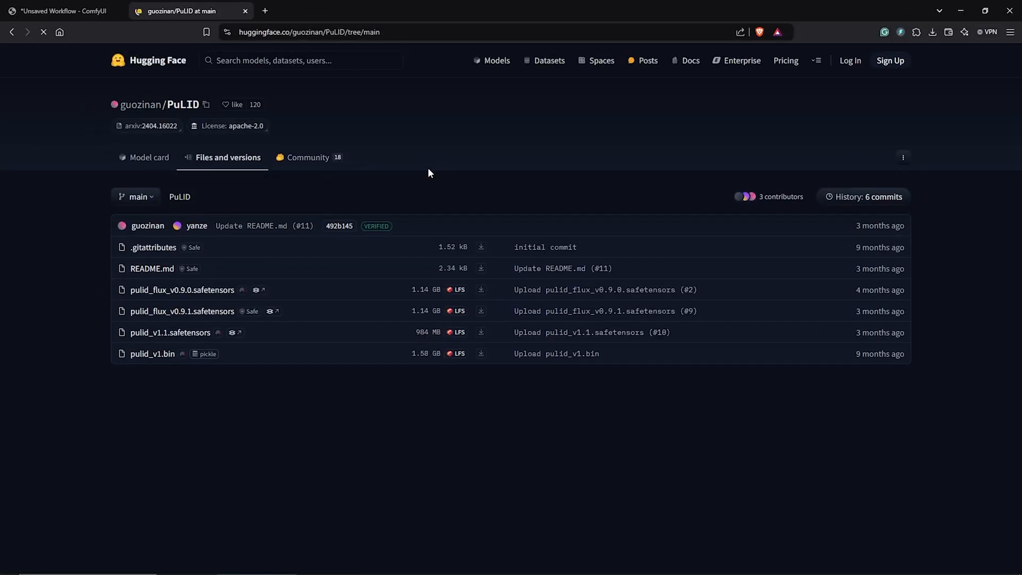
mouse_move(264, 138)
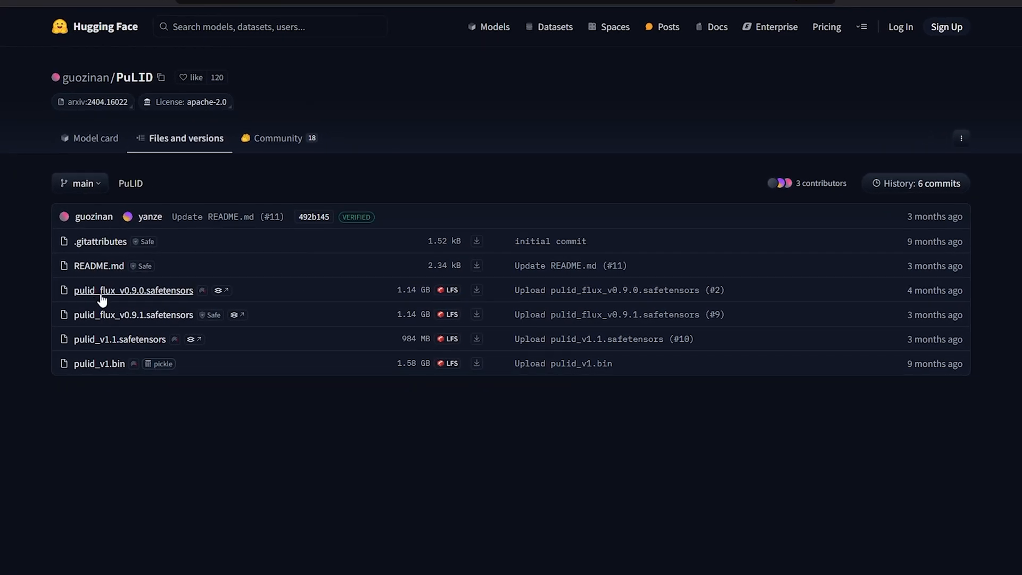
mouse_move(185, 298)
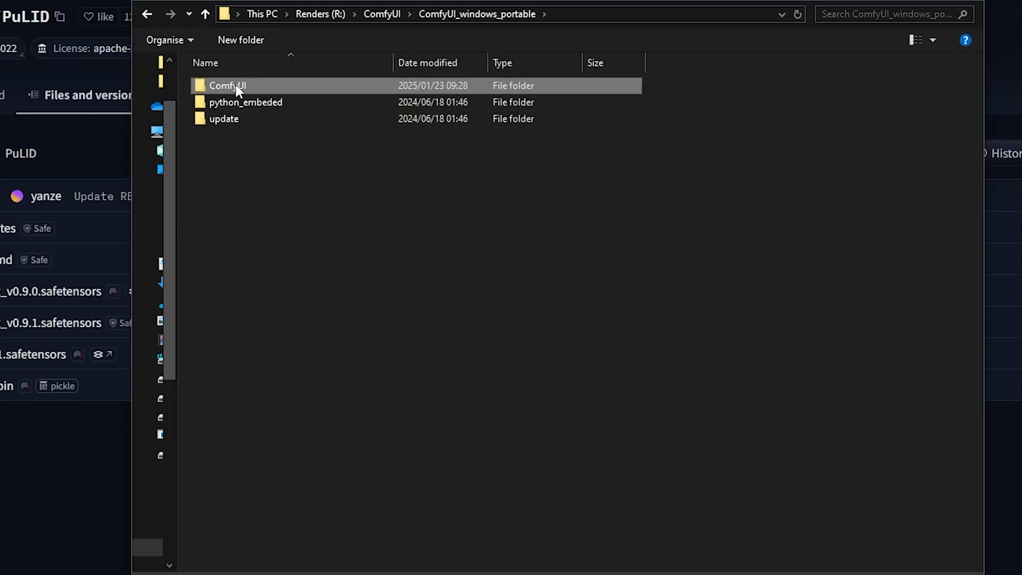
Step: Create a new folder named pulid inside ComfyUI\models and enter it
double_click(226, 85)
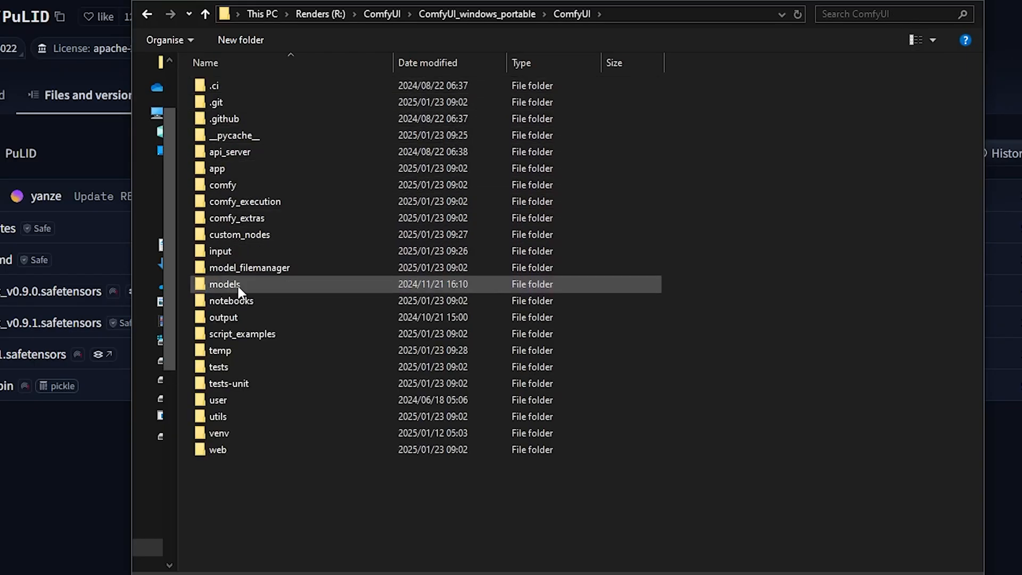
double_click(224, 283)
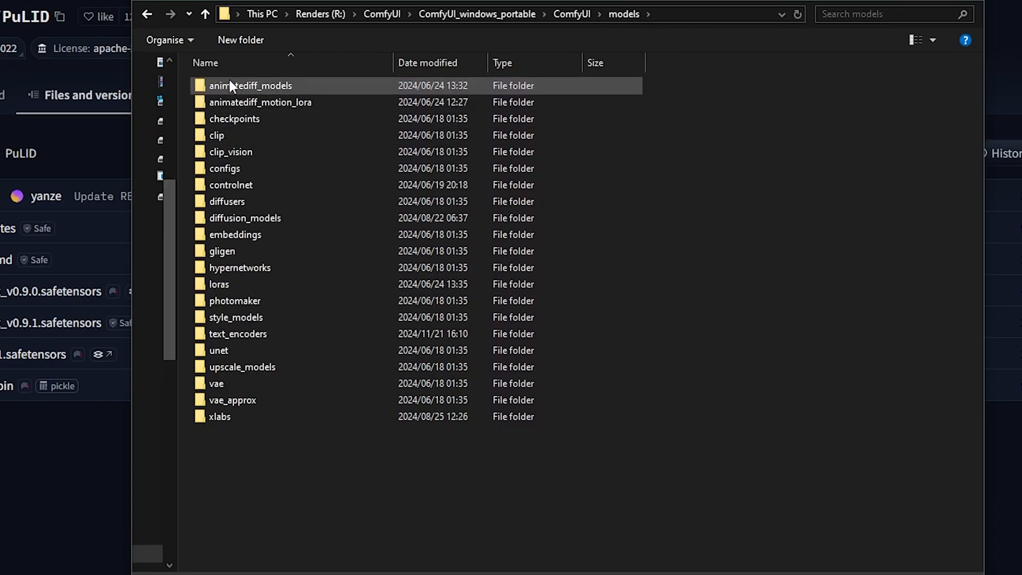
left_click(240, 40)
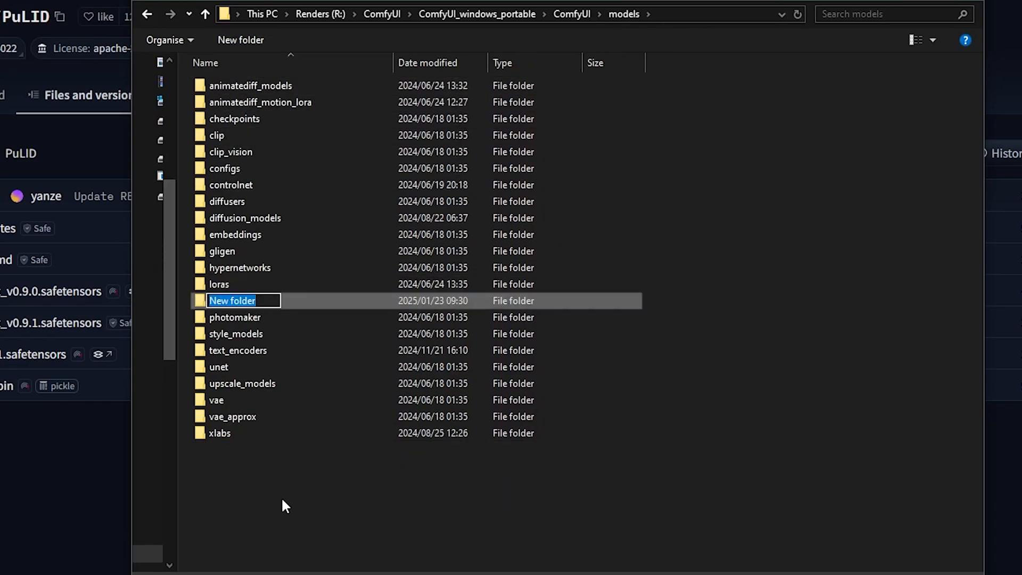
type("p")
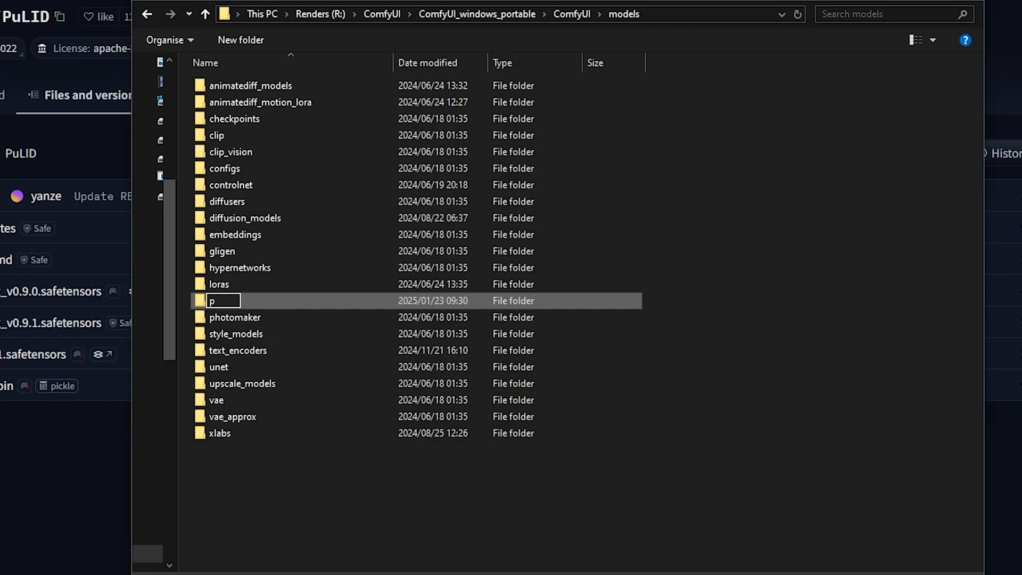
type("ulid")
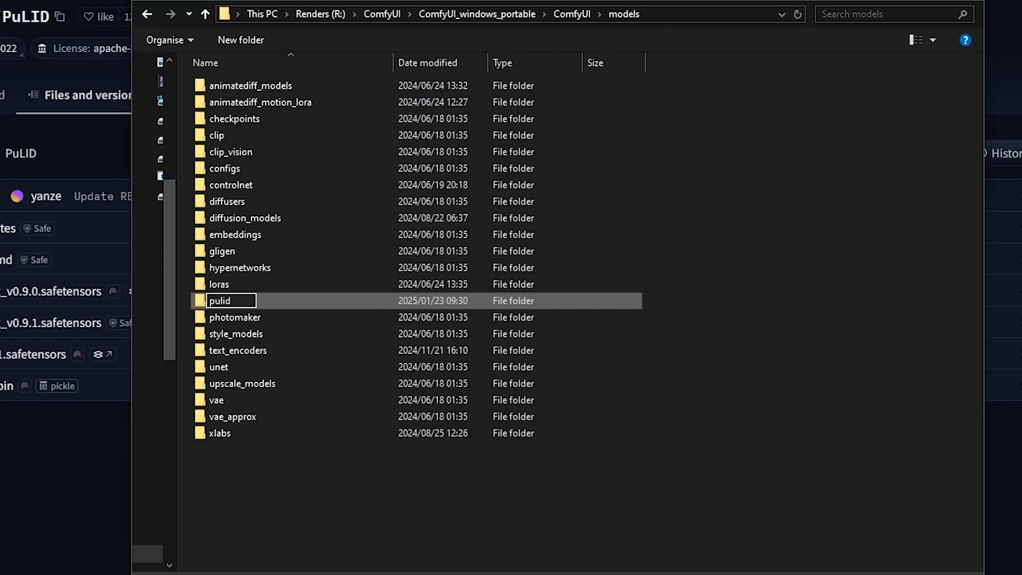
mouse_move(237, 317)
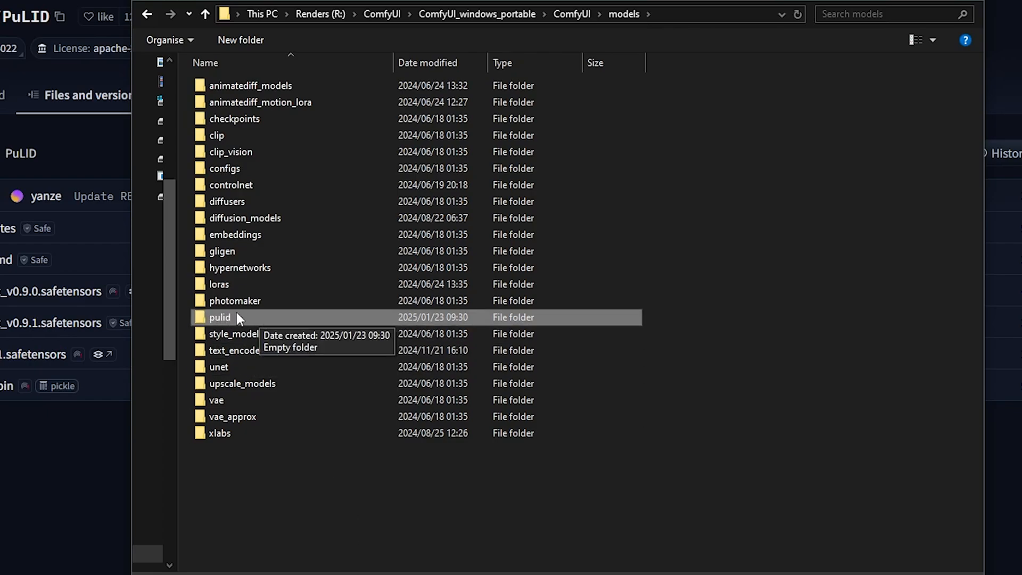
double_click(220, 317)
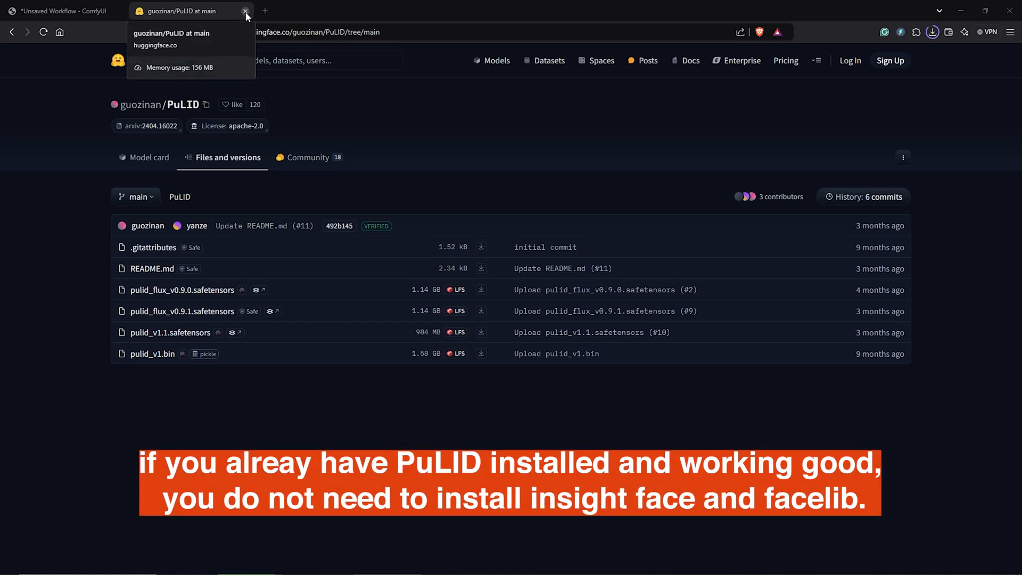
Step: From a command prompt in python_embeded, run python.exe -m pip install --use-pep517 facexlib
left_click(246, 11)
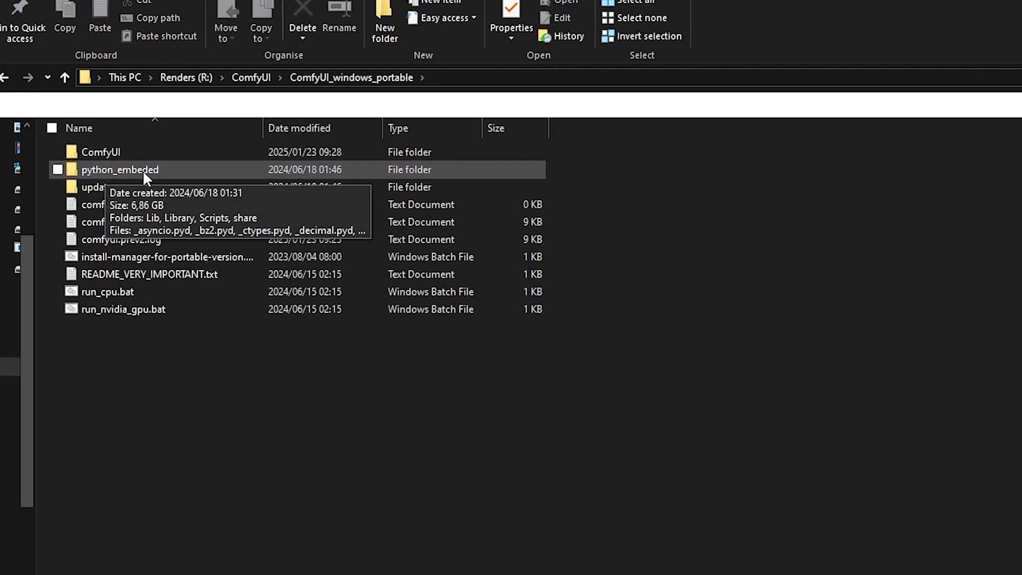
double_click(119, 169)
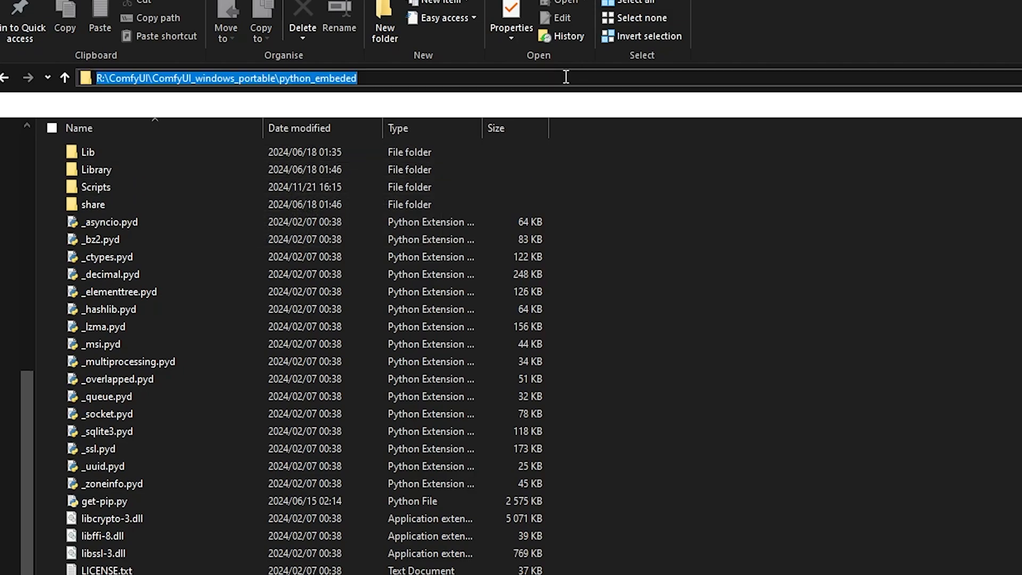
type("cmd")
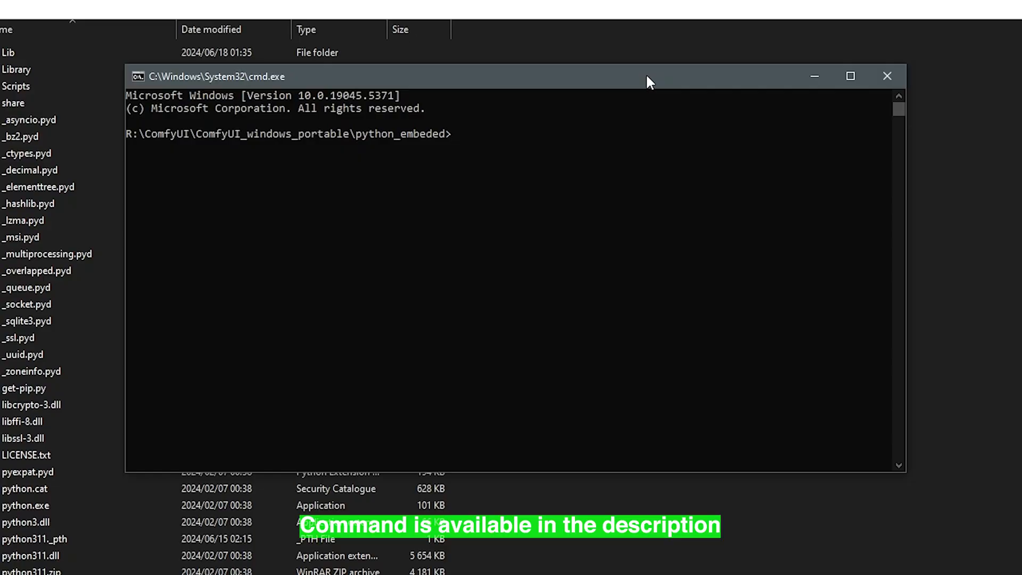
type("python.exe -m pip install --use-pep517 facexlib")
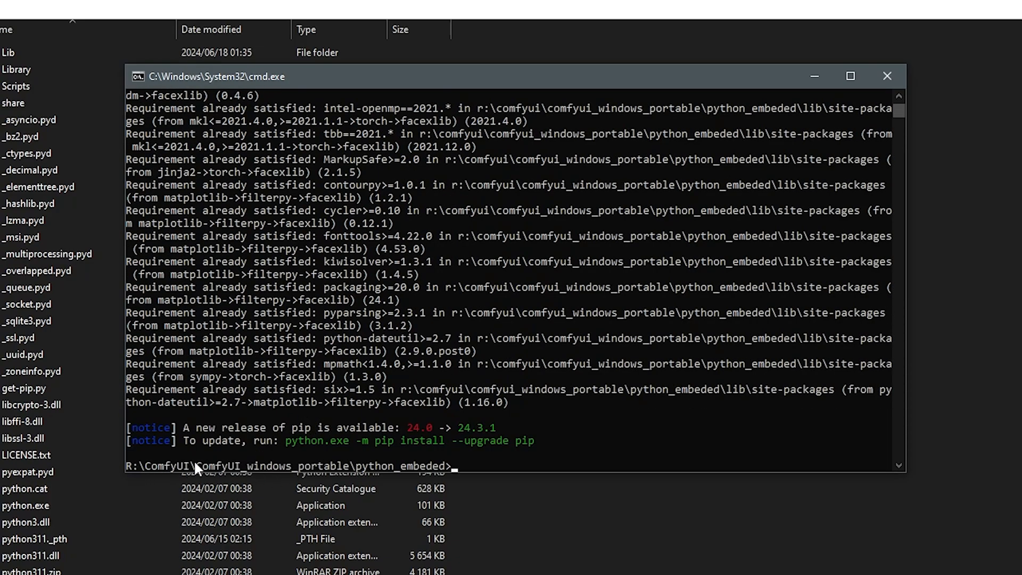
mouse_move(442, 471)
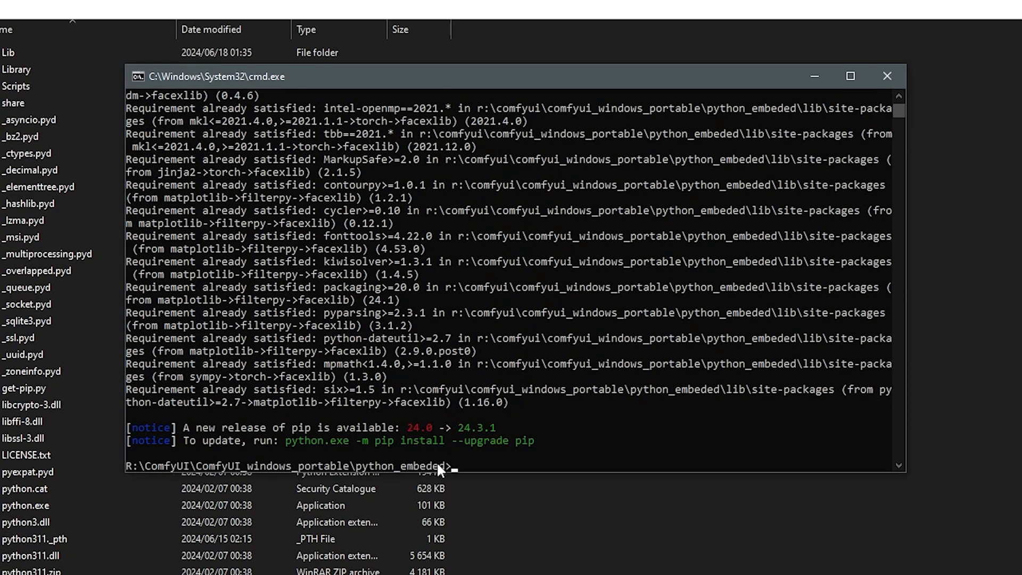
mouse_move(643, 85)
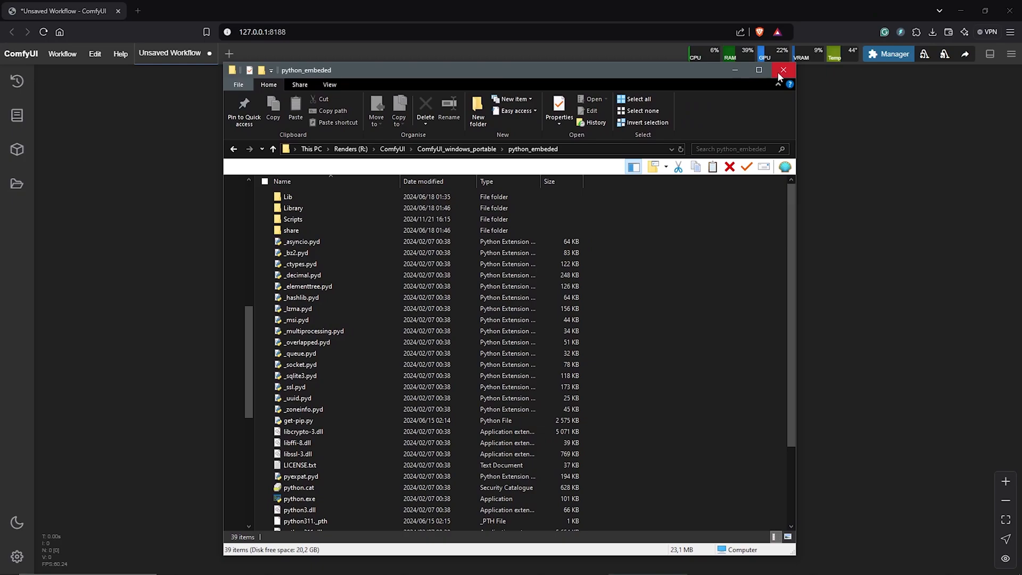
Step: Close Explorer and open the insightface-0.7.3 cp311 win_amd64 wheel page on GitHub
left_click(783, 70)
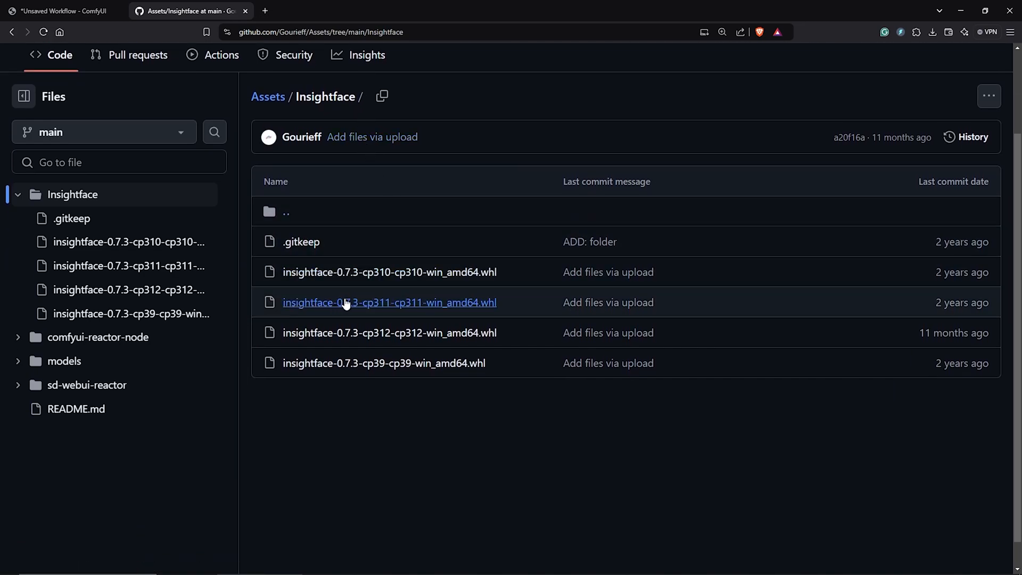
mouse_move(390, 302)
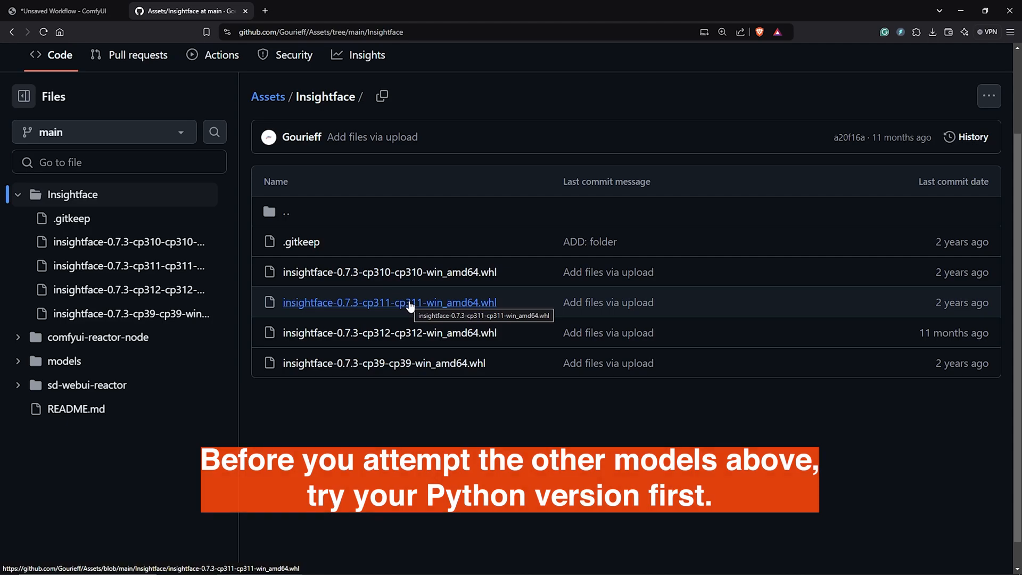
mouse_move(490, 310)
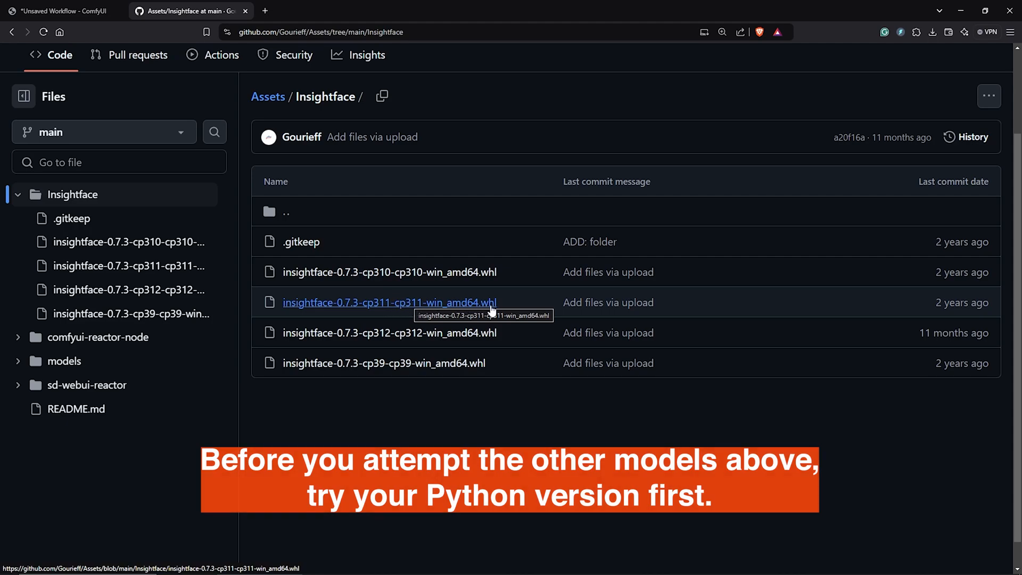
left_click(389, 302)
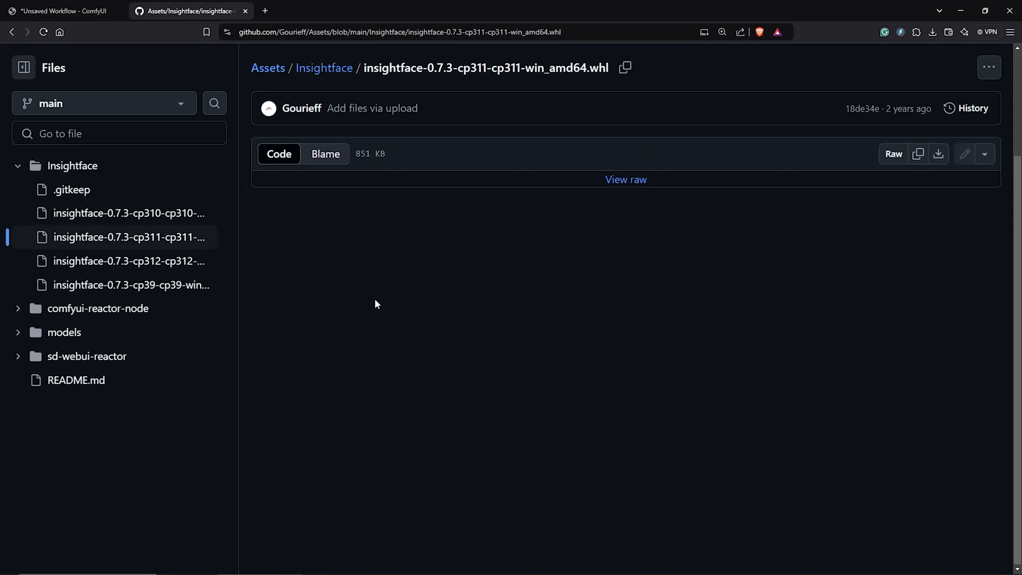
mouse_move(938, 153)
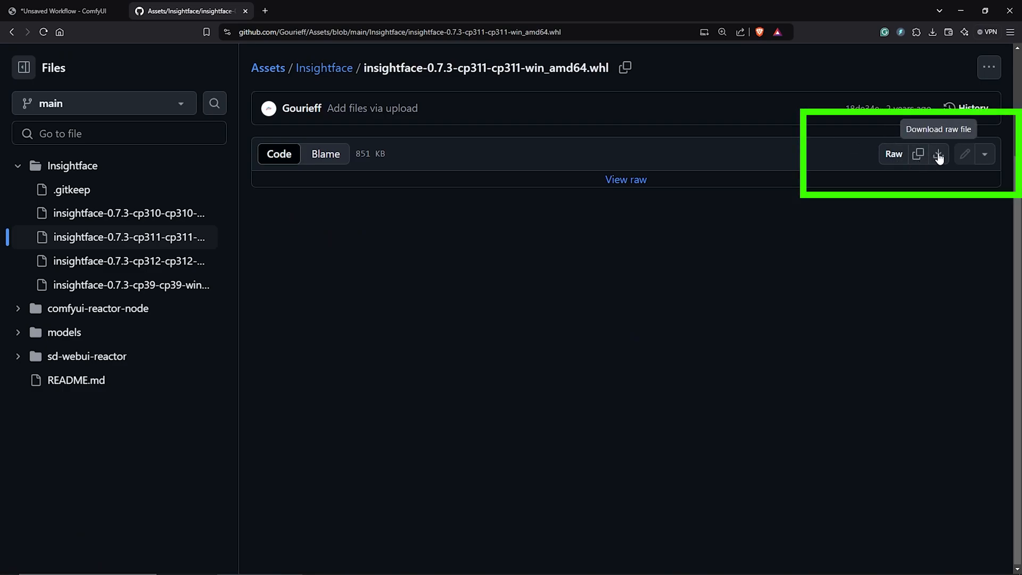
Step: Open a command prompt inside the python_embeded folder of the portable install
left_click(937, 153)
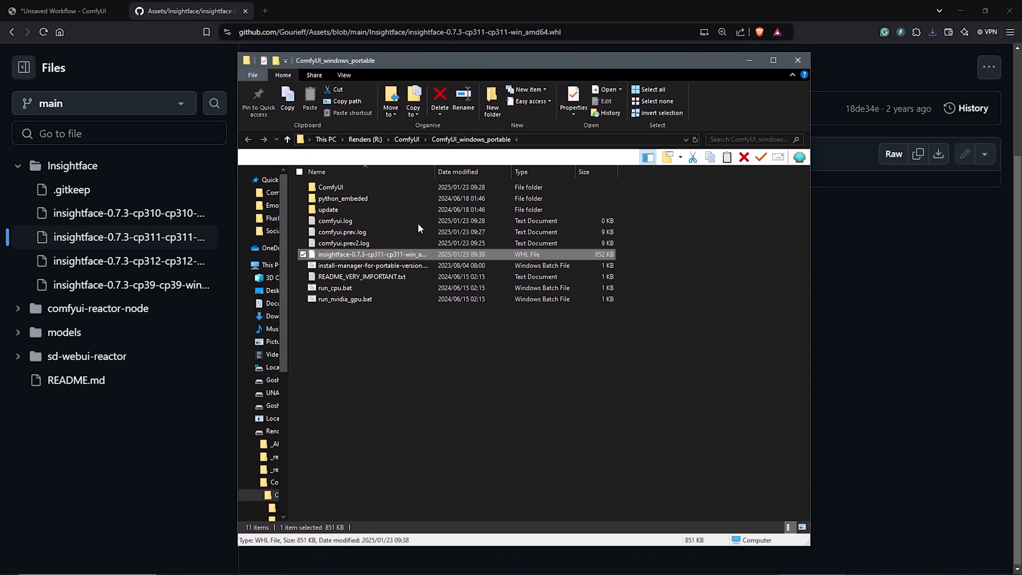
mouse_move(353, 269)
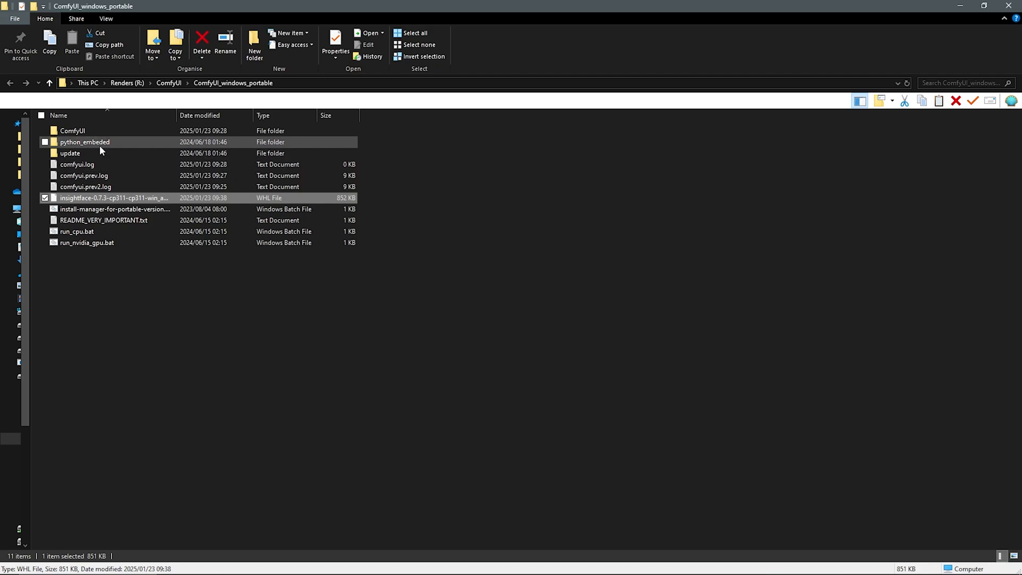
double_click(84, 142)
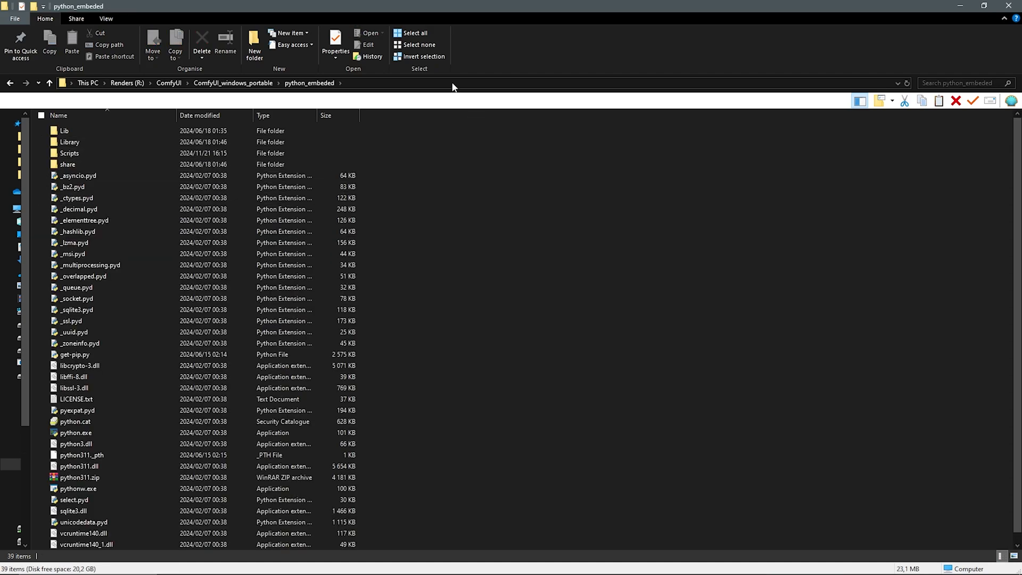
type("cmd")
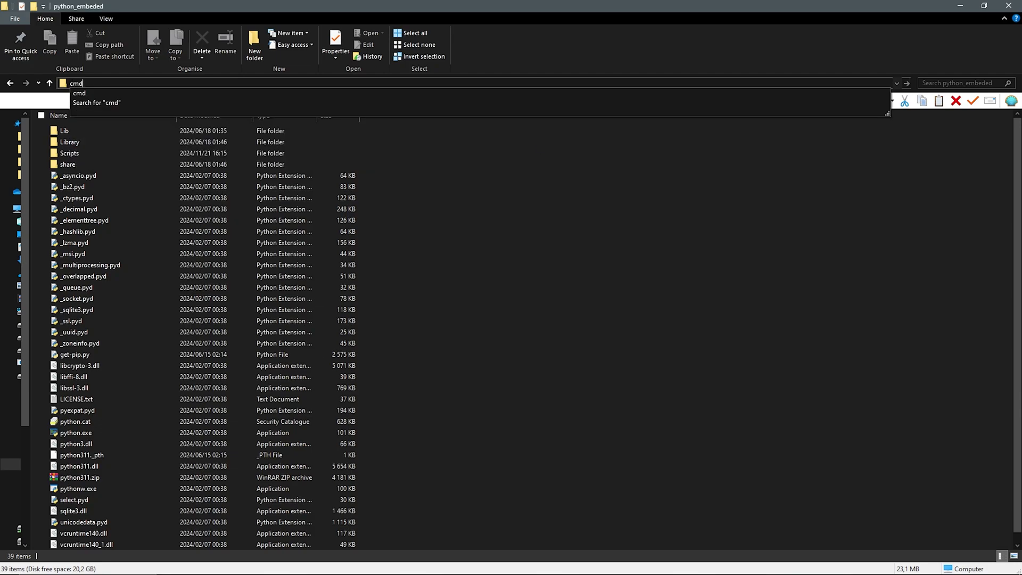
key("Return")
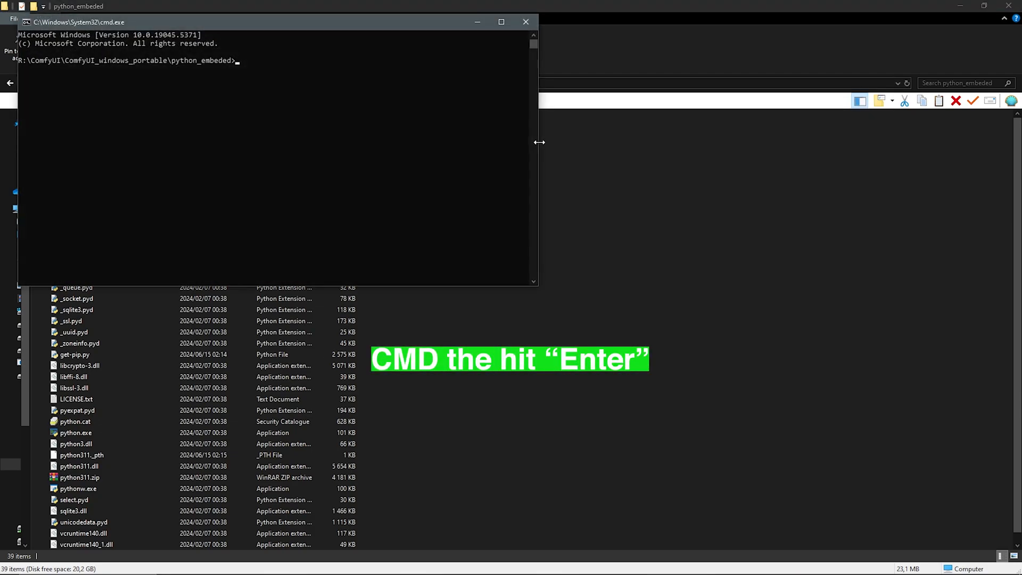
Step: Pip-install the insightface 0.7.3 wheel with onnxruntime into the embedded Python, then close the prompt
type("python.exe -m p")
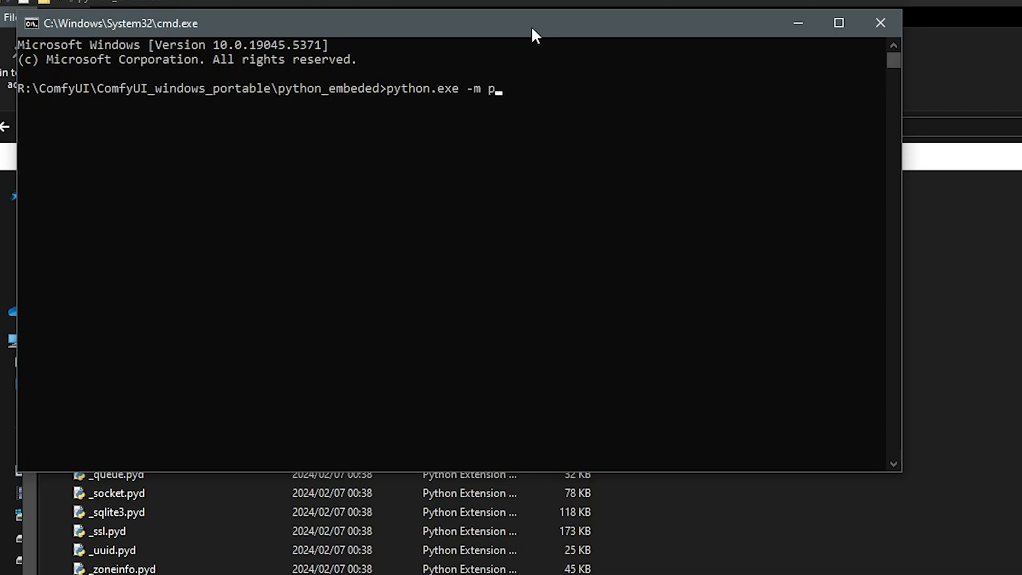
type("ip install")
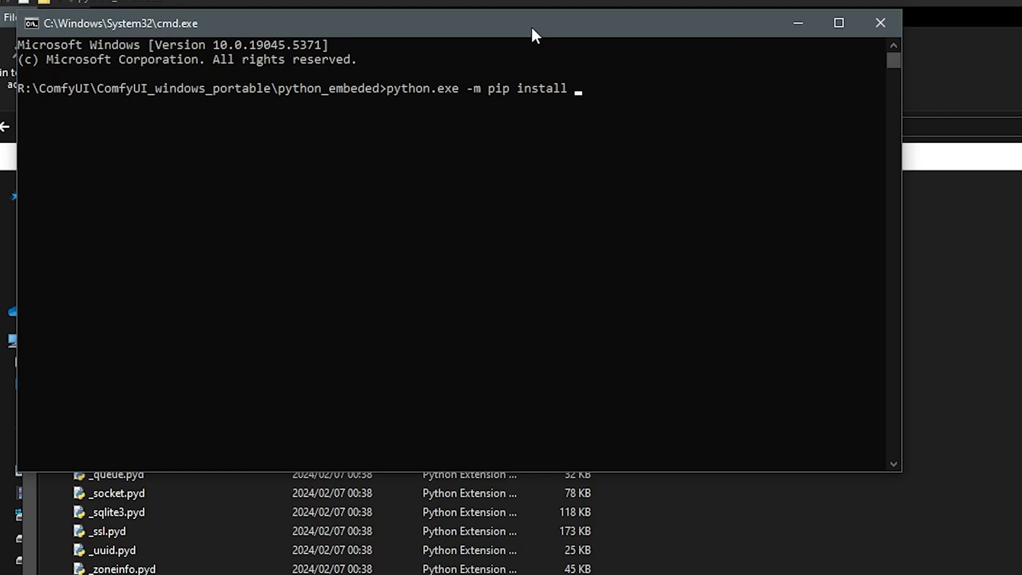
key("ctrl+v")
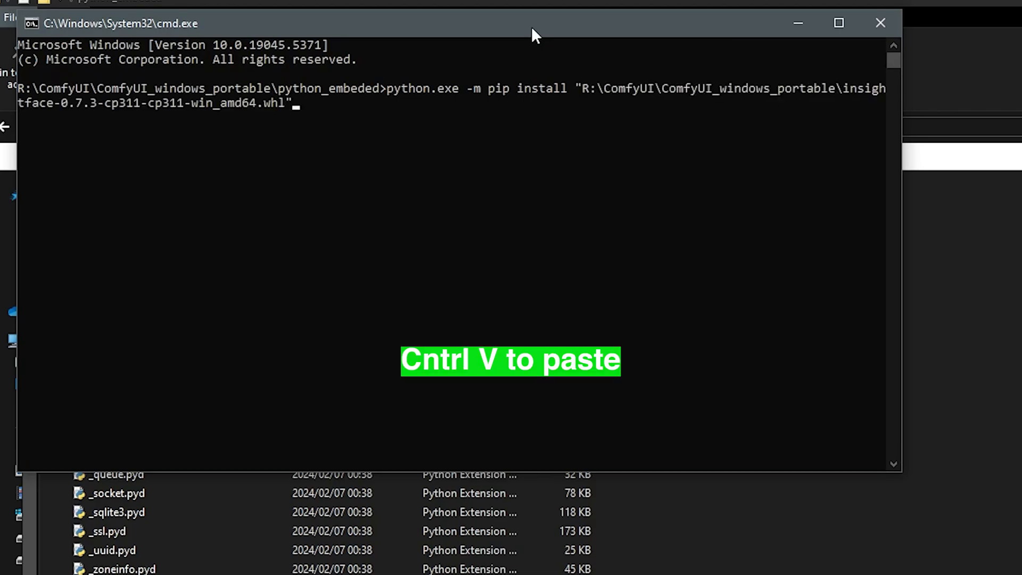
type("onn")
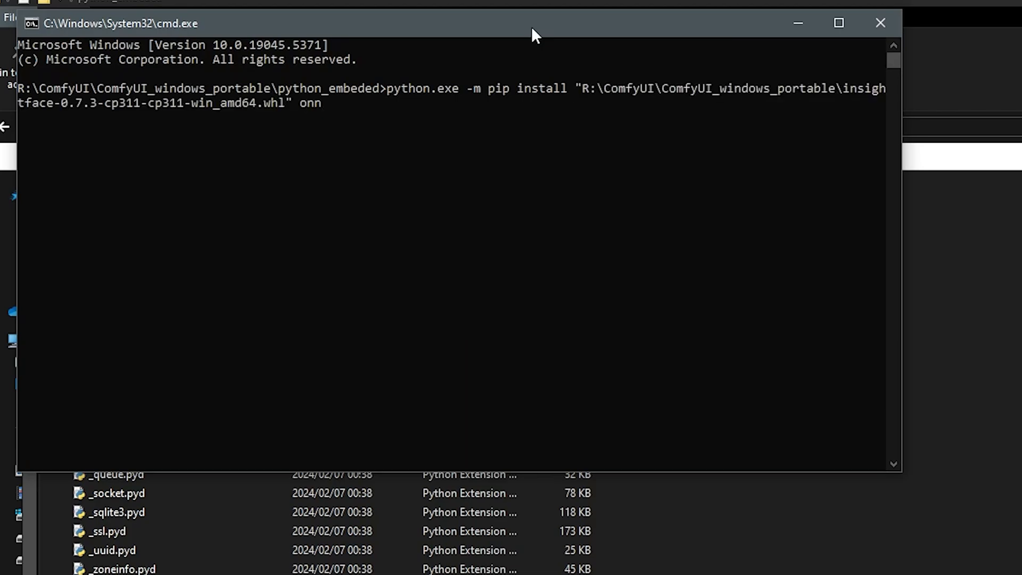
type("xruntime")
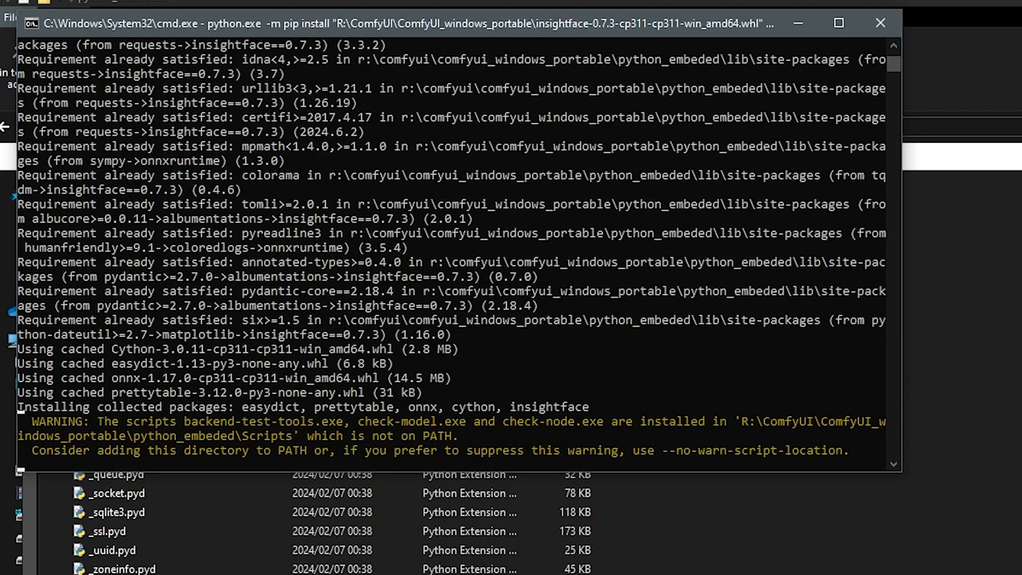
scroll("down", 3)
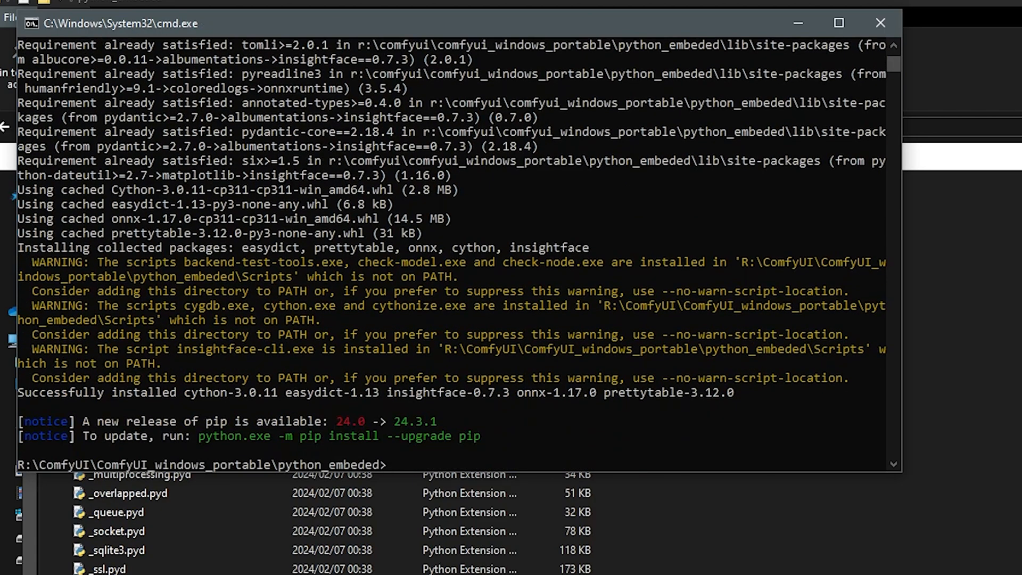
mouse_move(397, 473)
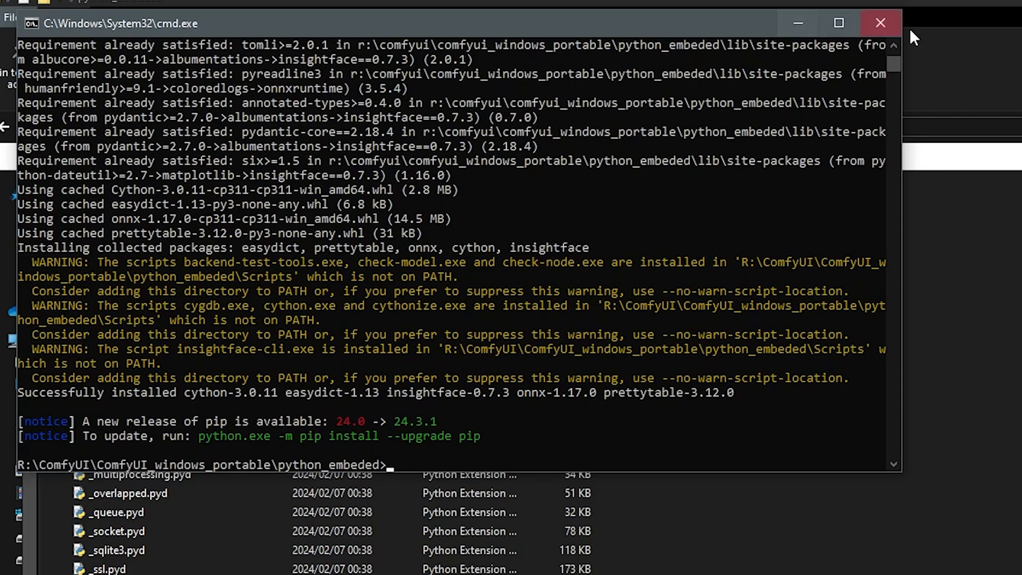
left_click(881, 23)
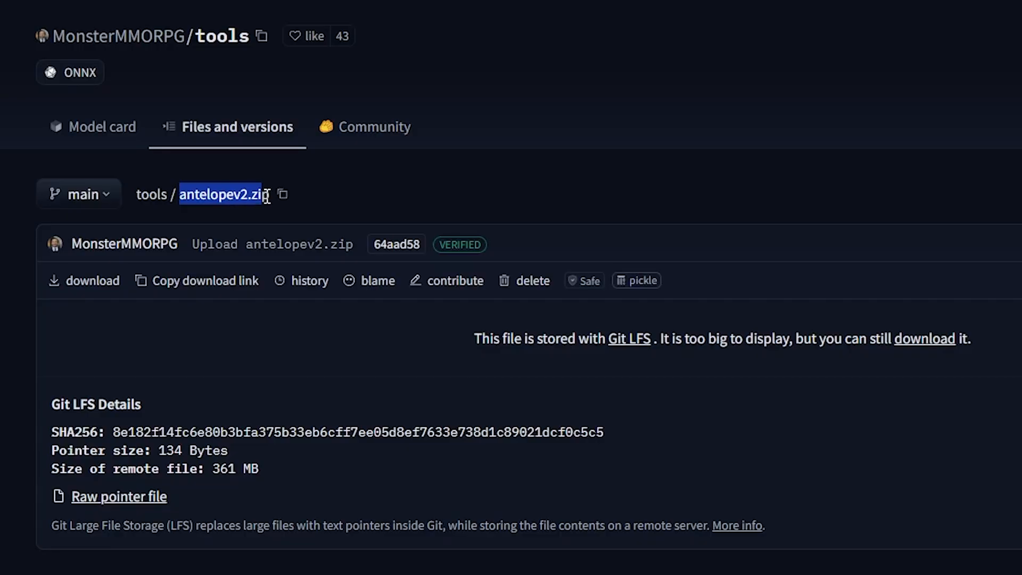
mouse_move(934, 345)
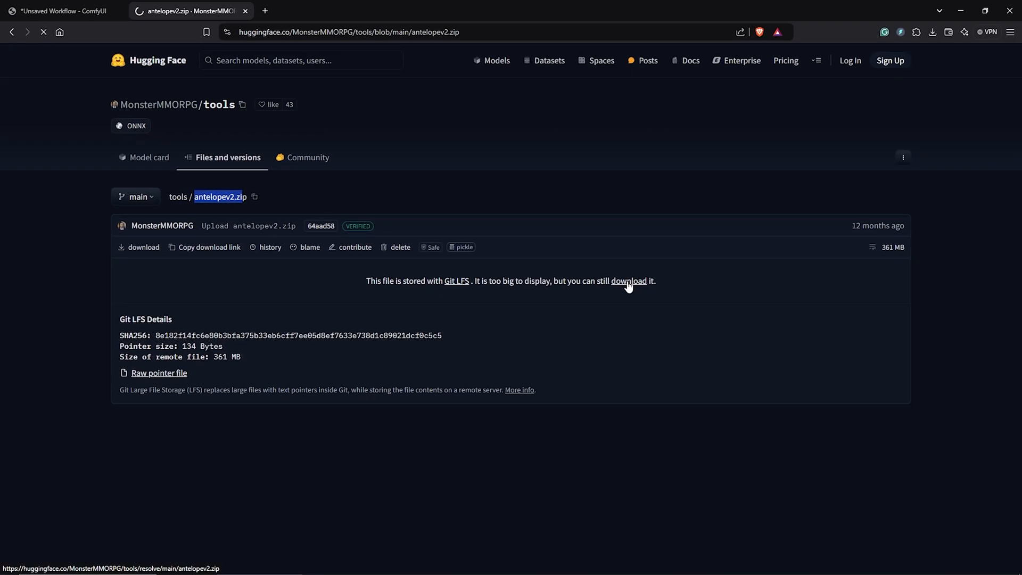
Step: Start the antelopev2.zip download and create an insightface folder under ComfyUI\models
left_click(628, 281)
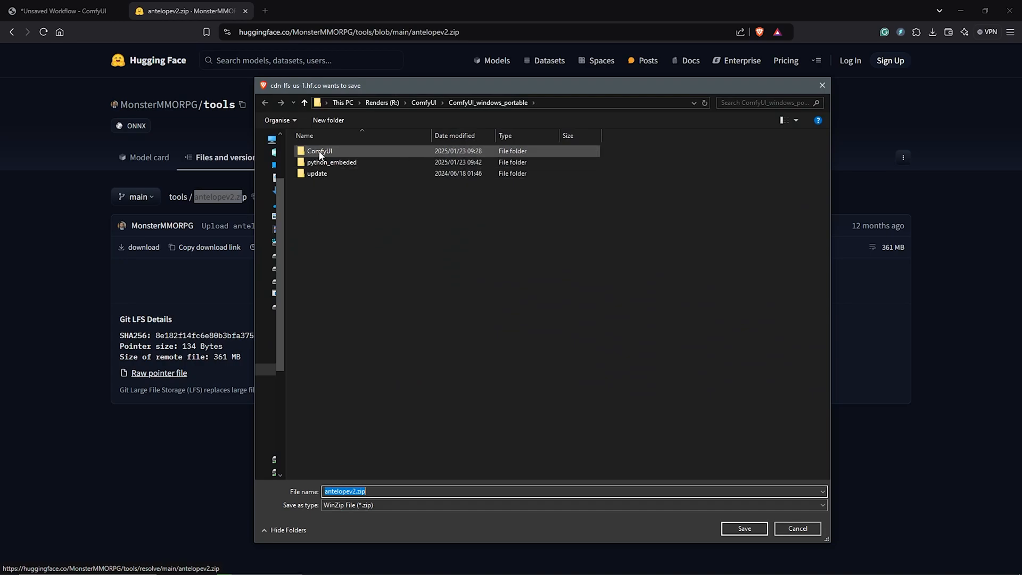
double_click(320, 150)
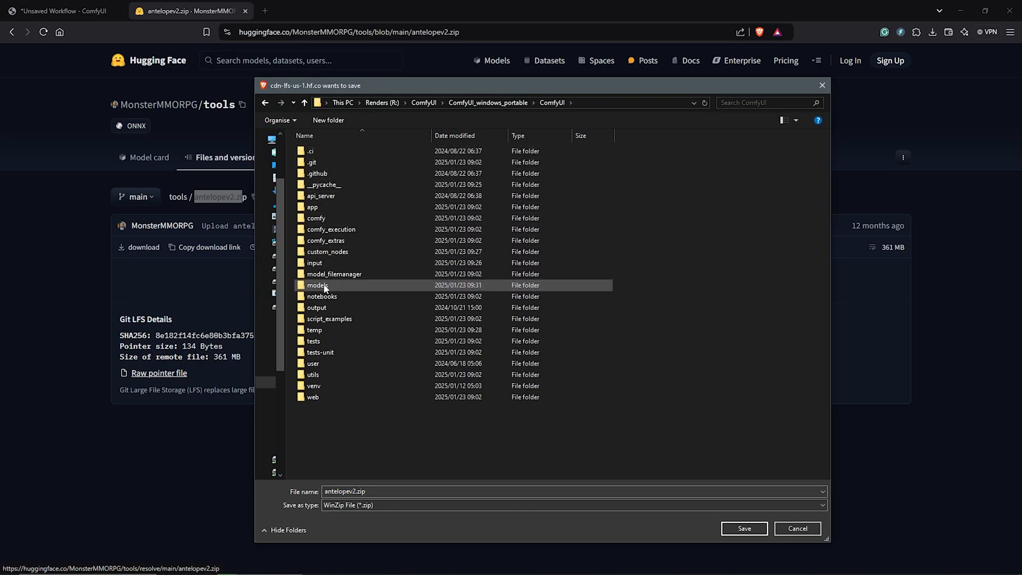
double_click(318, 286)
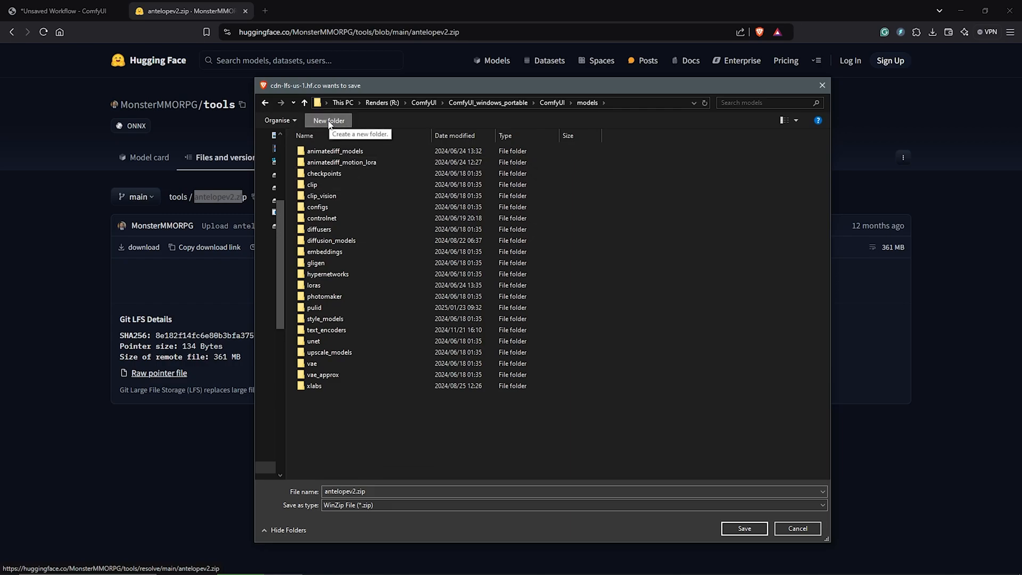
left_click(328, 121)
type("insightface")
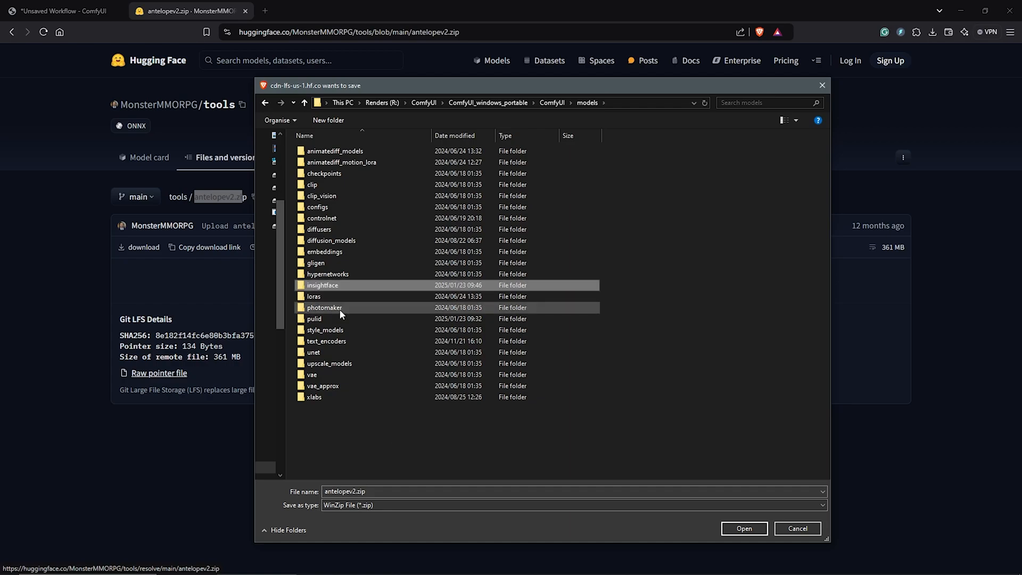
Step: Create a models subfolder inside insightface and choose it as the save location
double_click(321, 285)
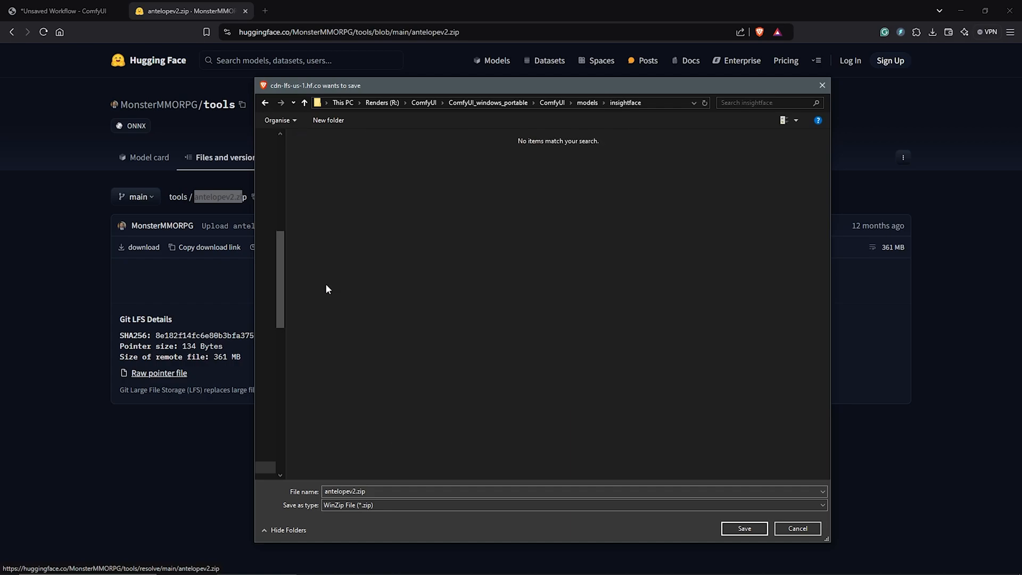
left_click(328, 120)
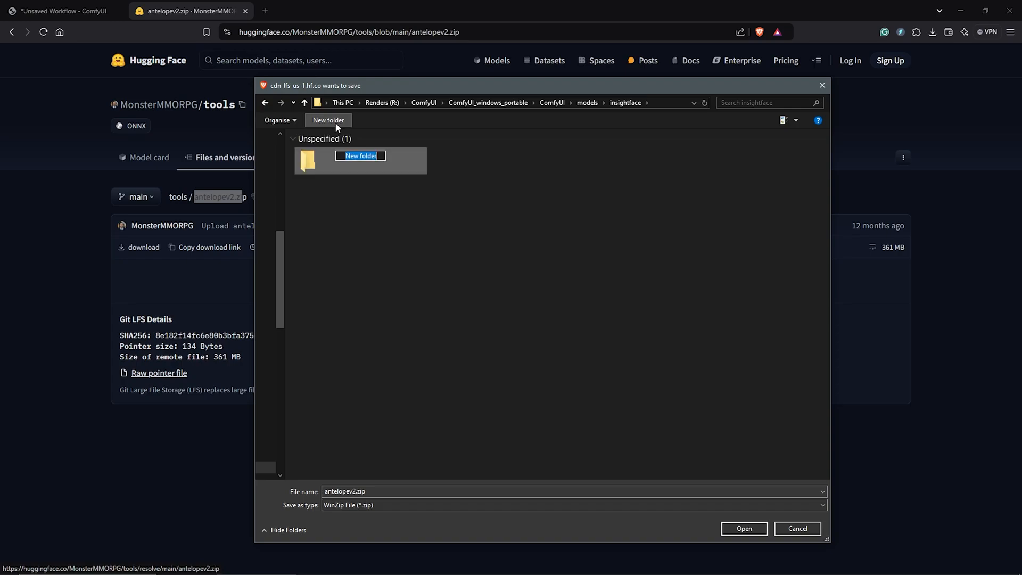
type("model")
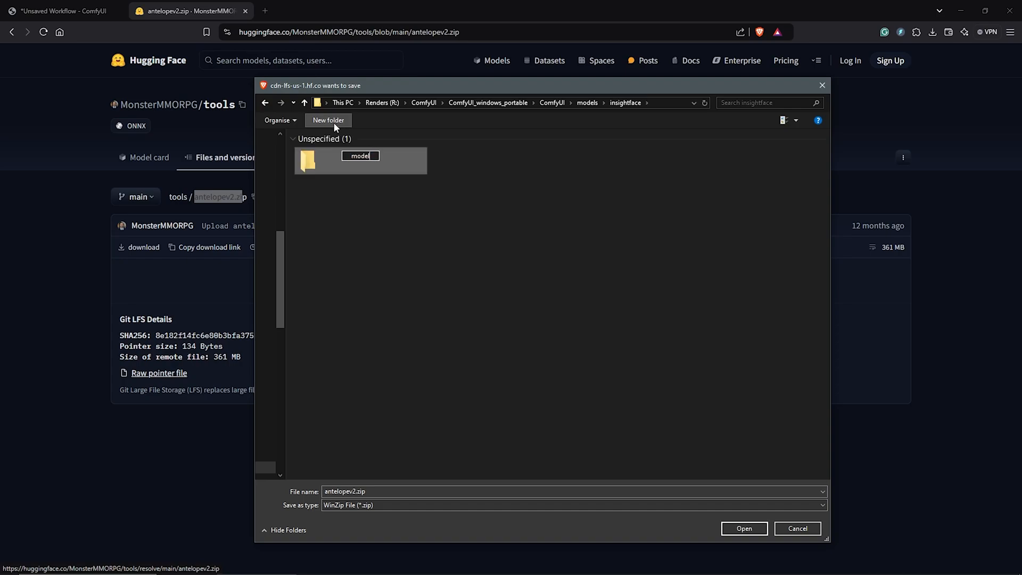
double_click(310, 161)
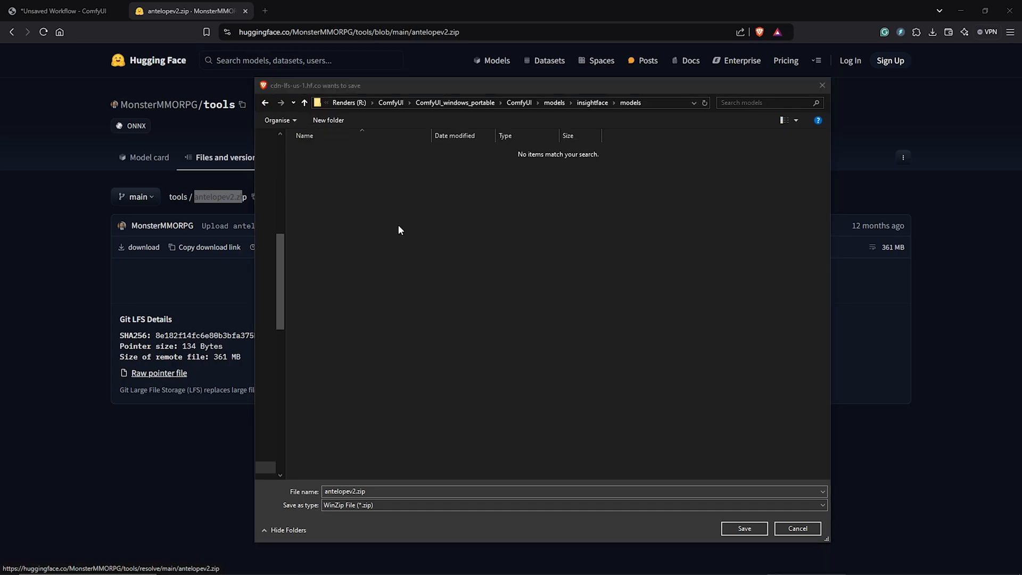
mouse_move(437, 221)
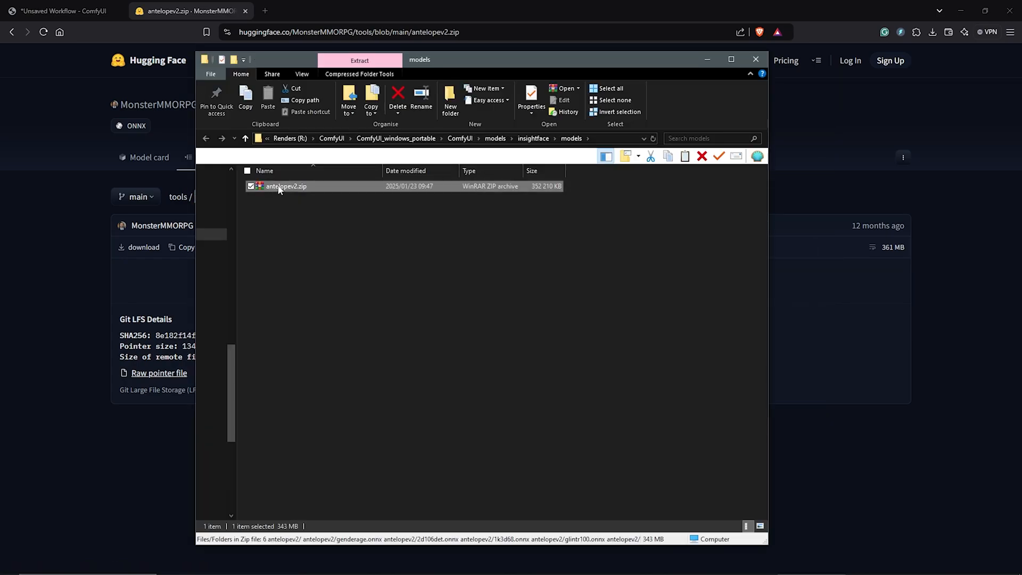
Step: Extract antelopev2.zip into an antelopev2 folder, remove the zip and move out the ONNX files
right_click(285, 186)
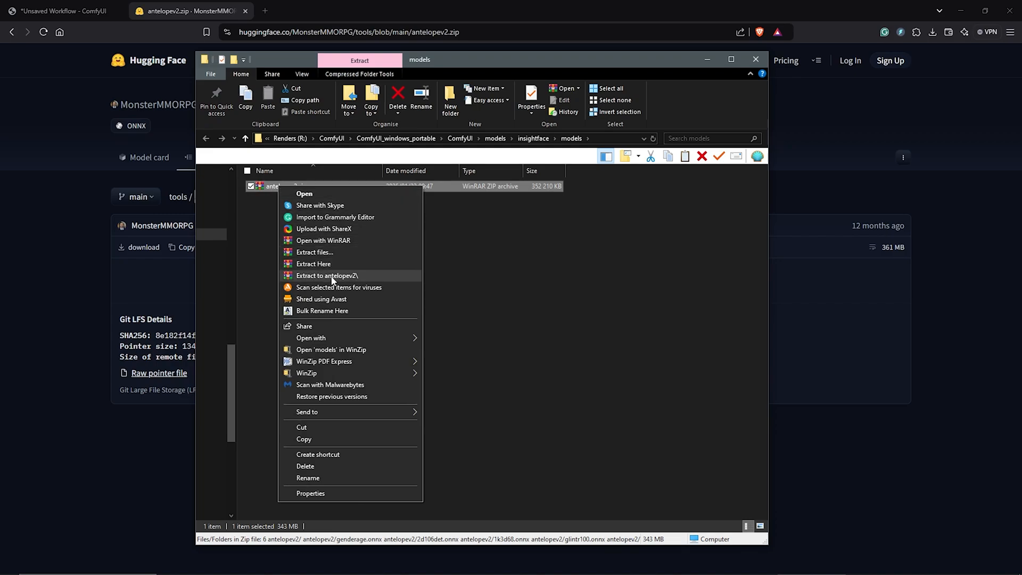
left_click(327, 275)
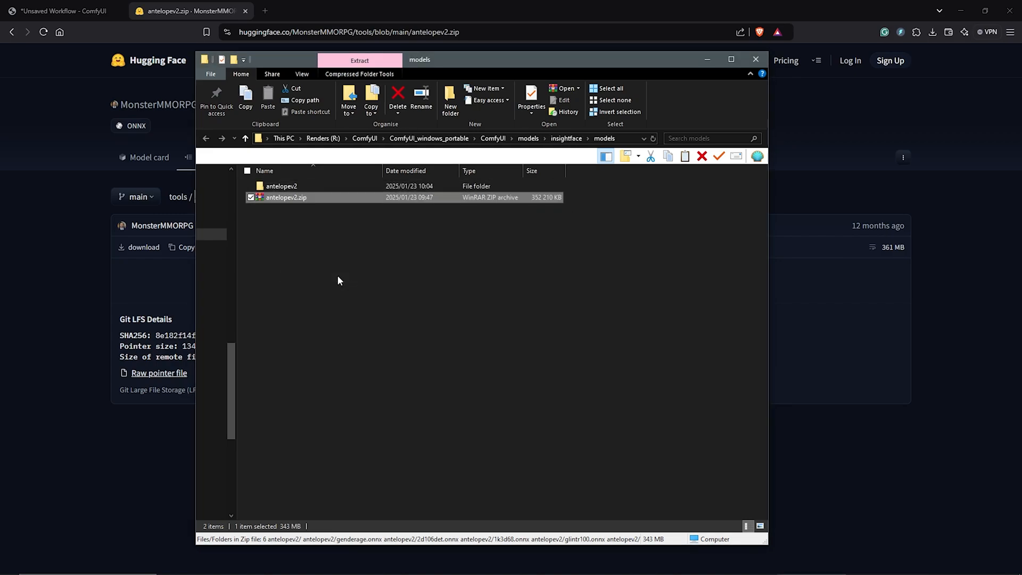
right_click(285, 197)
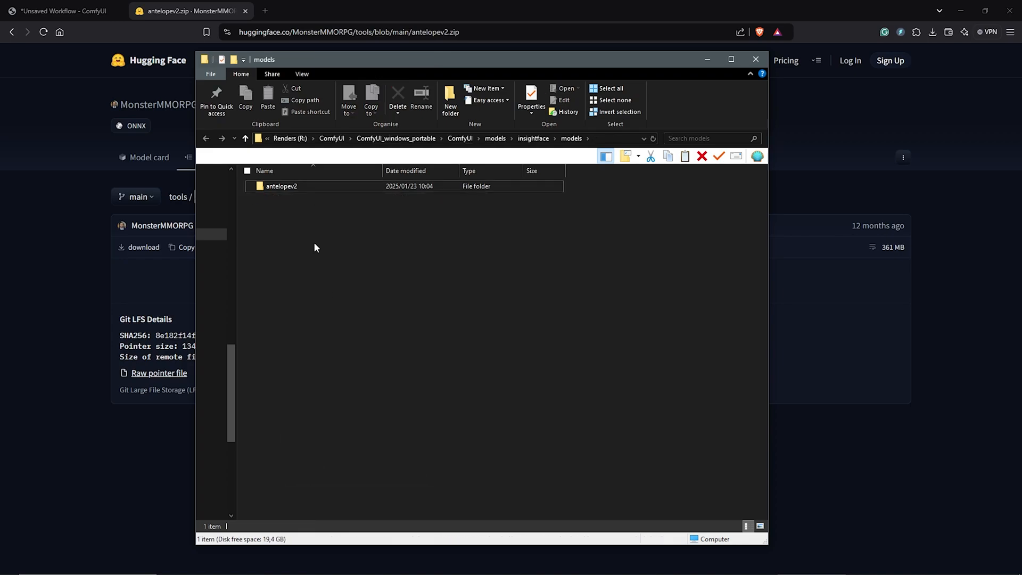
double_click(281, 186)
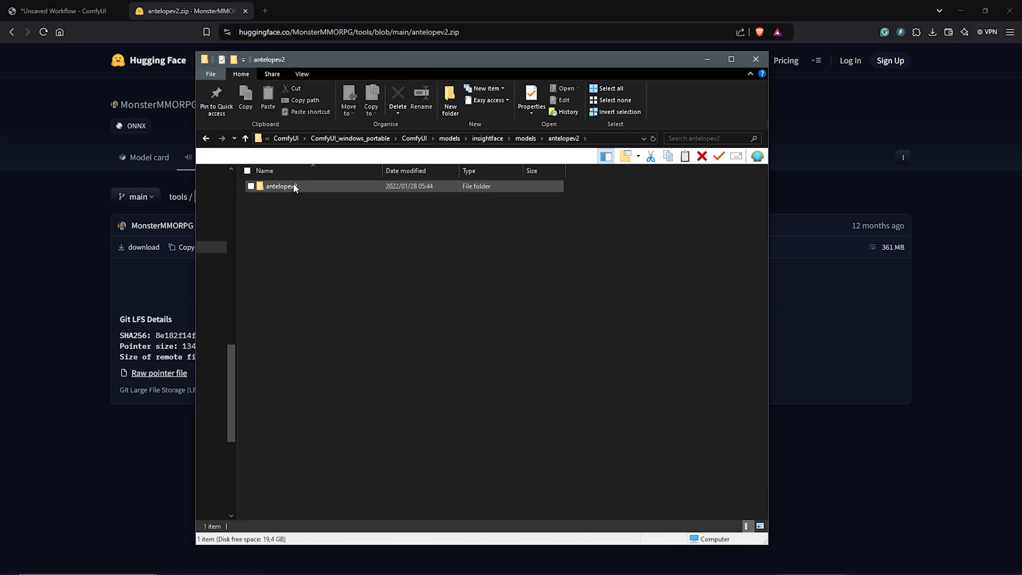
double_click(279, 185)
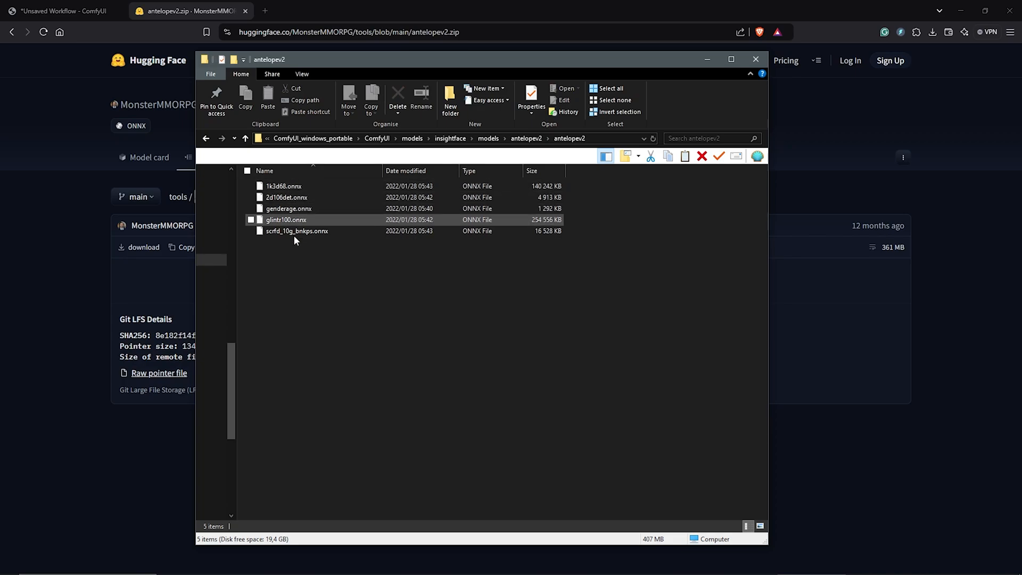
right_click(280, 185)
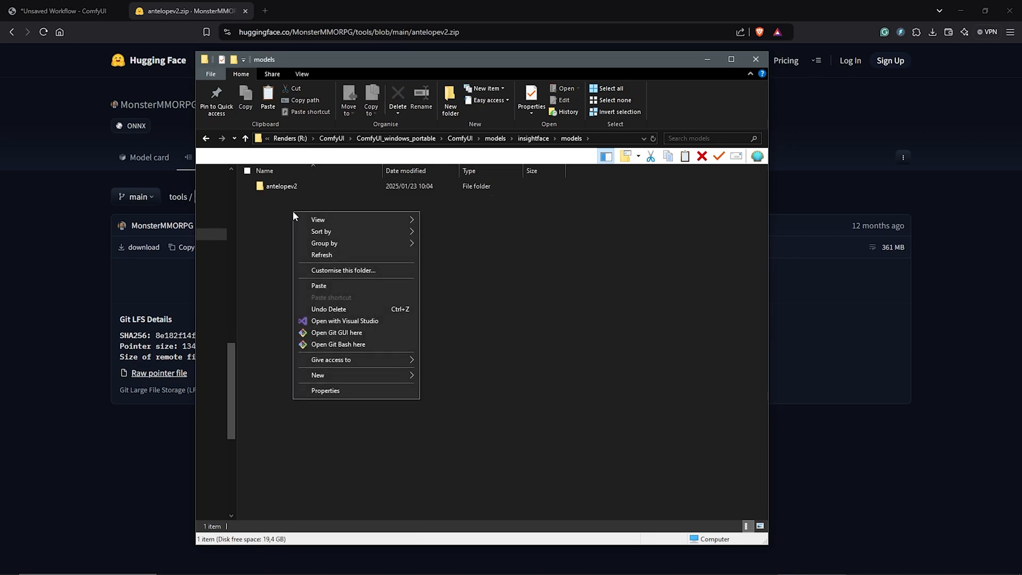
left_click(313, 278)
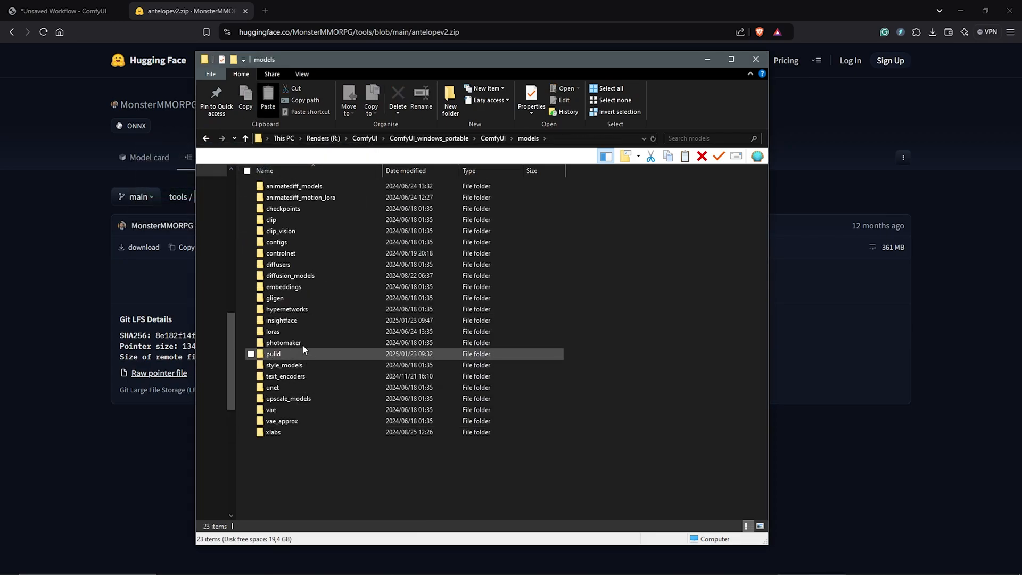
Step: Verify the five ONNX files sit in models\insightface\models\antelopev2
left_click(281, 321)
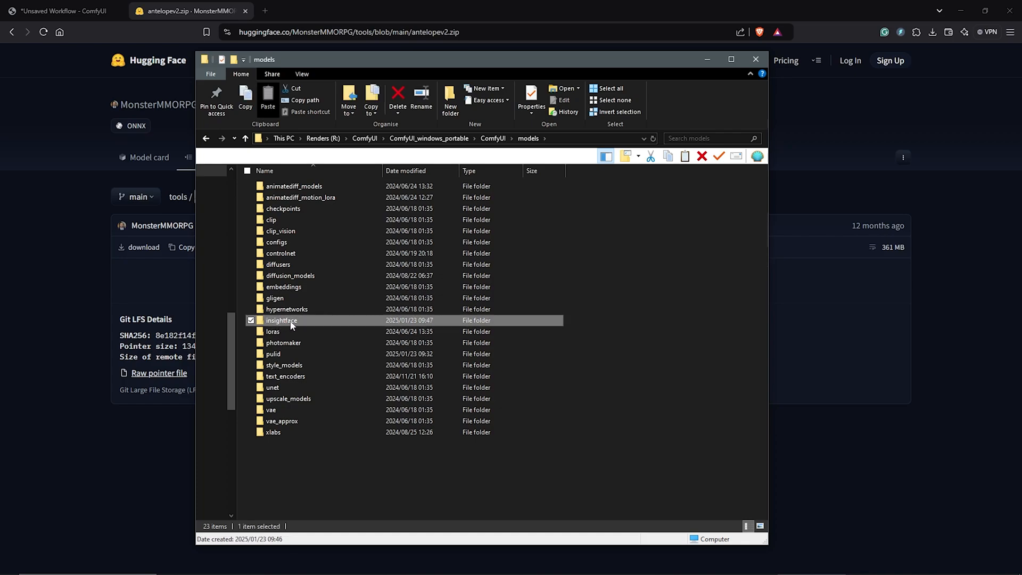
double_click(281, 320)
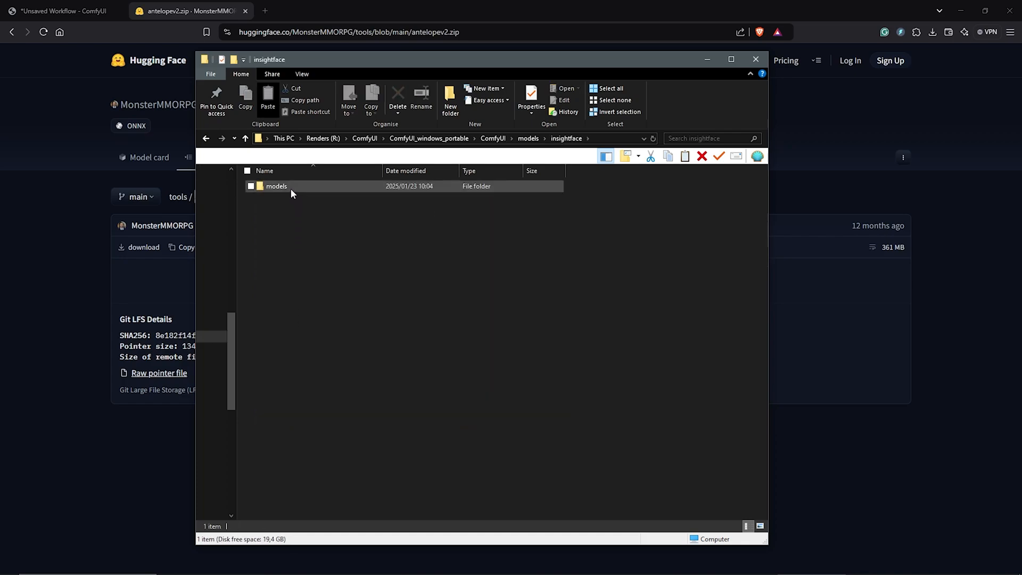
double_click(276, 186)
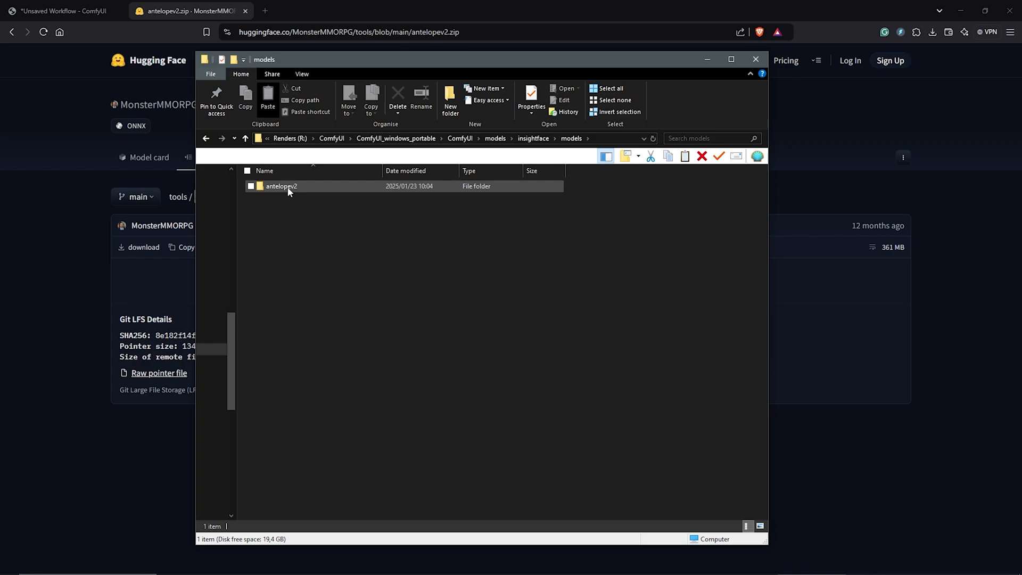
double_click(281, 186)
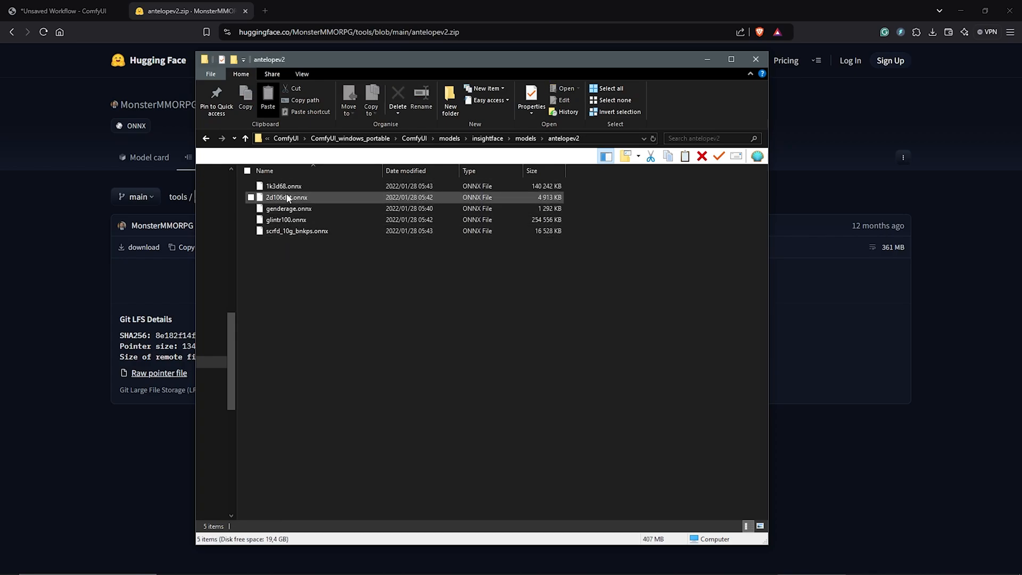
left_click(287, 219)
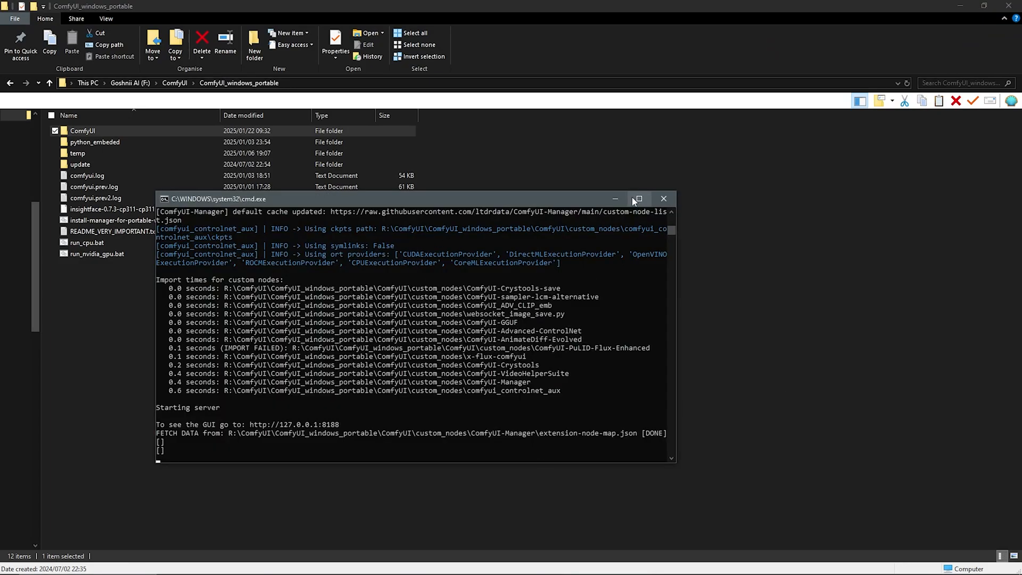
Step: Minimize the server console to return to the ComfyUI_windows_portable folder
left_click(637, 199)
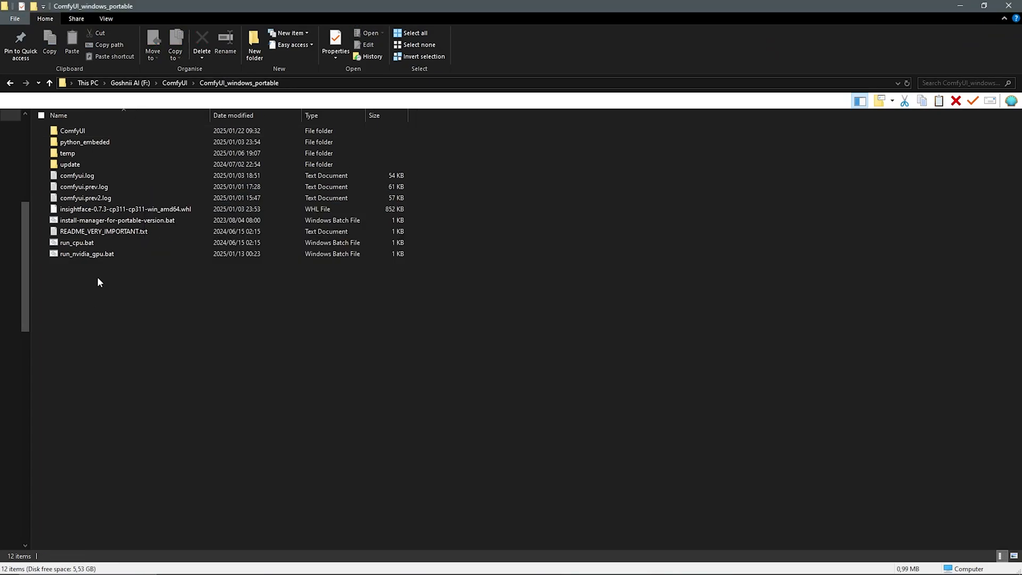
right_click(86, 253)
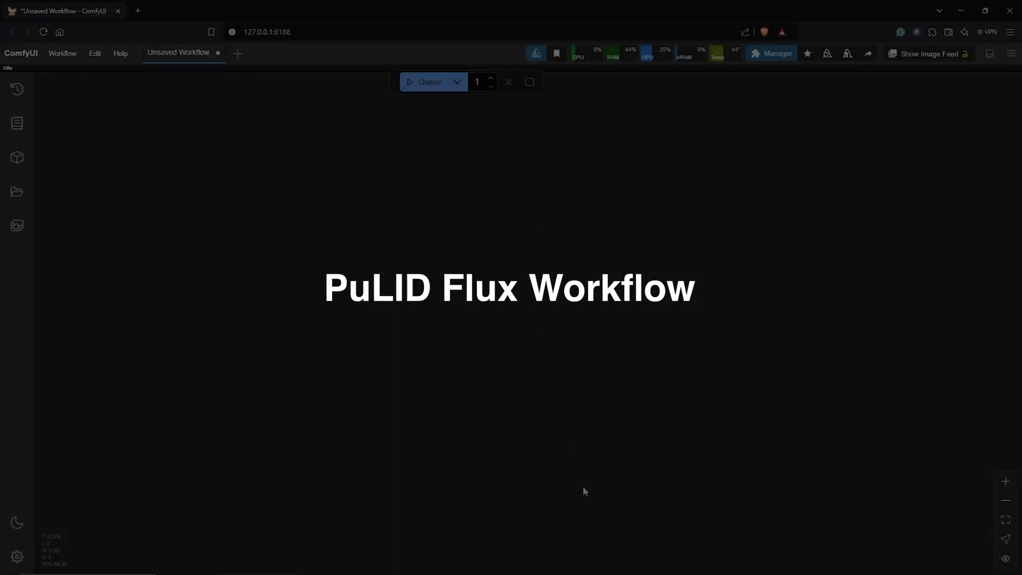
mouse_move(211, 211)
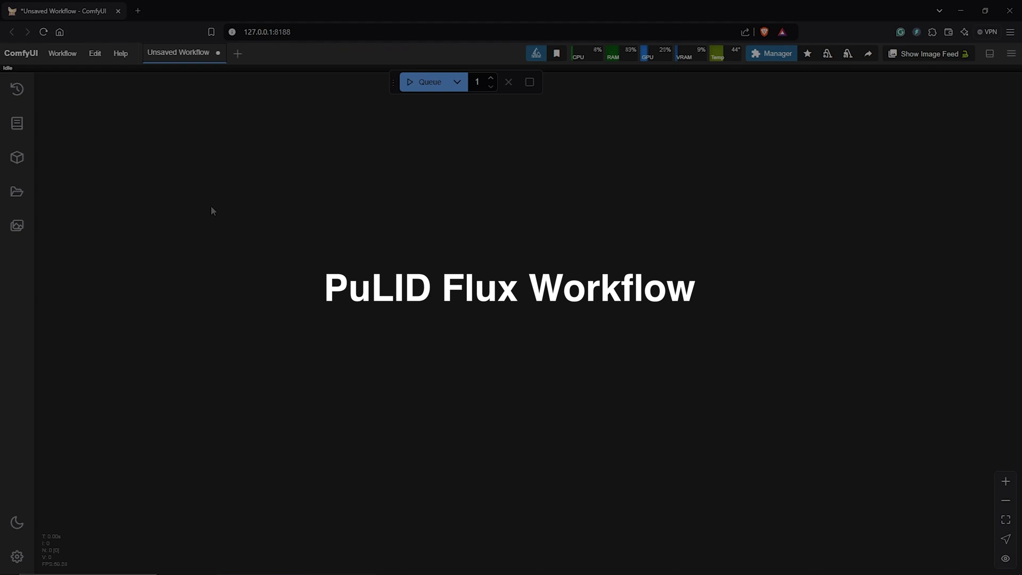
Step: Add an Apply PuLID Flux node and a Load Image node holding the reference portrait
right_click(211, 211)
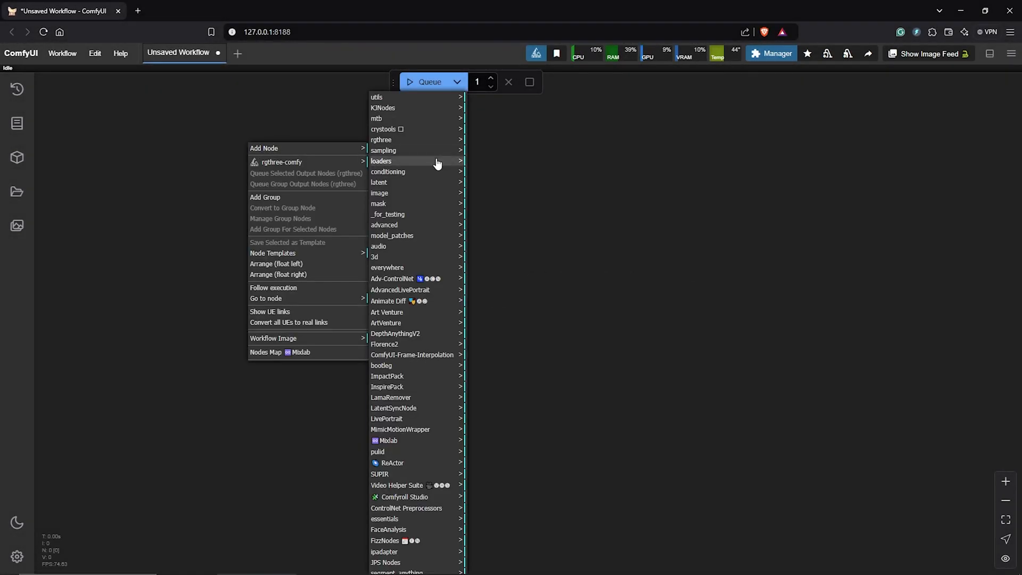
mouse_move(385, 455)
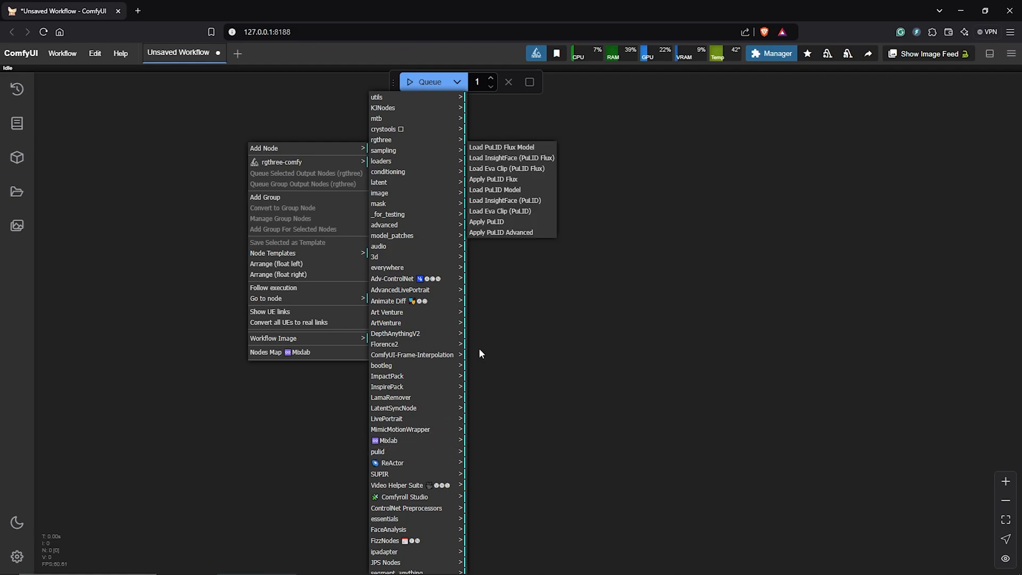
mouse_move(514, 182)
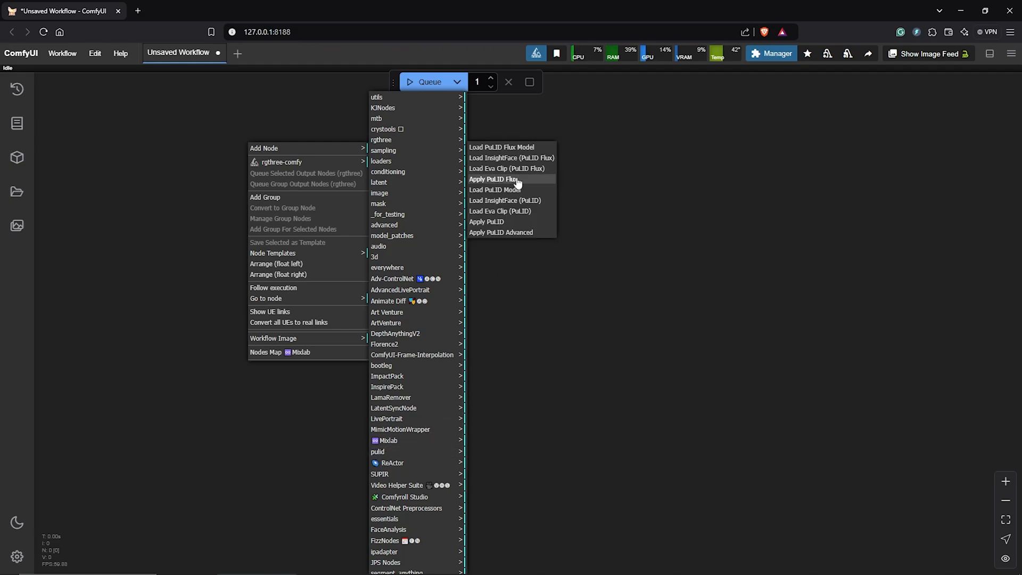
left_click(495, 179)
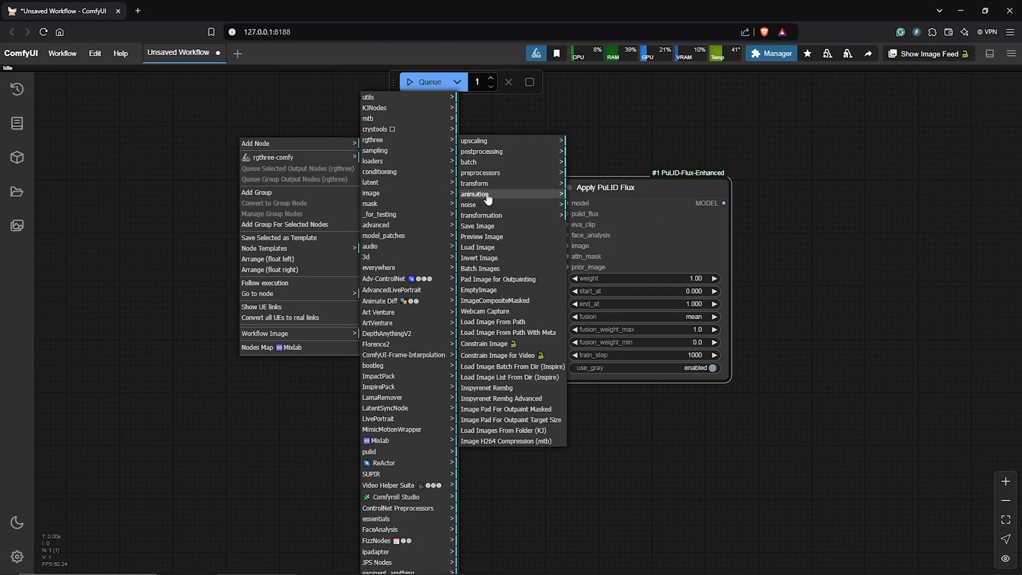
left_click(478, 247)
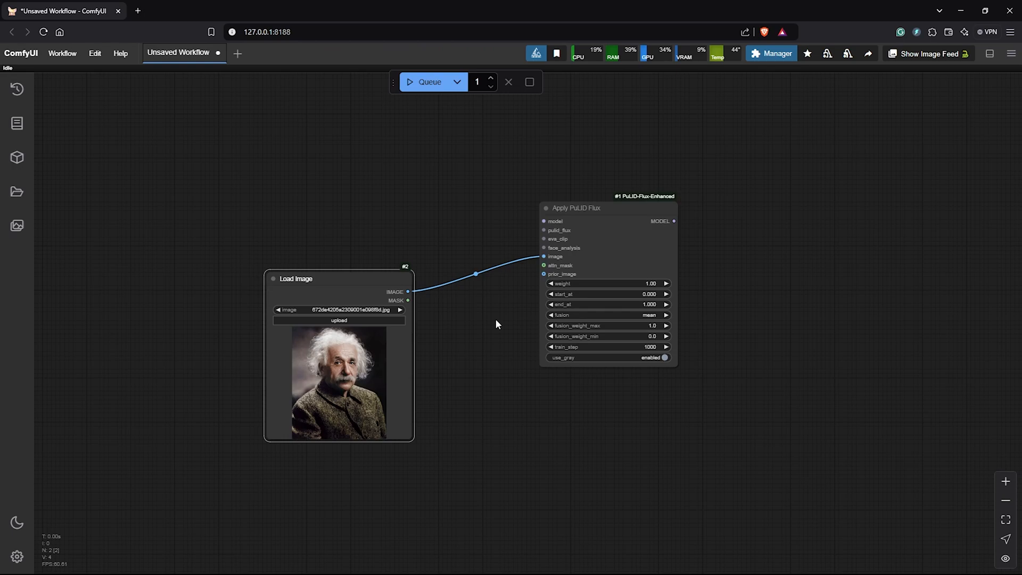
Step: Add Load PuLID Flux Model, Load InsightFace and Load Eva Clip nodes and arrange them beside Apply PuLID Flux
right_click(495, 323)
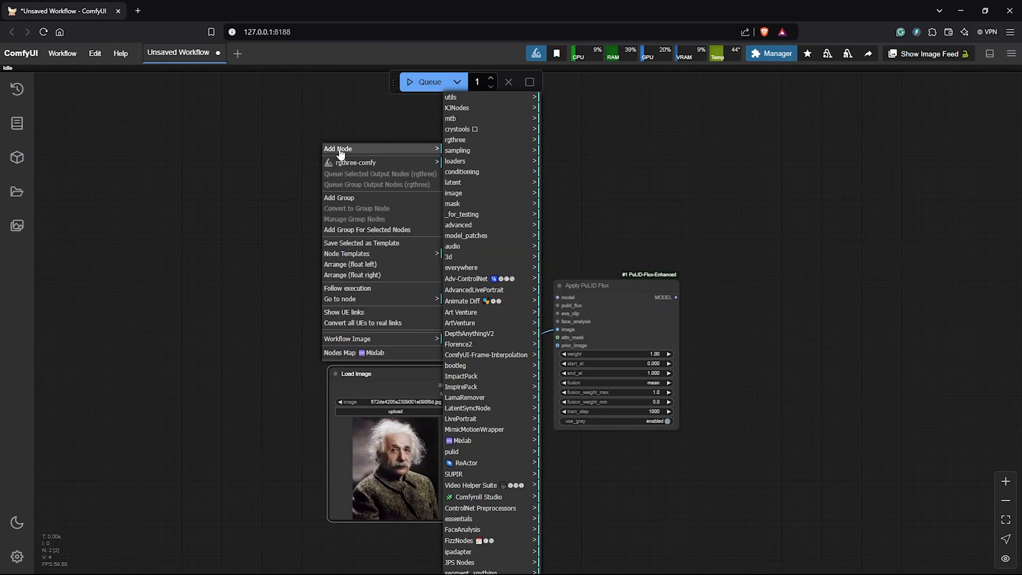
mouse_move(451, 452)
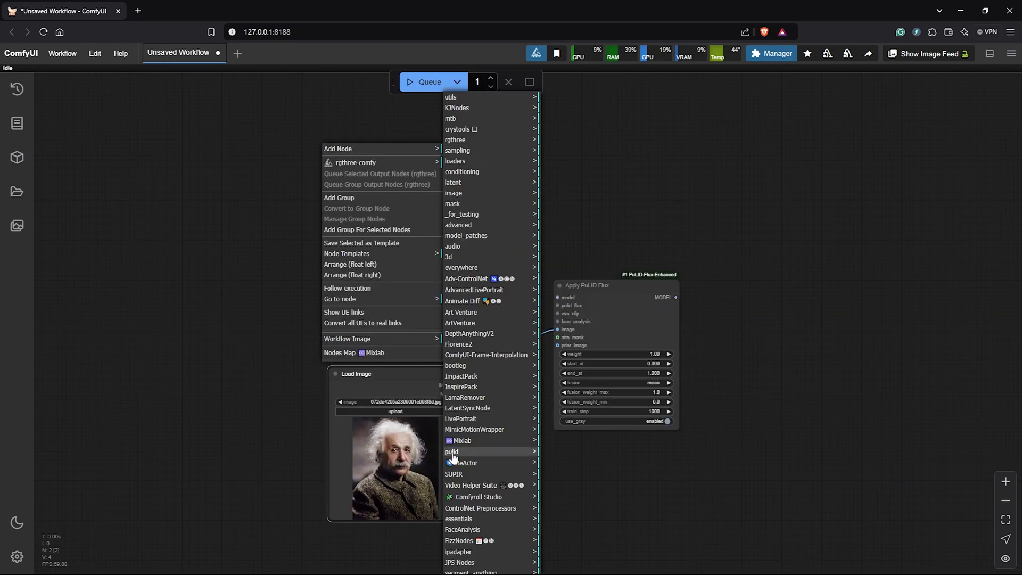
mouse_move(452, 451)
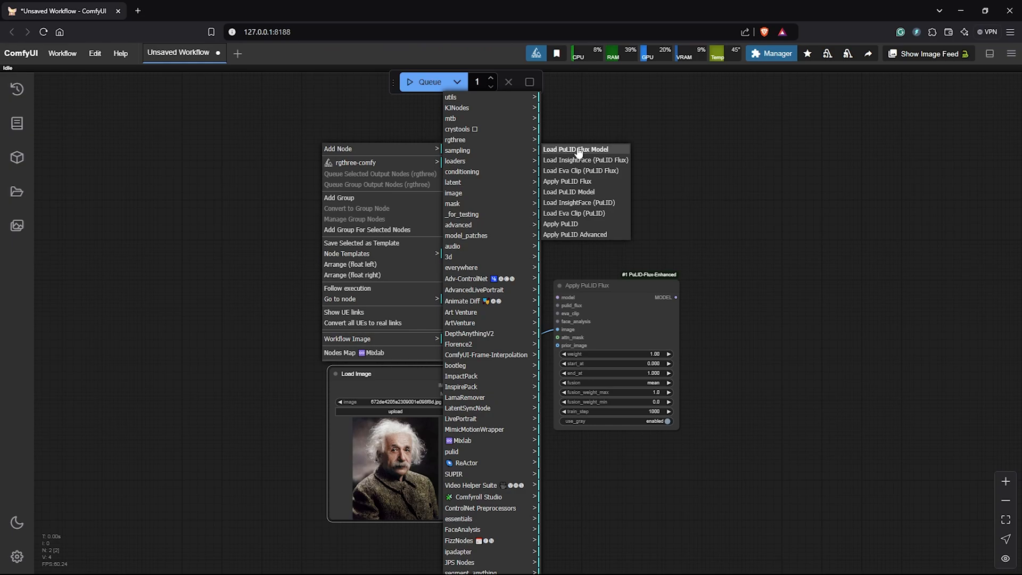
left_click(576, 149)
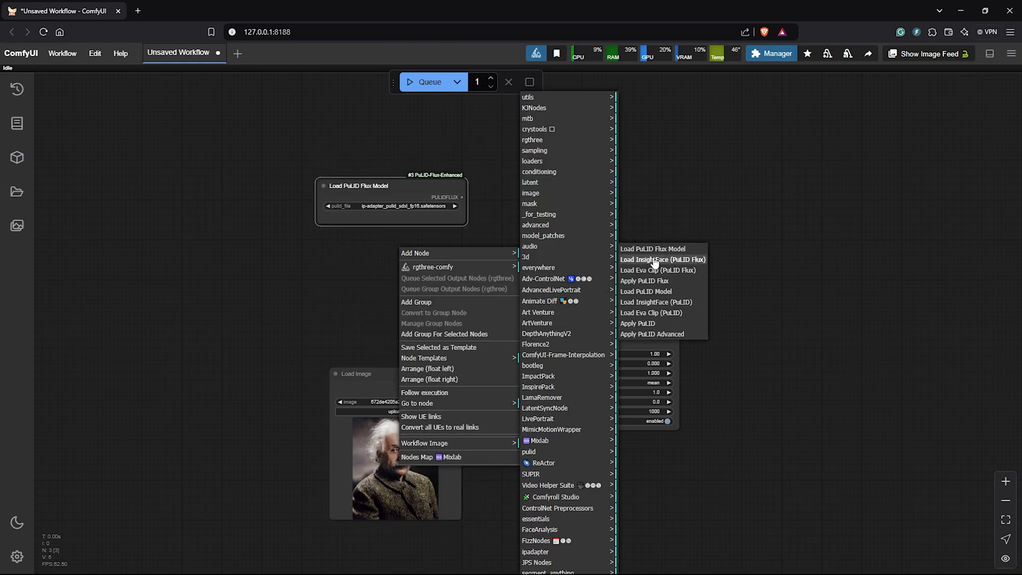
left_click(663, 259)
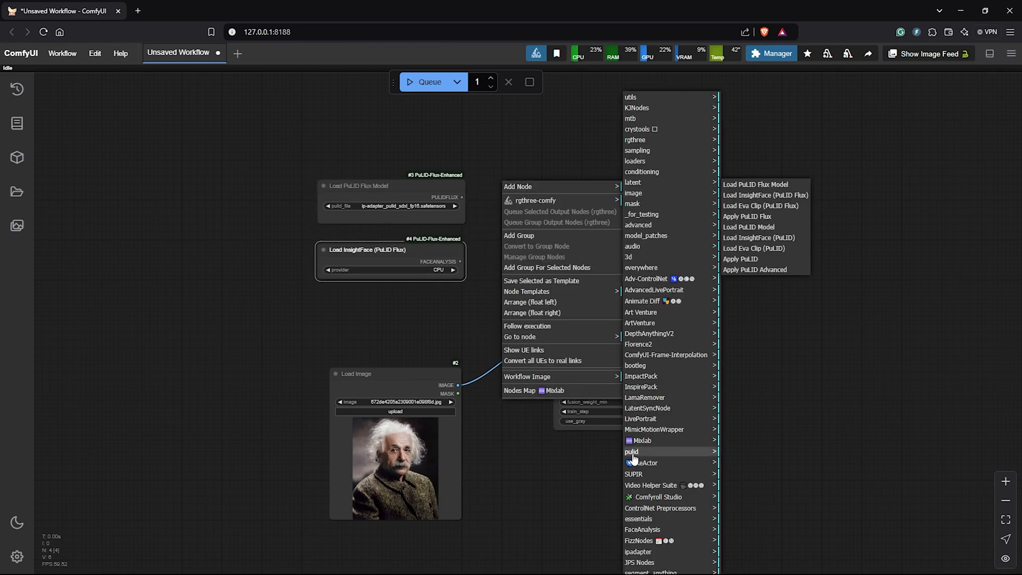
left_click(748, 216)
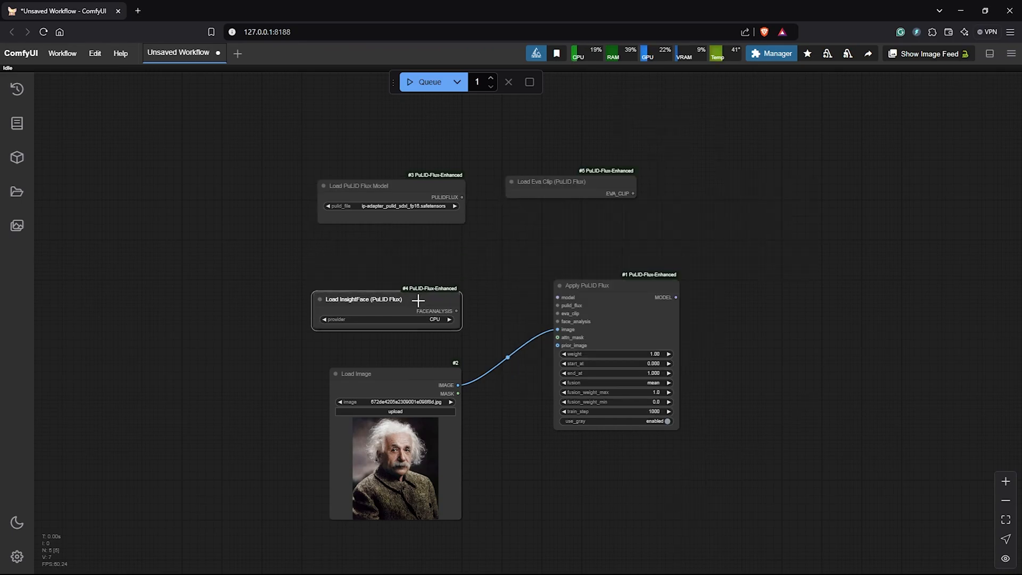
left_click_drag(551, 181, 372, 254)
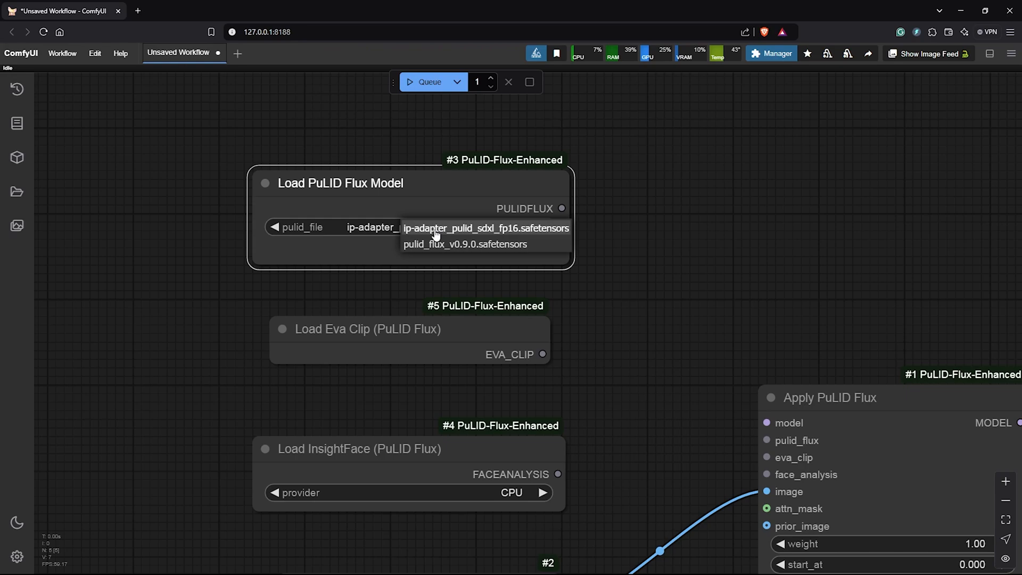
mouse_move(490, 248)
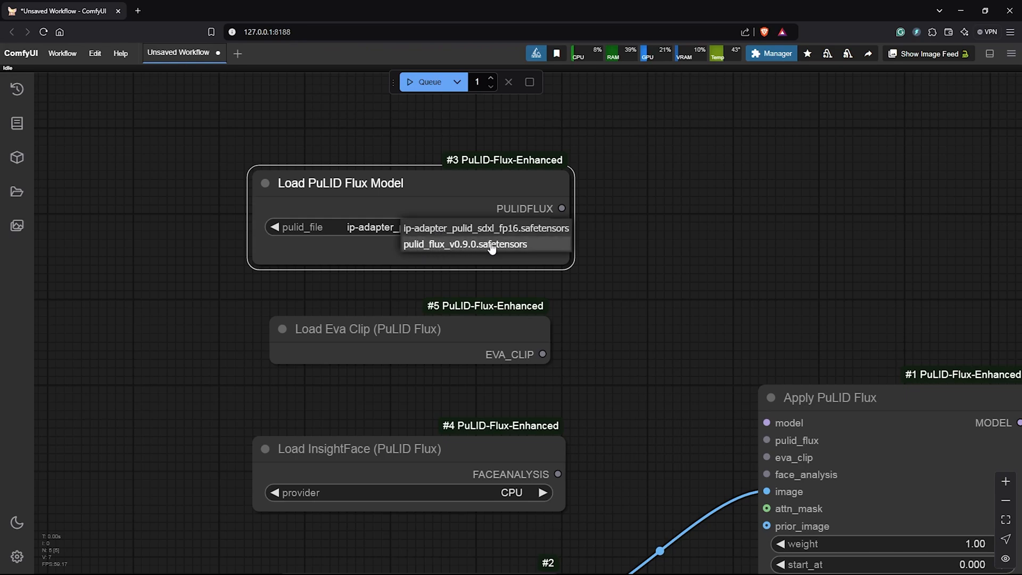
Step: Choose pulid_flux_v0.9.0.safetensors and wire the three loaders into Apply PuLID Flux
left_click(490, 244)
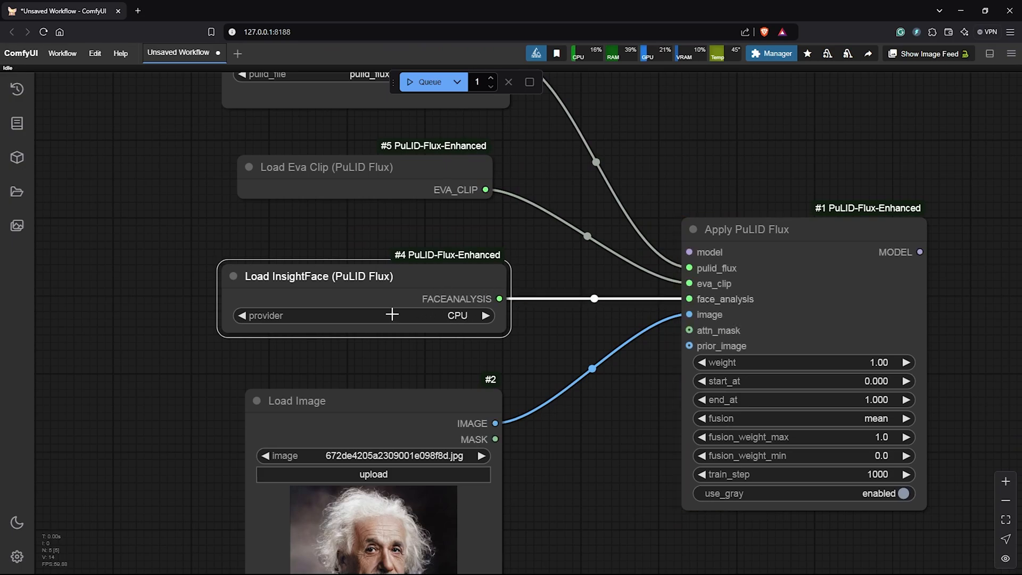
left_click(457, 315)
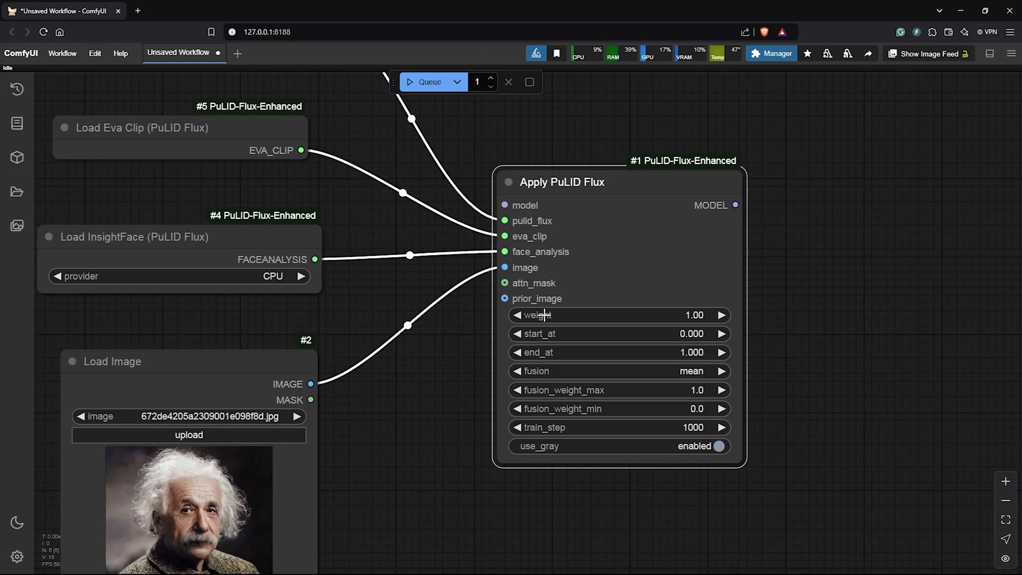
mouse_move(580, 389)
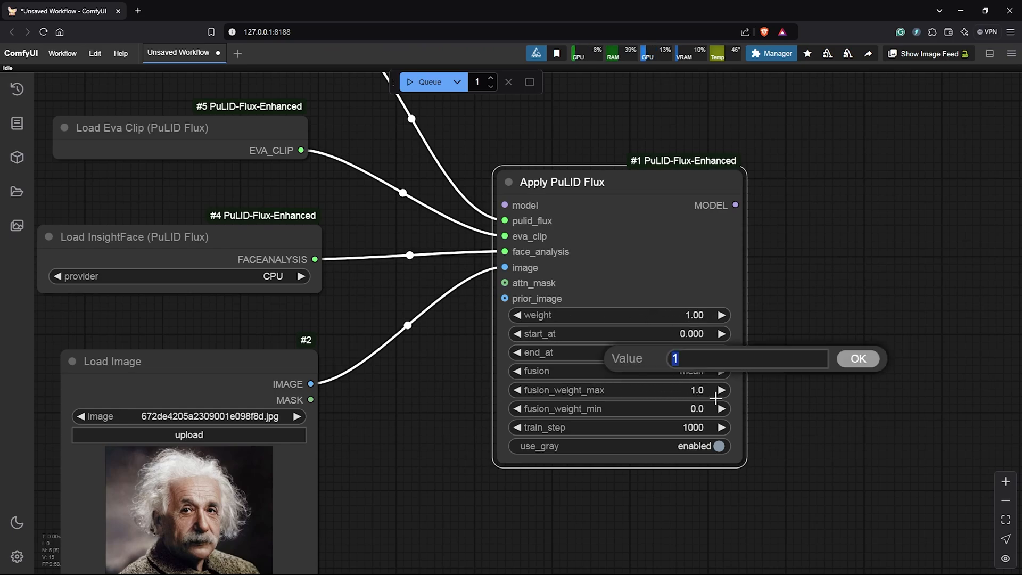
Step: Set Apply PuLID Flux's fusion_weight_max to 0.7
type("0.7")
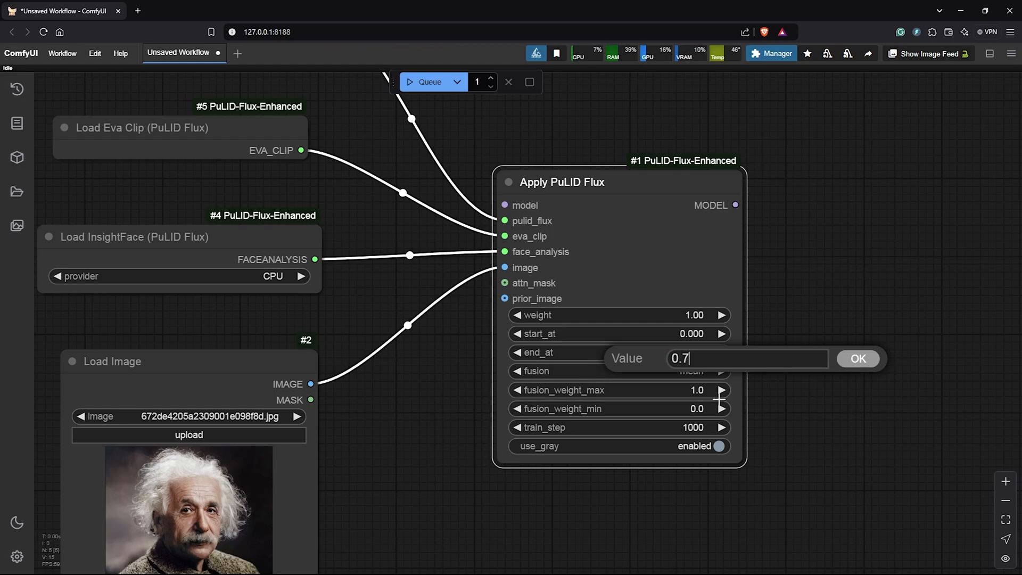
left_click(857, 359)
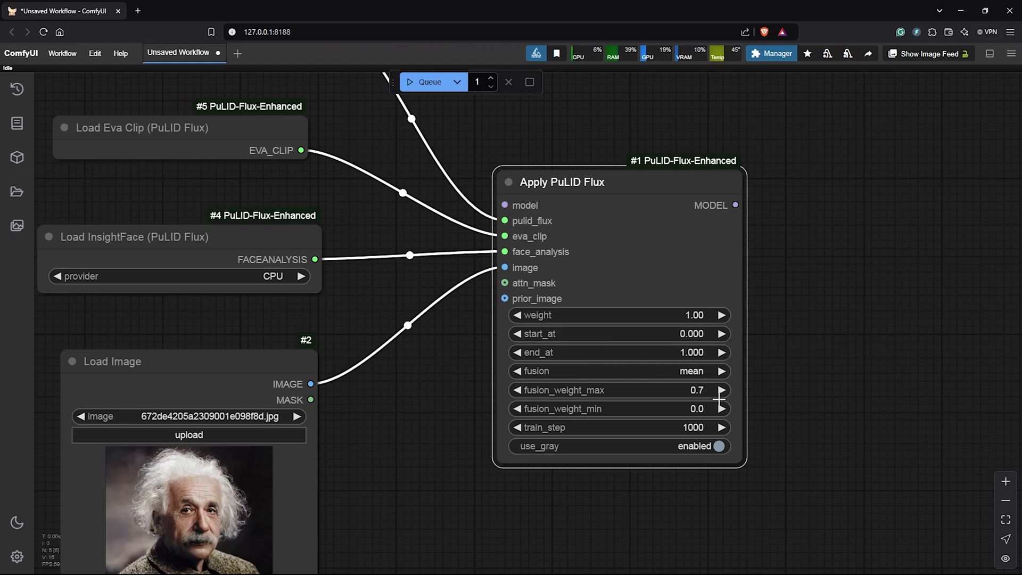
scroll("down", 3)
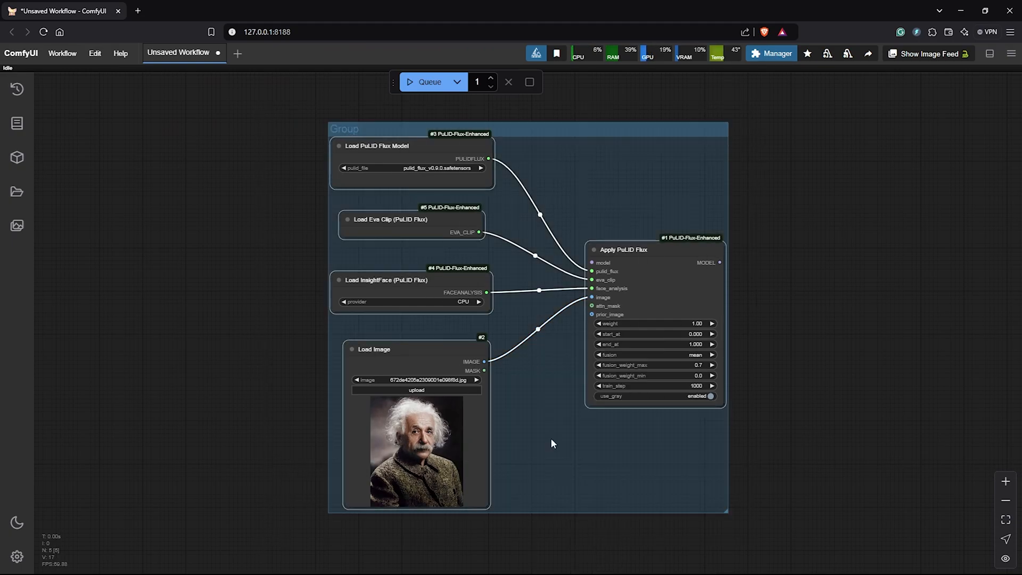
Step: Group the PuLID nodes and title the group 'PuLID Face'
right_click(553, 443)
type("PuLID Face G")
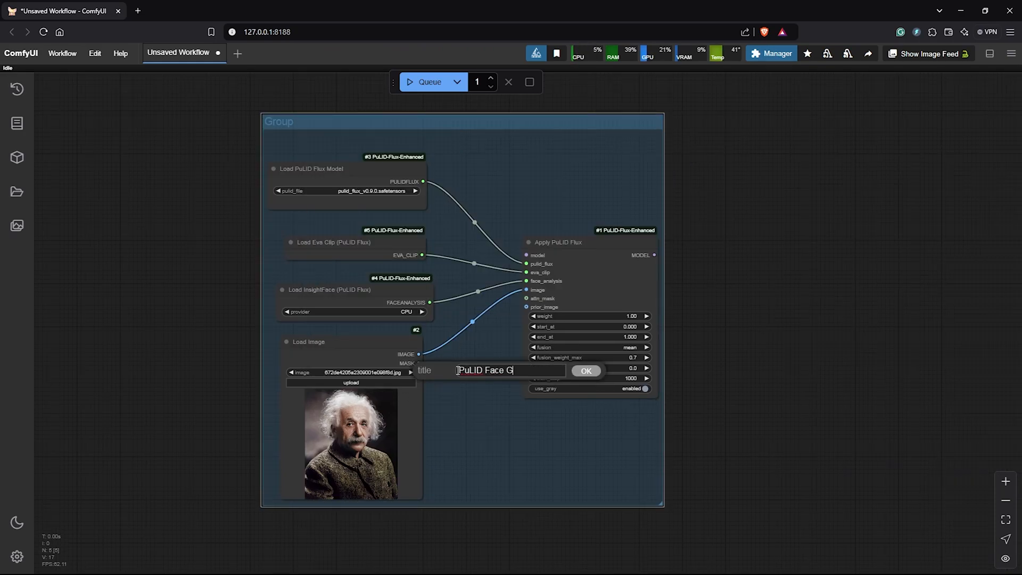
left_click(585, 370)
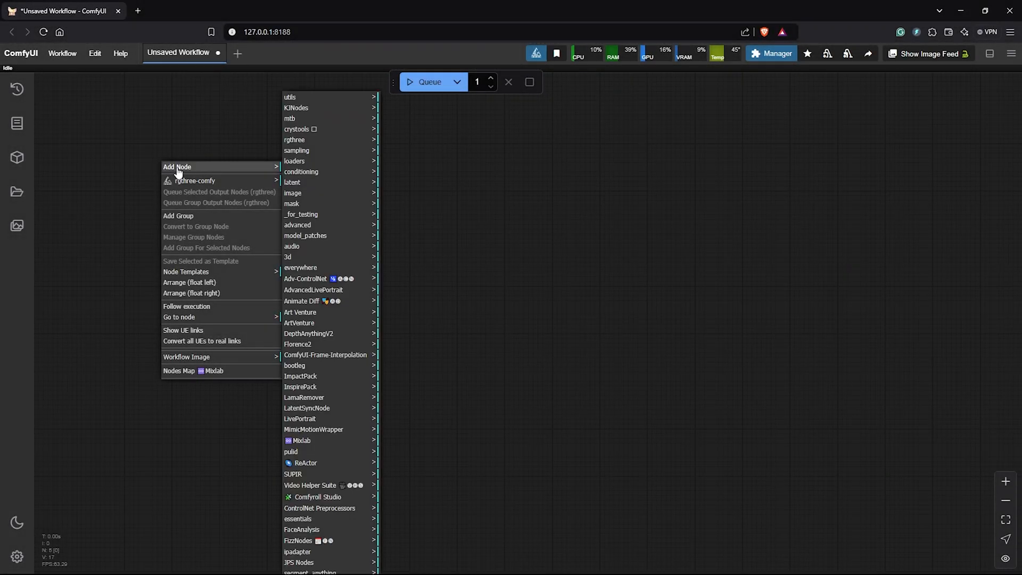
mouse_move(326, 168)
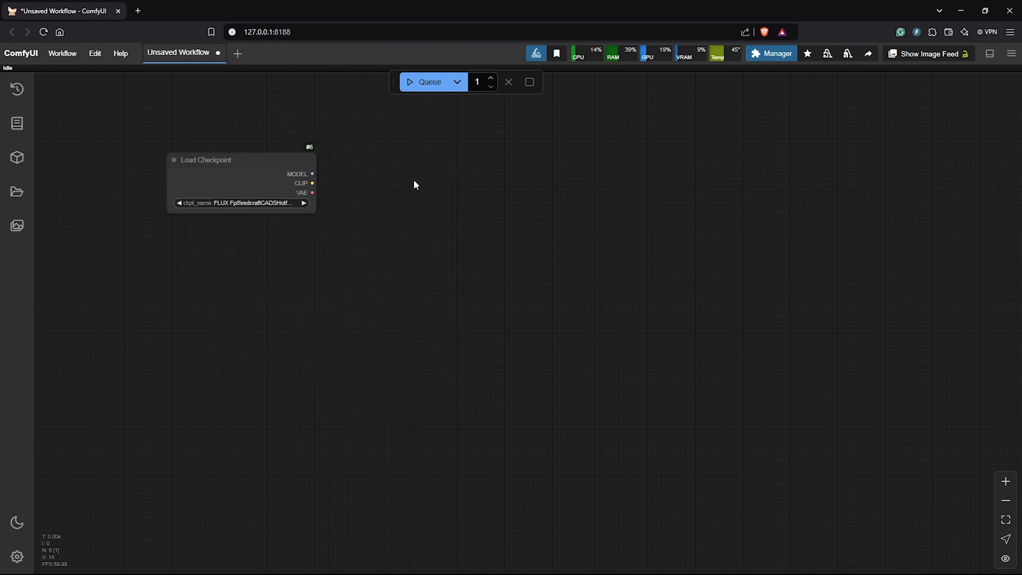
Step: Load the flux1-dev-FP8 checkpoint and add a LoRA slot to a Power Lora Loader node
left_click(239, 202)
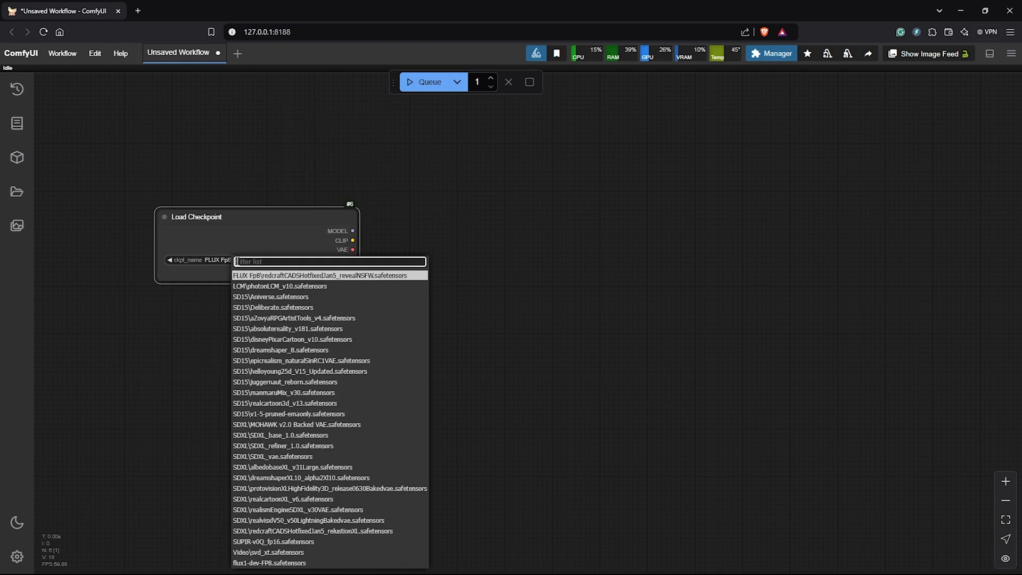
type("flux")
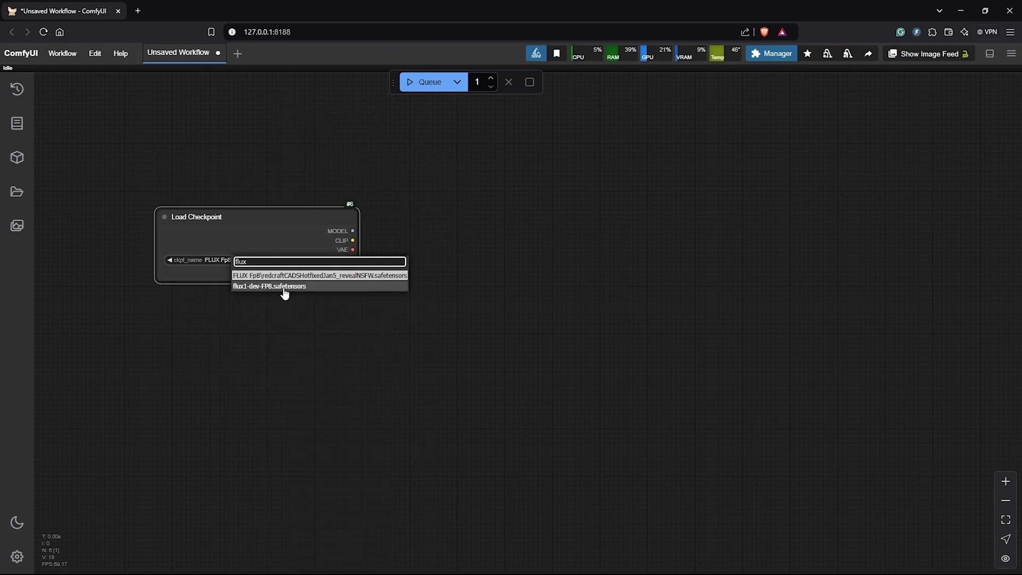
left_click(268, 287)
type("power lora")
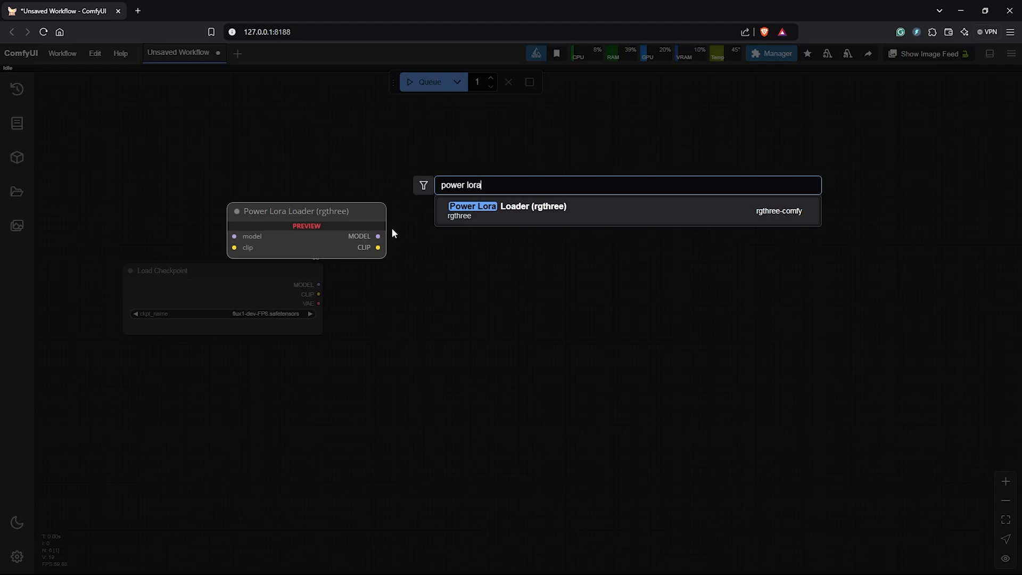
mouse_move(620, 230)
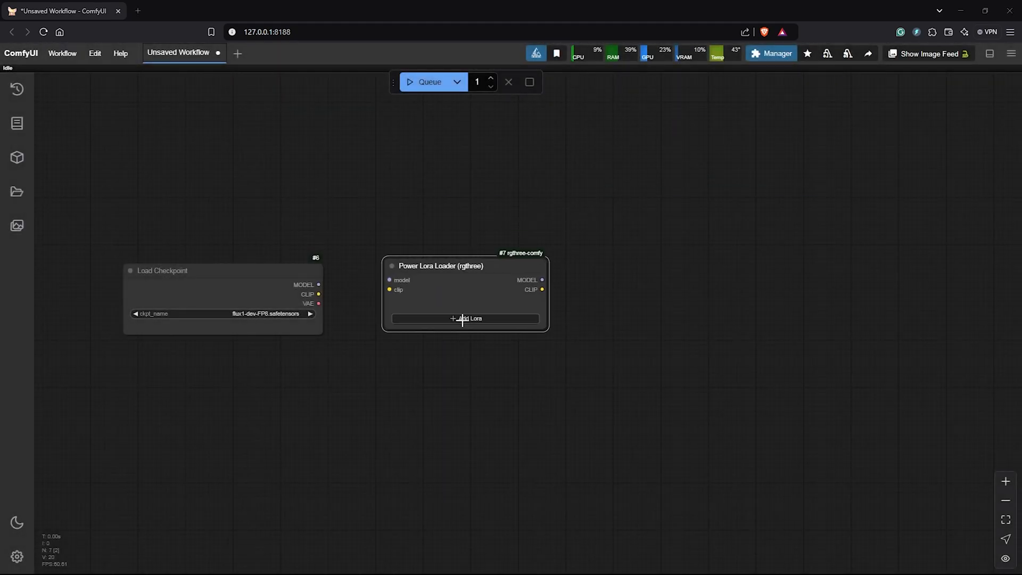
left_click(466, 318)
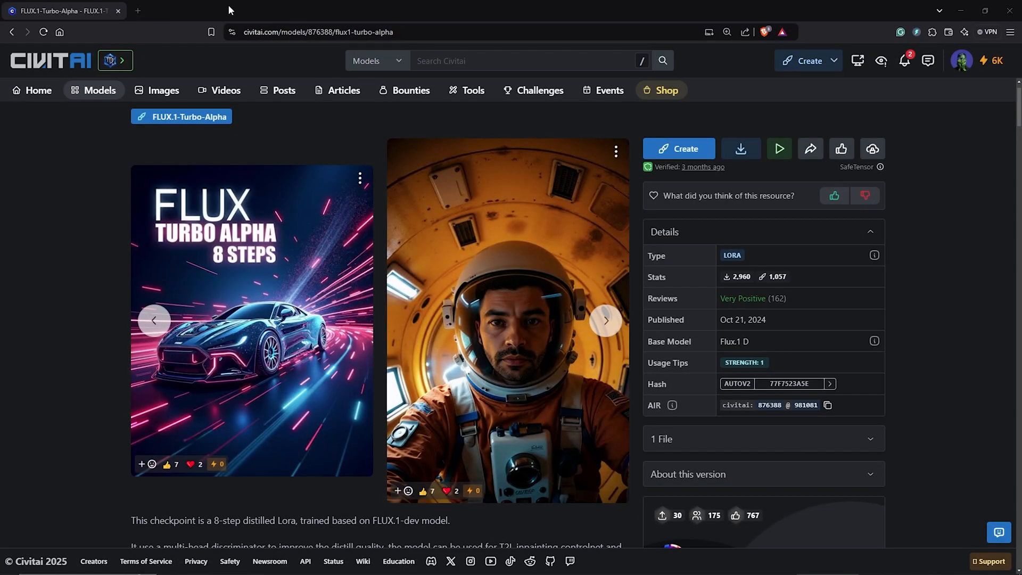
scroll("down", 3)
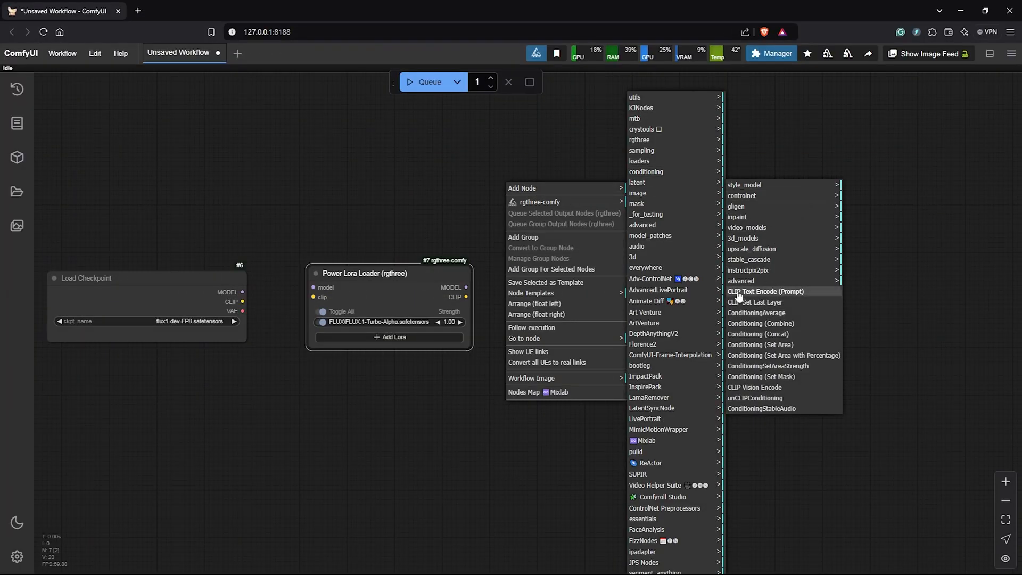
Step: Add green and red CLIP Text Encode prompt nodes and a KSampler wired to the LoRA loader
left_click(766, 292)
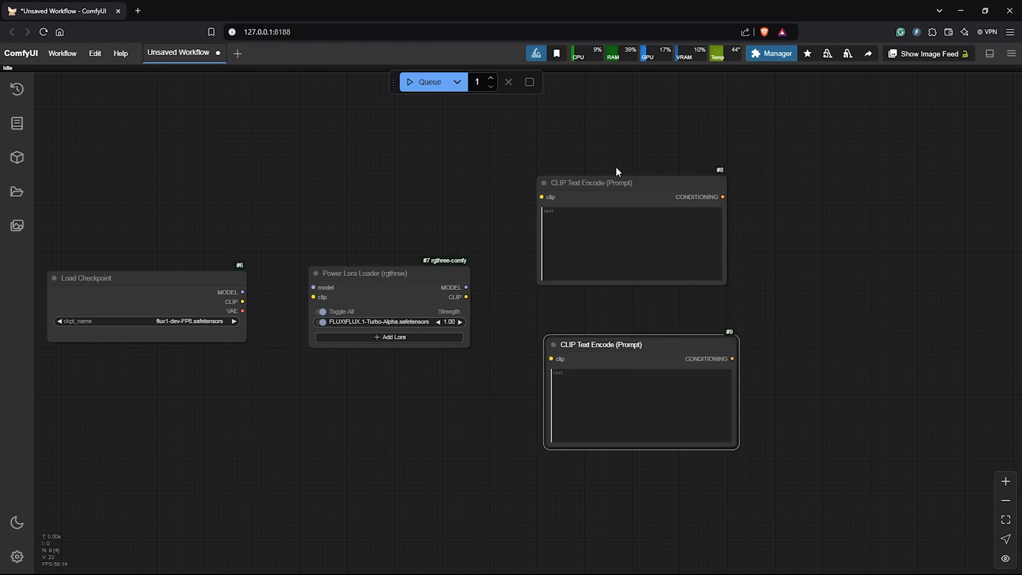
right_click(632, 255)
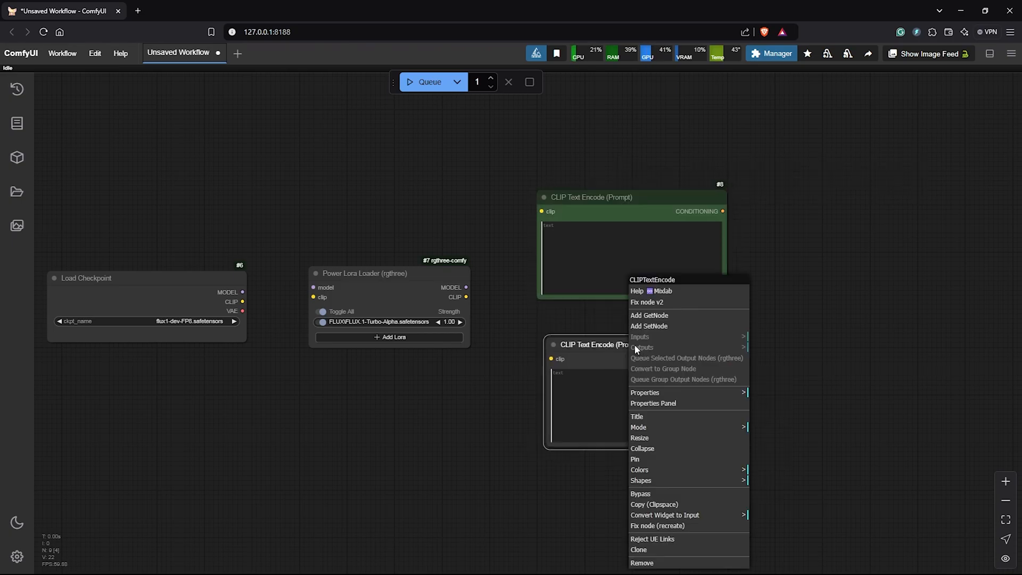
mouse_move(711, 468)
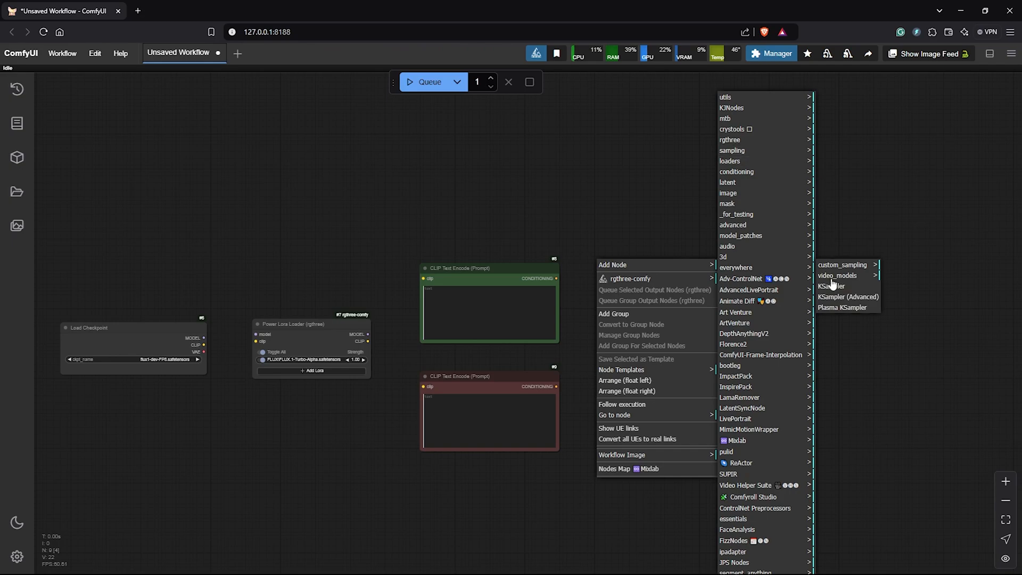
left_click(833, 287)
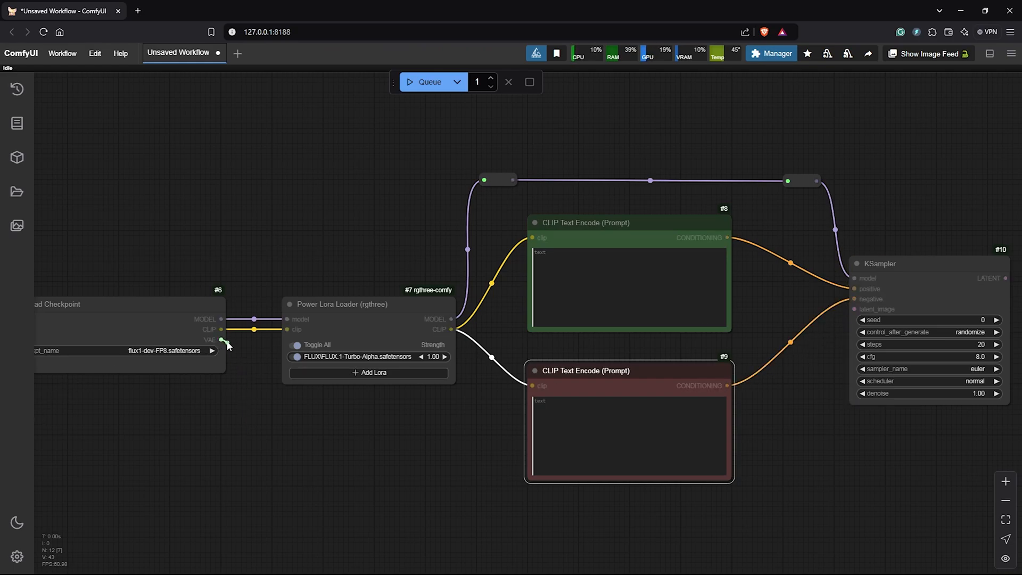
Step: Feed the VAE into an Anything Everywhere node and a 1216 x 832 SDXL Empty Latent Image into the KSampler
right_click(228, 345)
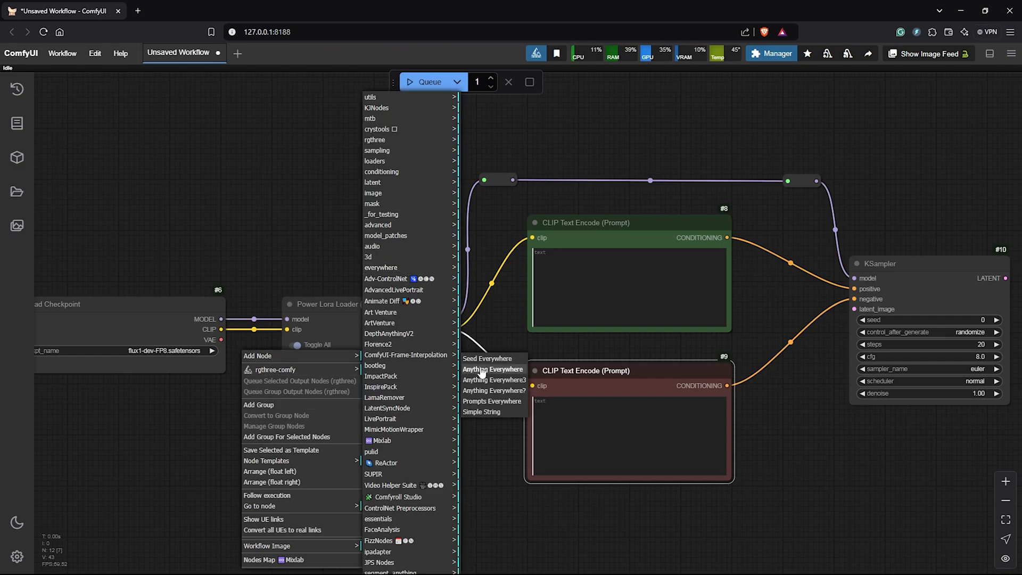
left_click(492, 369)
type("s")
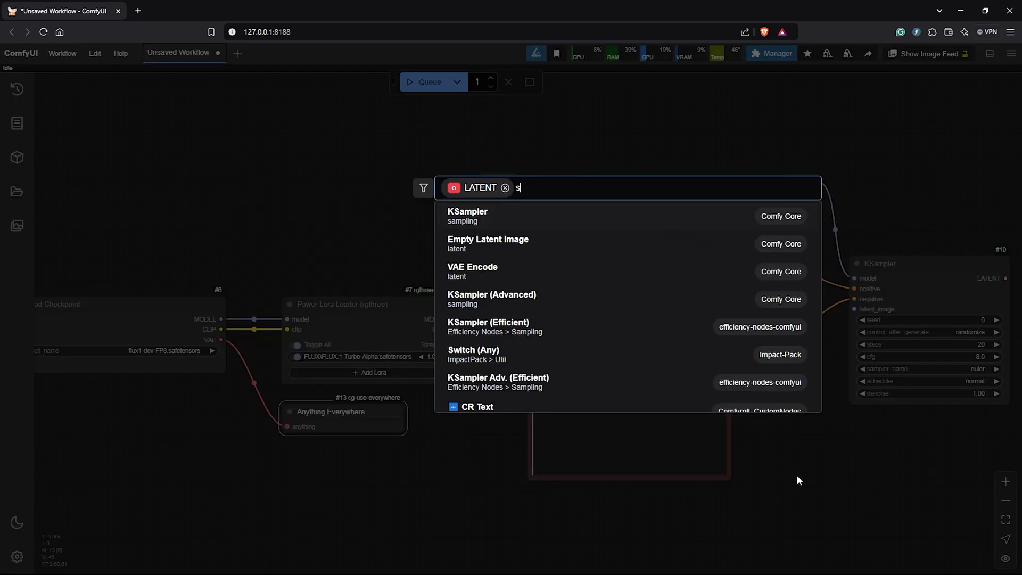
type("dxl empty")
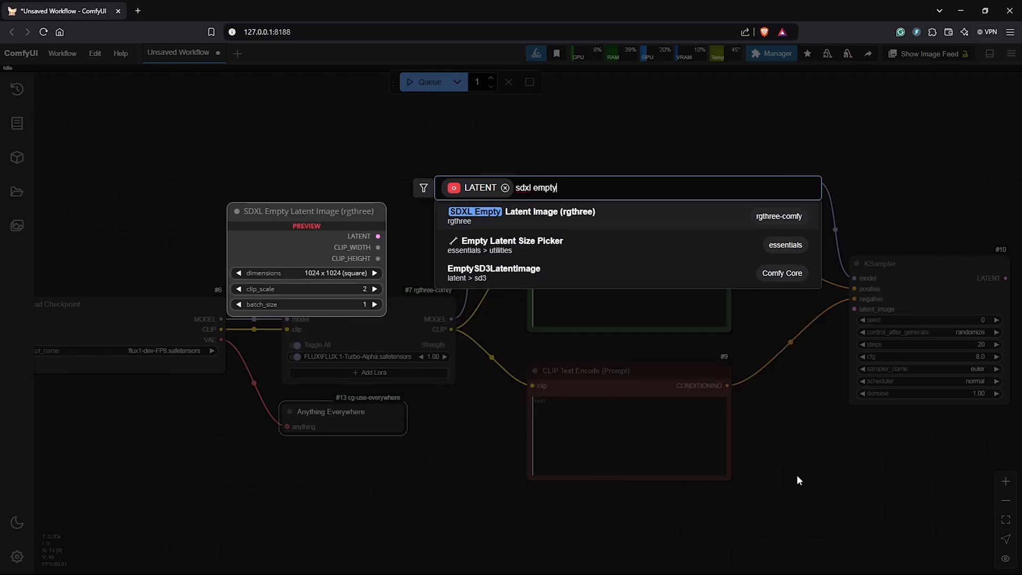
mouse_move(554, 226)
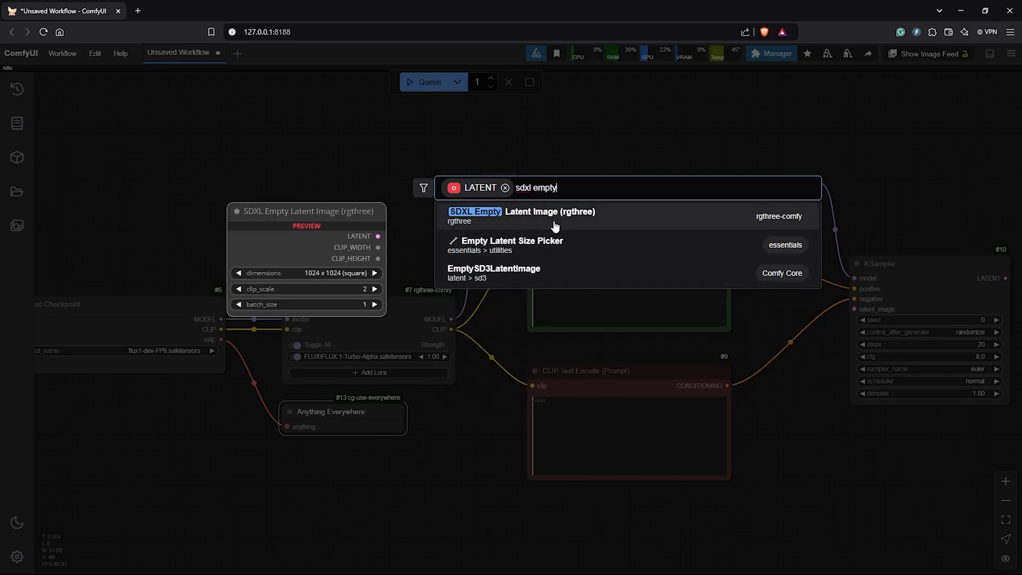
mouse_move(617, 224)
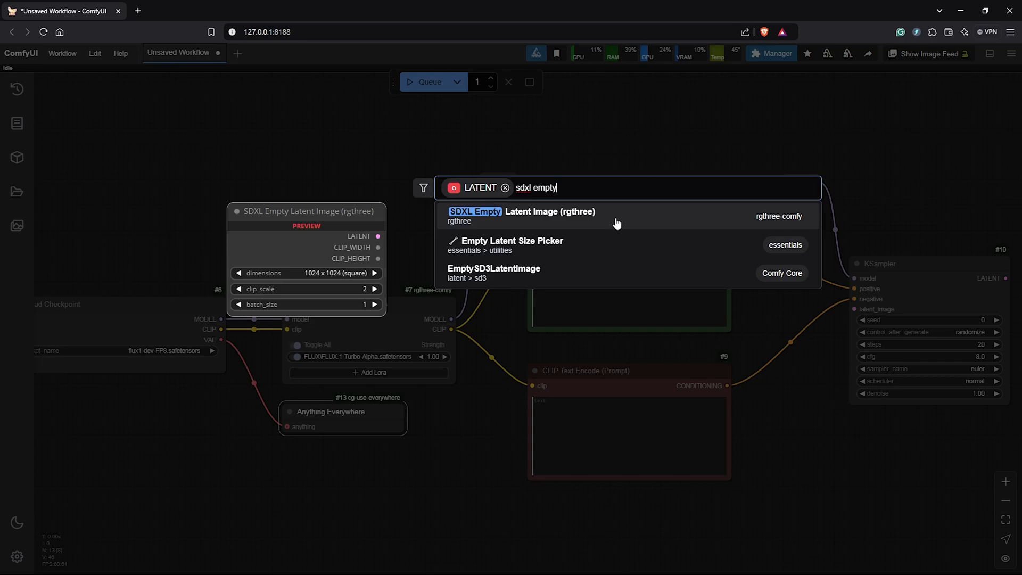
left_click(522, 211)
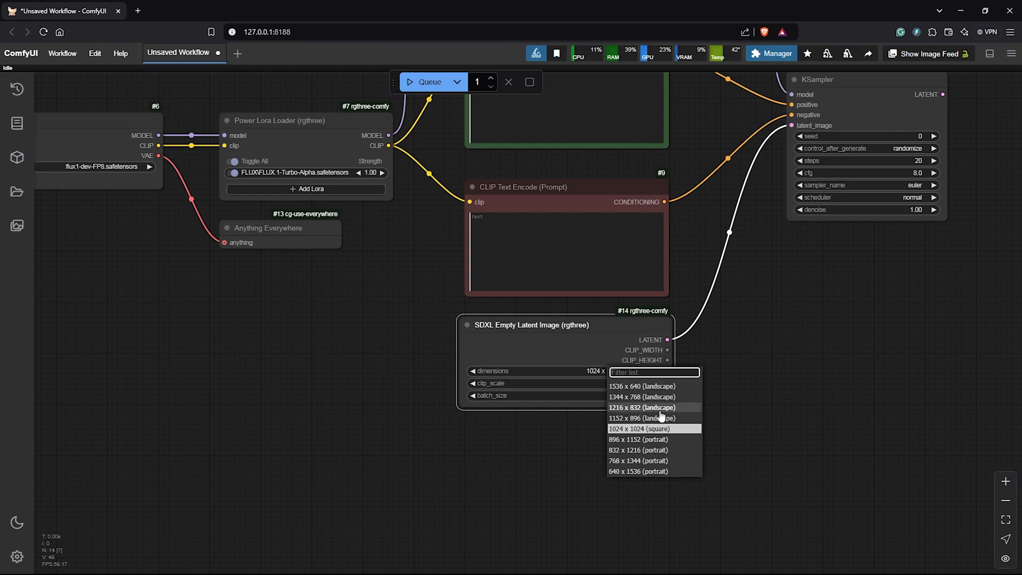
left_click(189, 11)
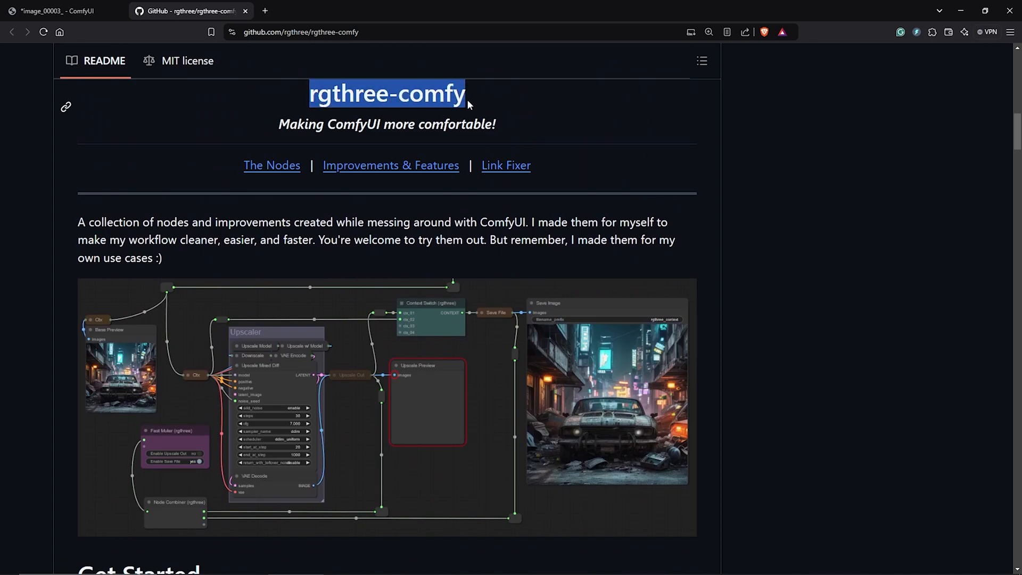
Step: Filter the Custom Nodes Manager for rgthree, confirming rgthree-comfy is installed
left_click(58, 10)
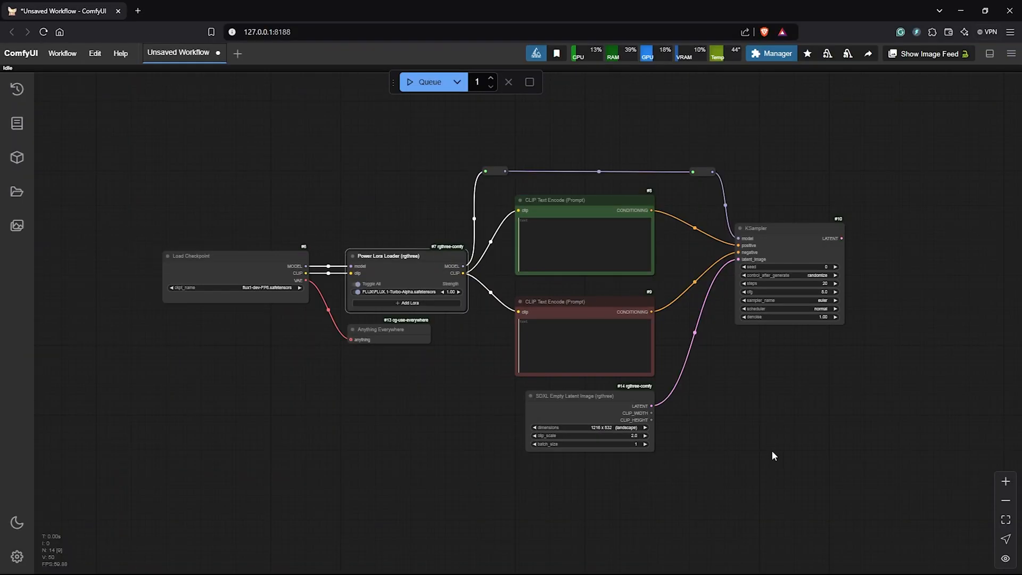
left_click(771, 53)
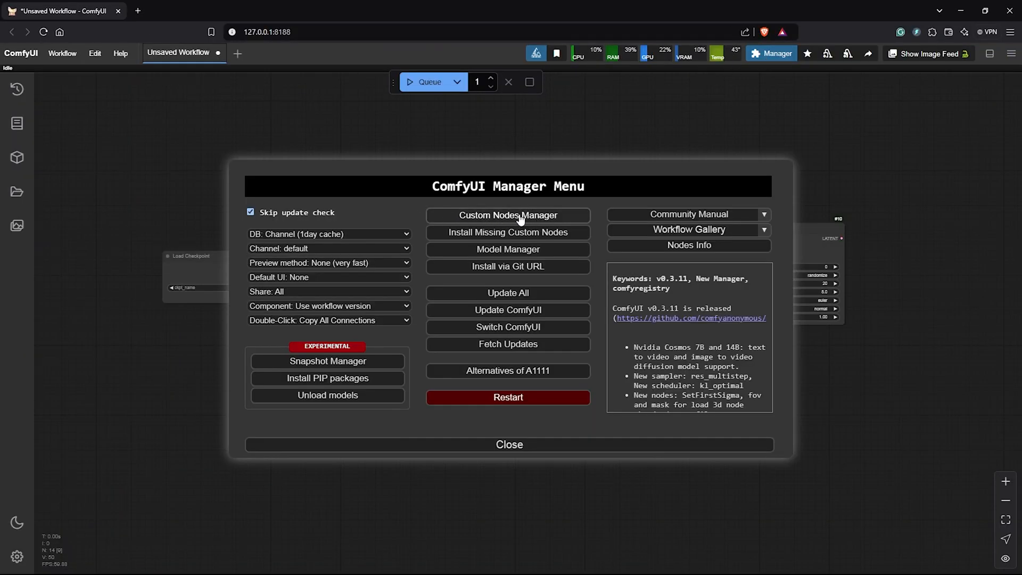
left_click(508, 215)
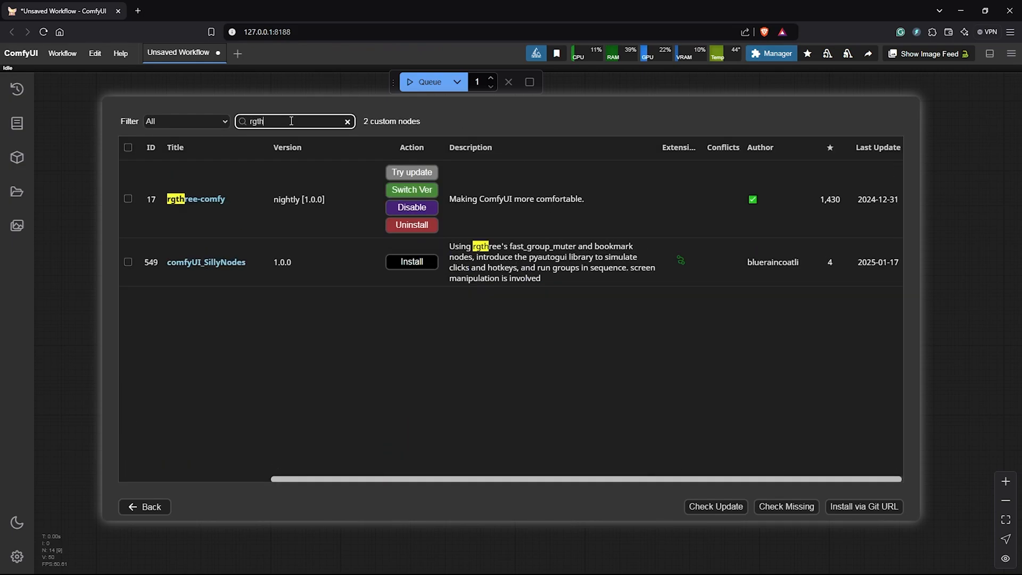
type("ree")
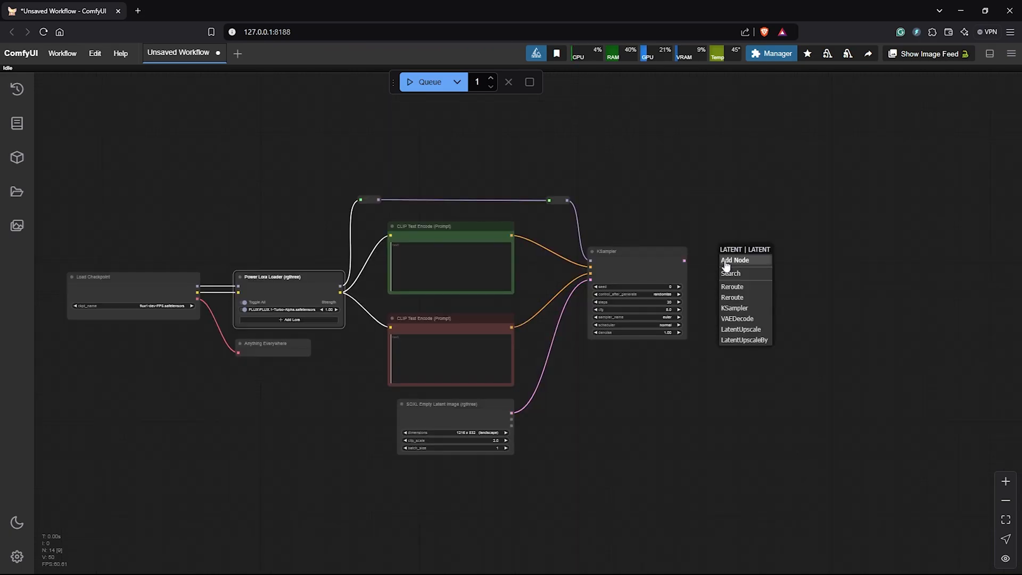
mouse_move(737, 319)
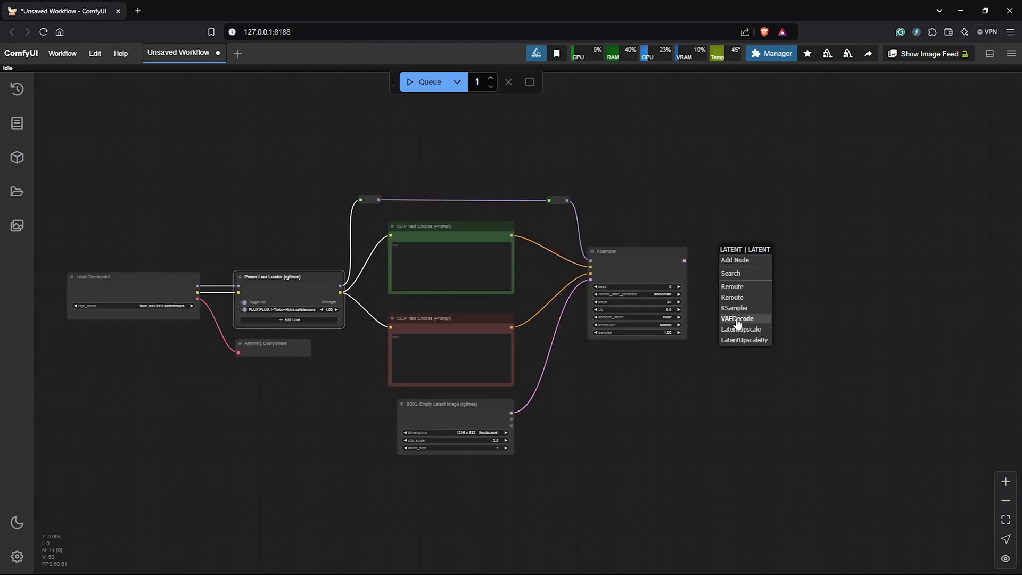
Step: Decode the KSampler output with VAE Decode into a Save Image node with a new filename prefix
left_click(737, 318)
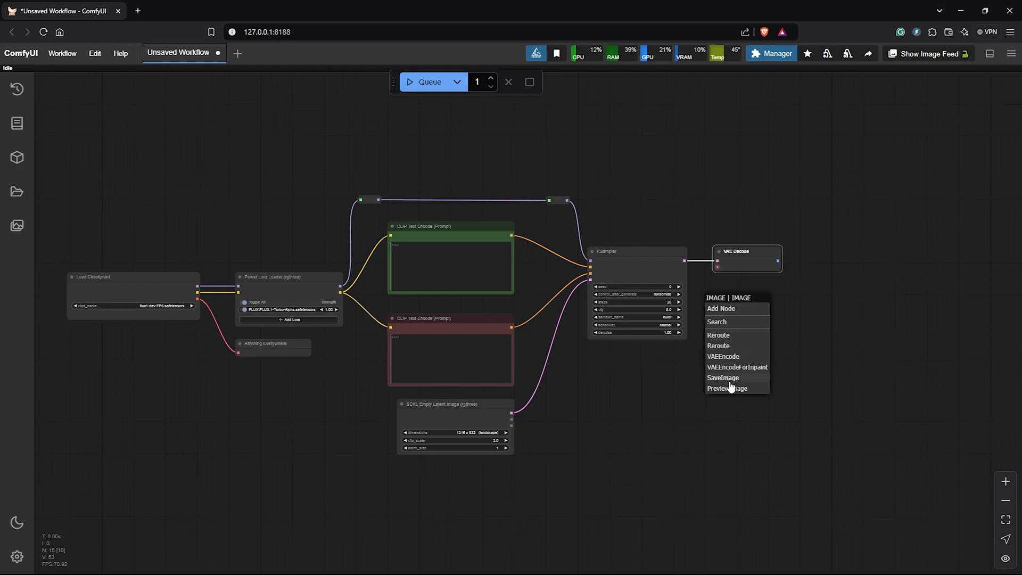
left_click(722, 377)
type("Video Tutor")
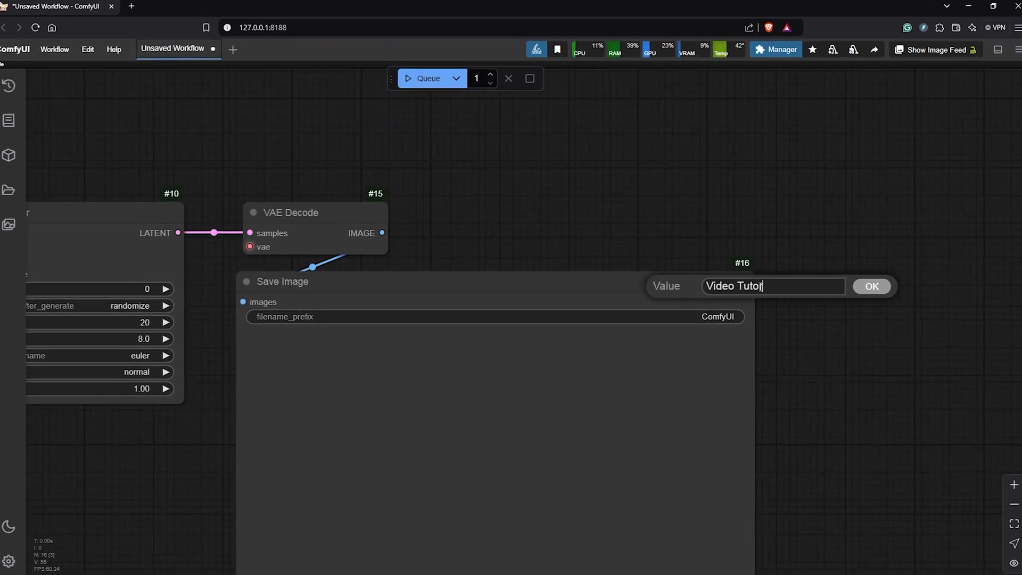
left_click(872, 286)
type("A character with a mohawk and piercings, weari")
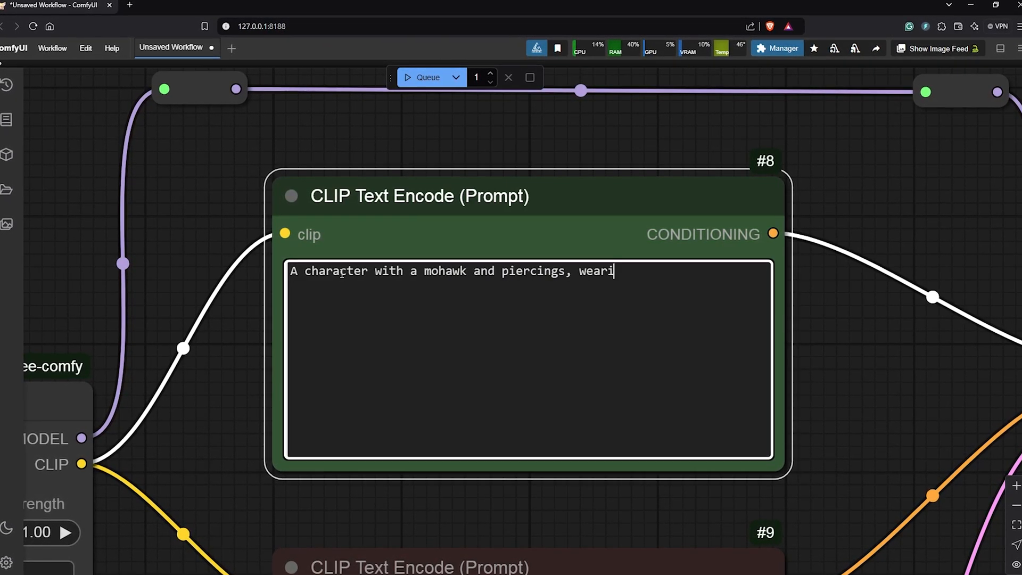
Step: Extend the positive prompt with the tattered Victorian suit and front, side and back turnaround views
type("ng a tattered victorian-era suit")
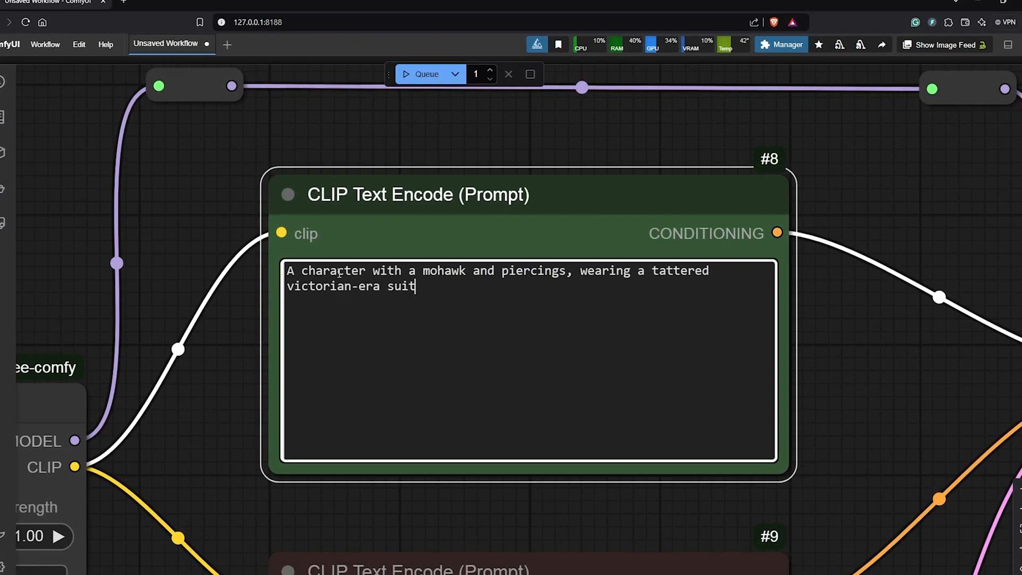
type(", in different poses and angles, including")
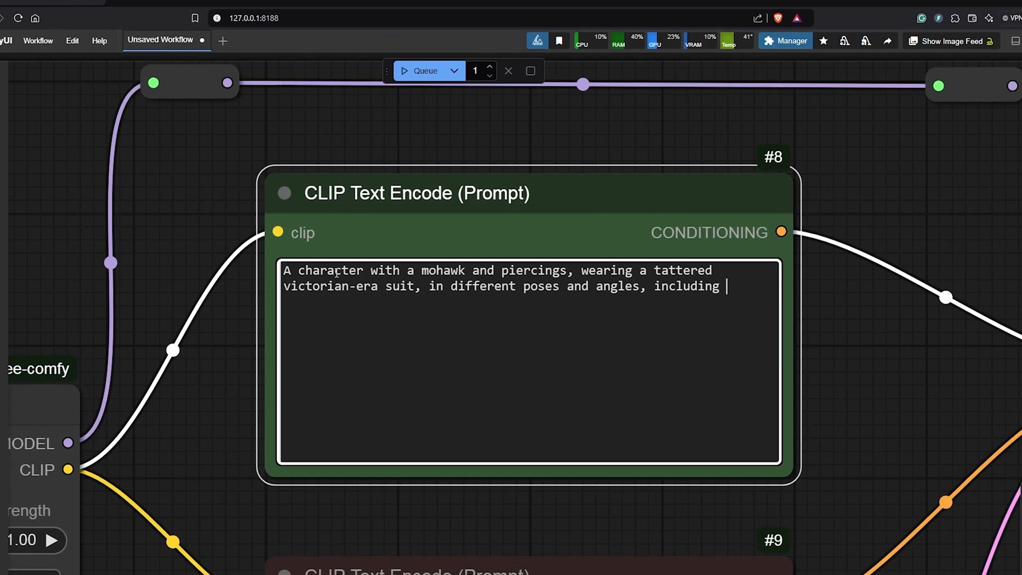
type("front view, side view, and back view, t")
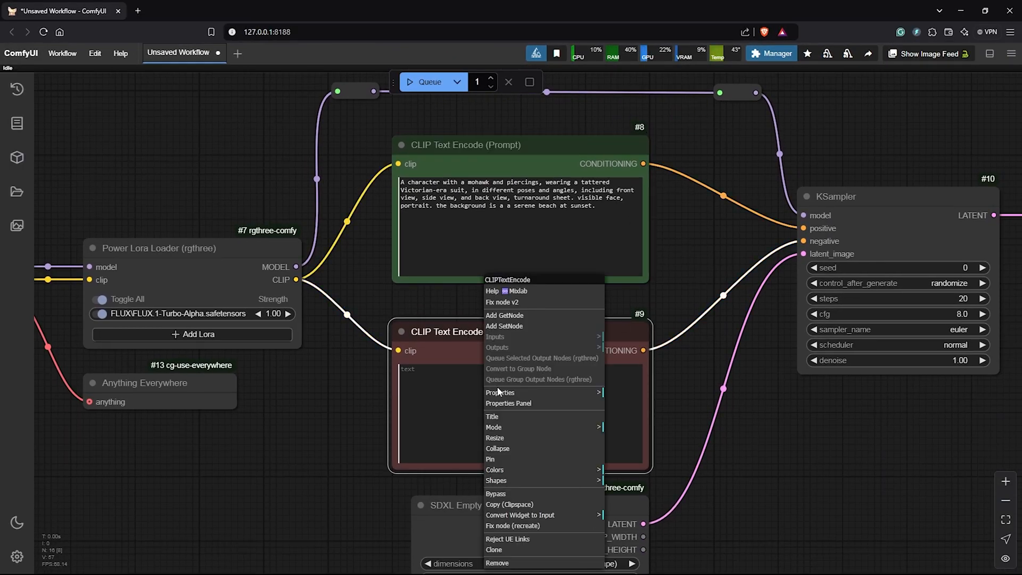
Step: Collapse the negative prompt node and set KSampler to fixed seed 3356, 8 steps, cfg 1.0
left_click(498, 448)
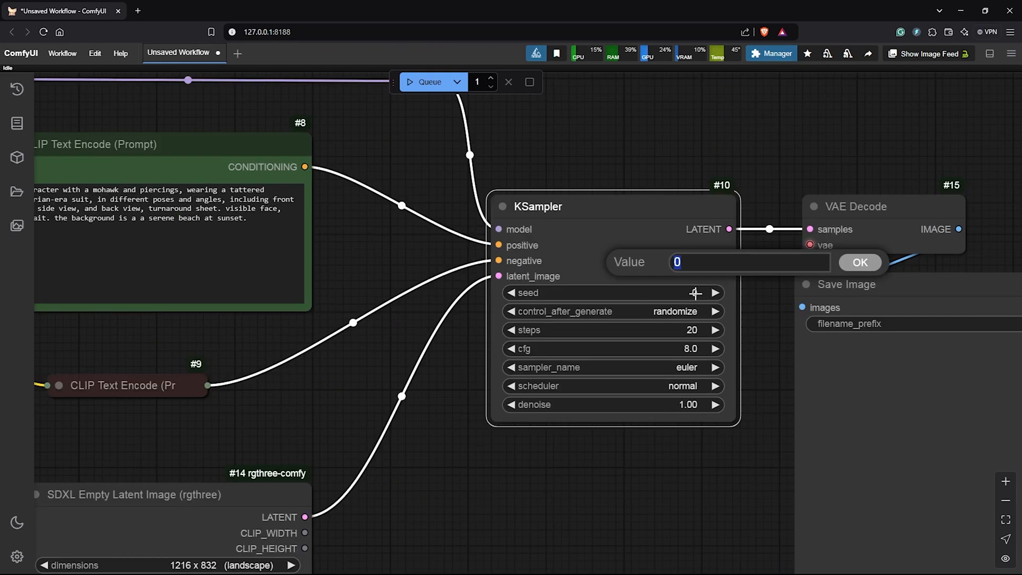
left_click(861, 262)
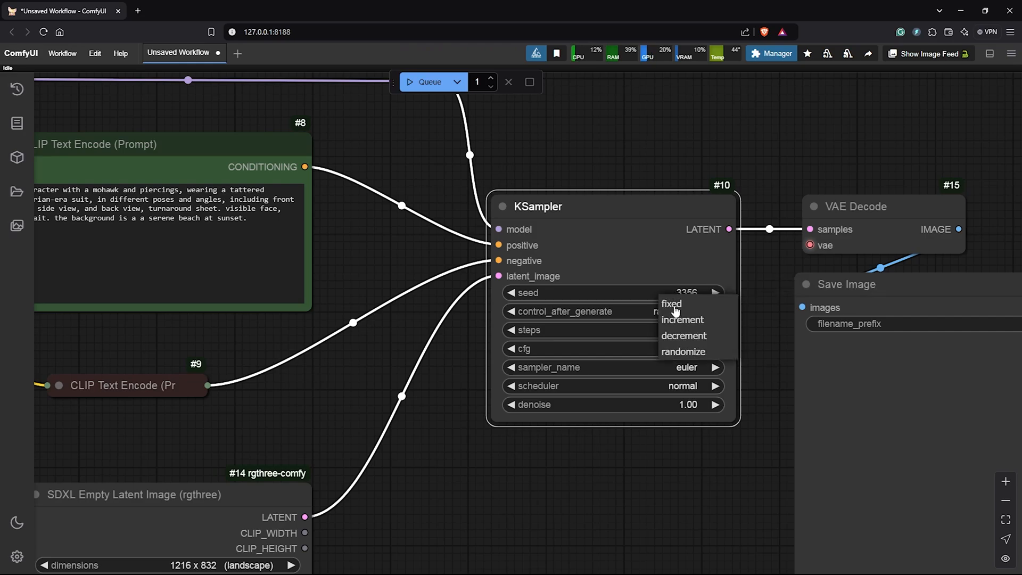
left_click(672, 304)
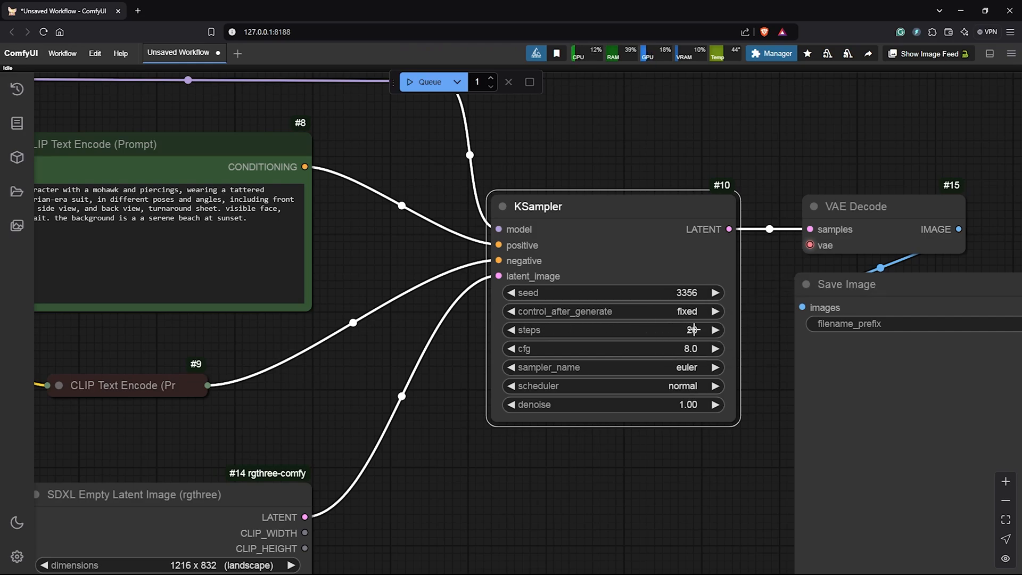
mouse_move(693, 329)
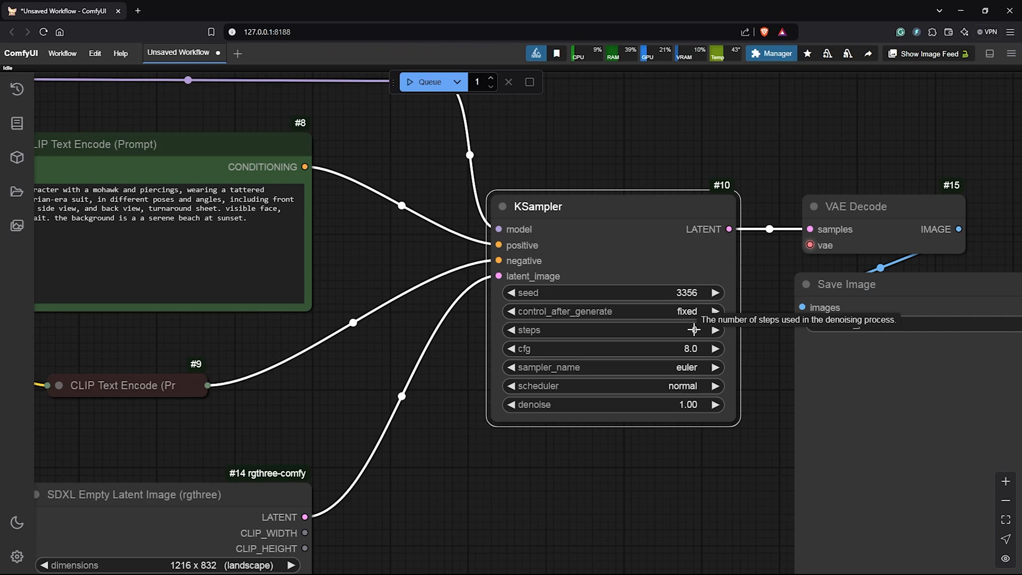
mouse_move(691, 330)
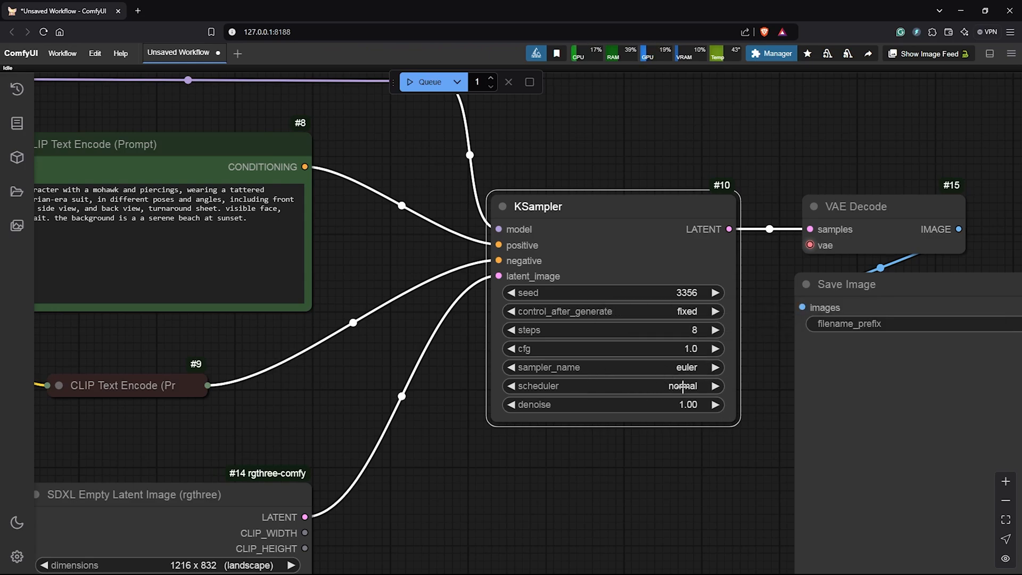
left_click(681, 386)
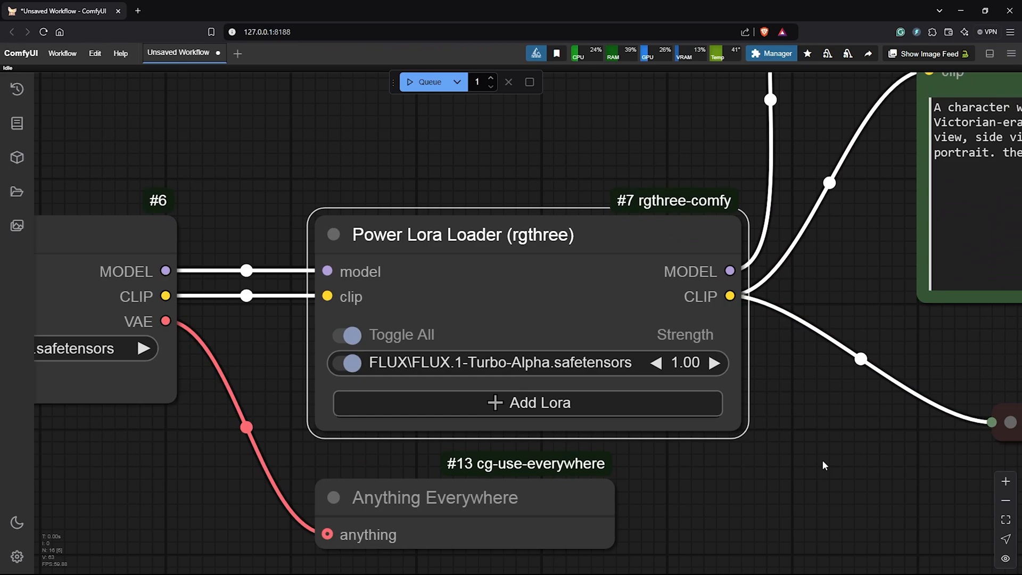
Step: Choose a FLUX LoRA again in the Power Lora Loader's LoRA dropdown
left_click(500, 363)
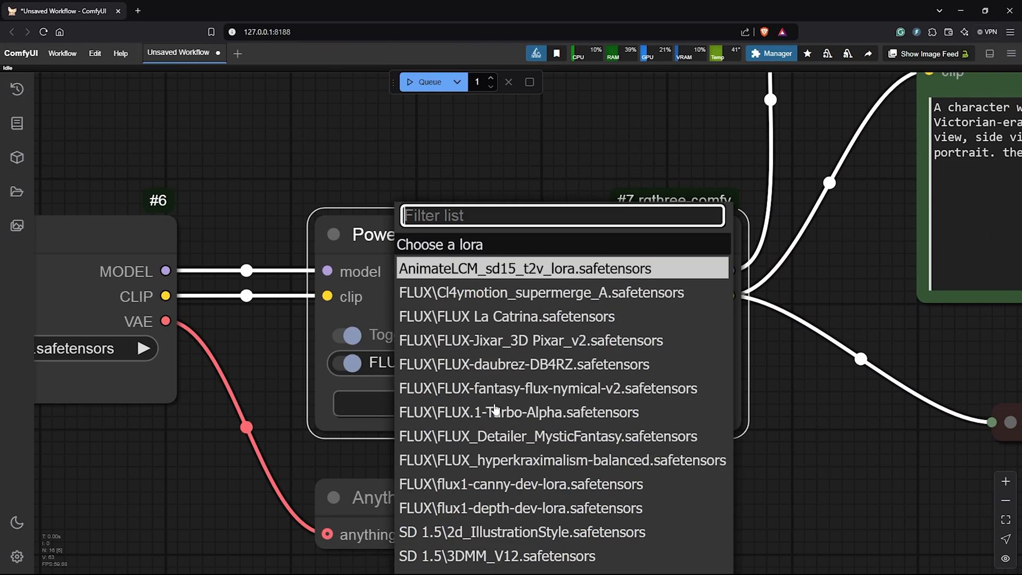
mouse_move(493, 436)
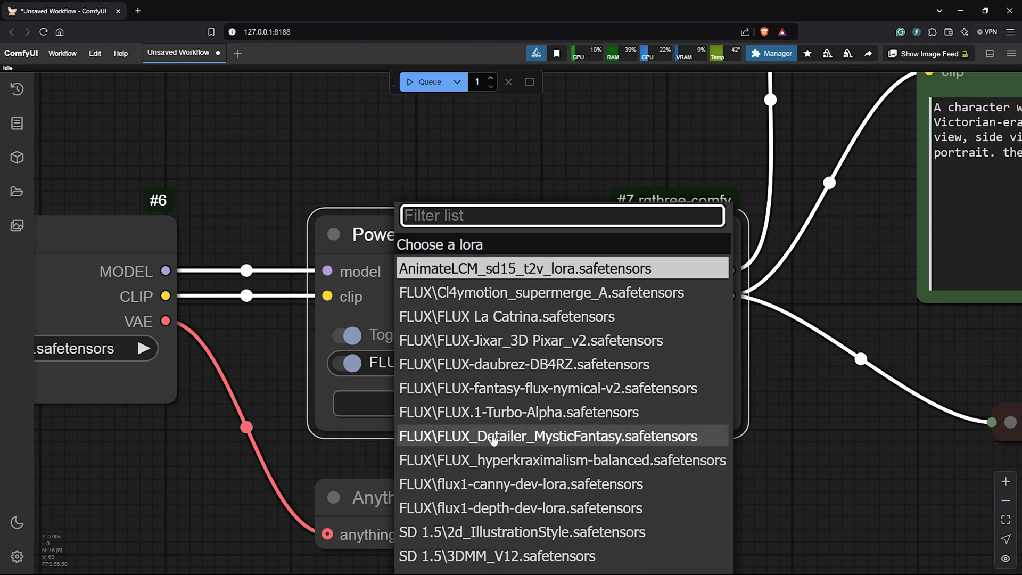
left_click(547, 436)
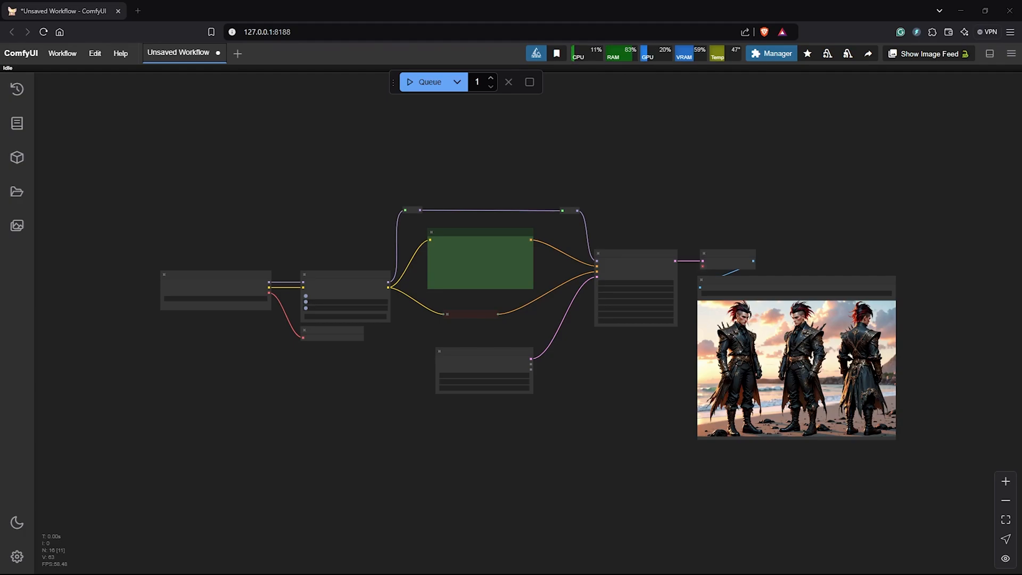
Step: Queue the prompt and view the three-view mohawk beach render in Save Image
left_click(1007, 520)
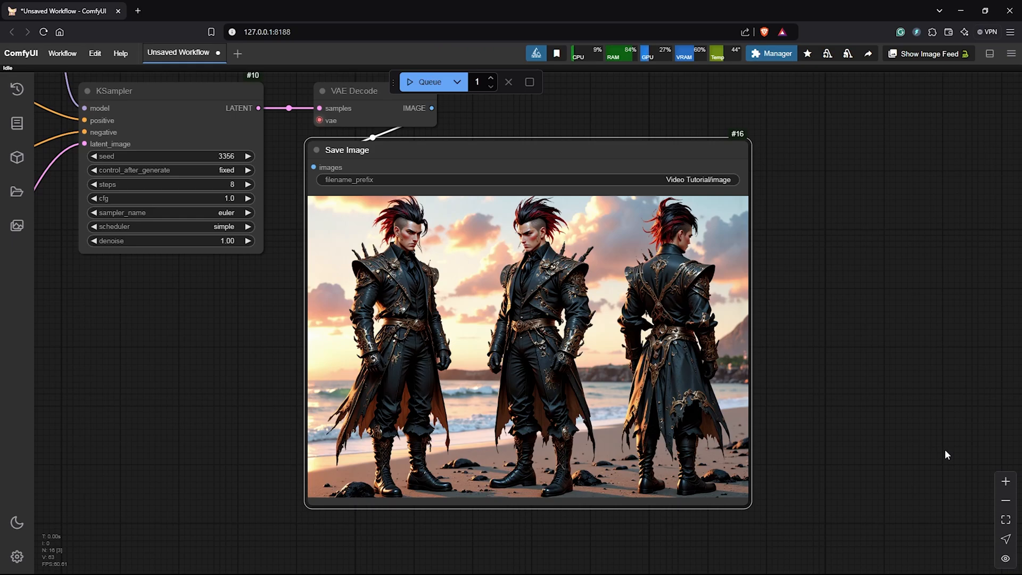
mouse_move(825, 327)
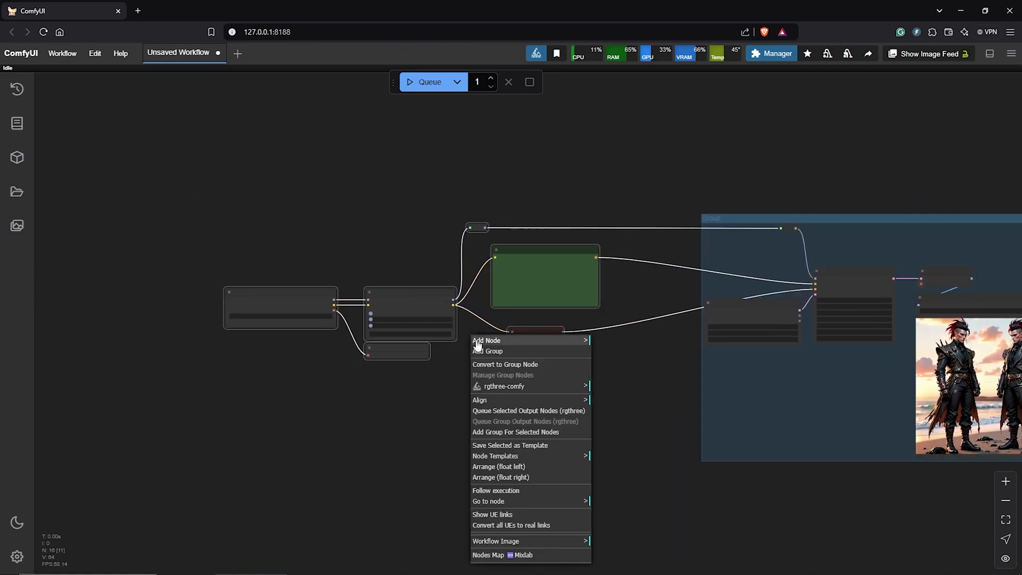
Step: Clear the canvas and bring up the canvas menu to start the ControlNet workflow
left_click(547, 175)
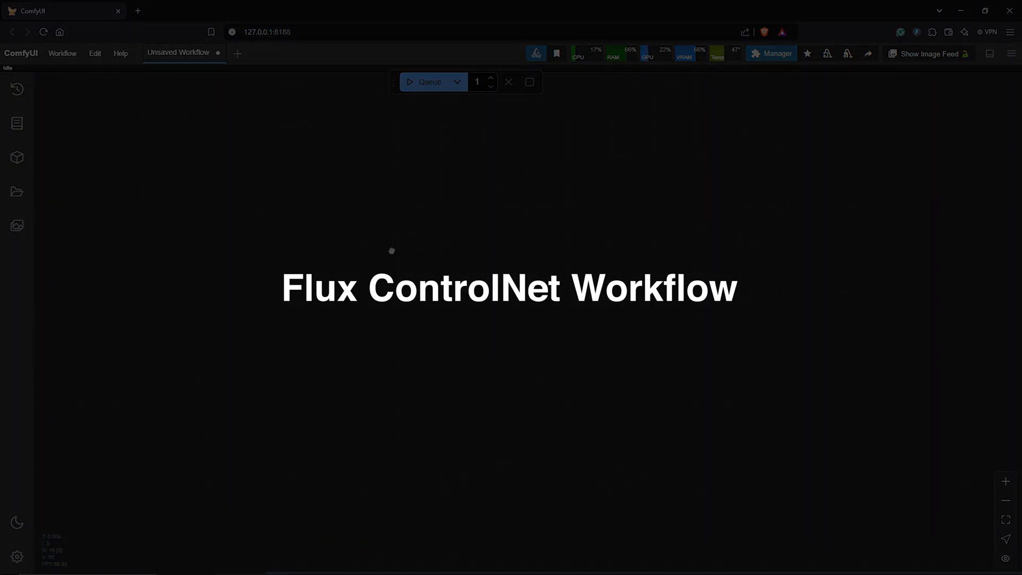
right_click(391, 250)
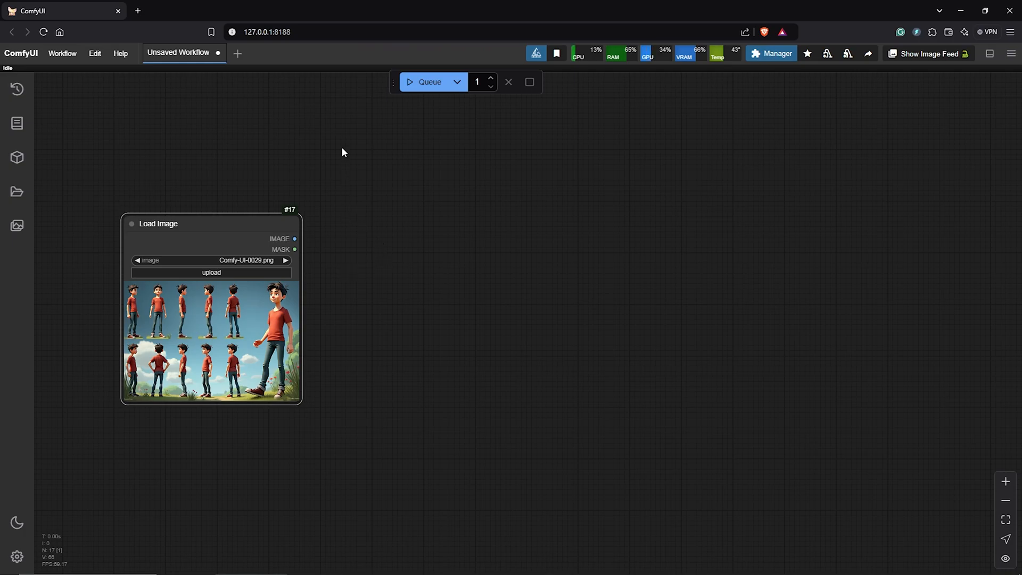
Step: Add an AIO Aux Preprocessor set to DWPreprocessor at resolution 832 beside Load Image
right_click(342, 152)
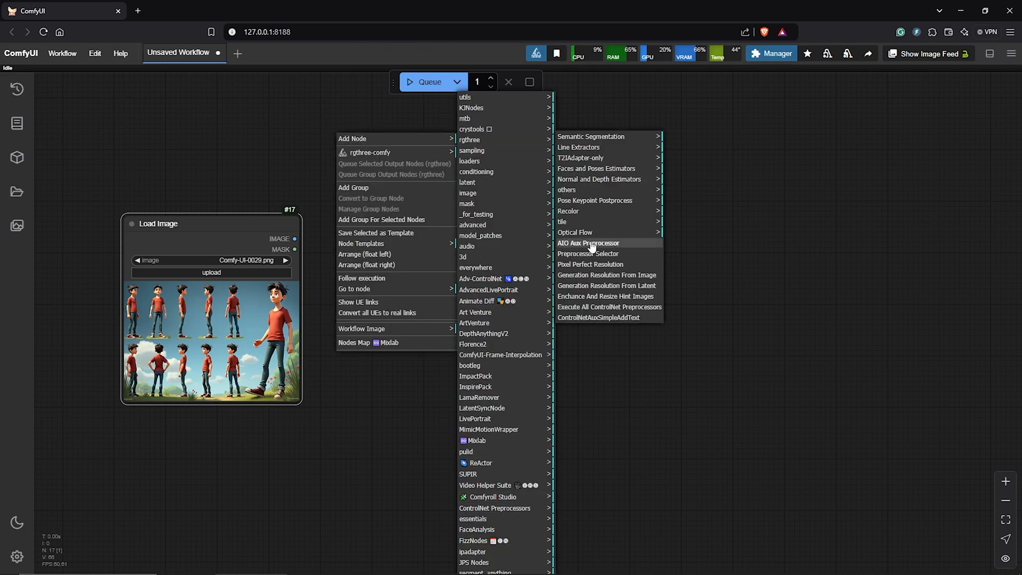
left_click(588, 243)
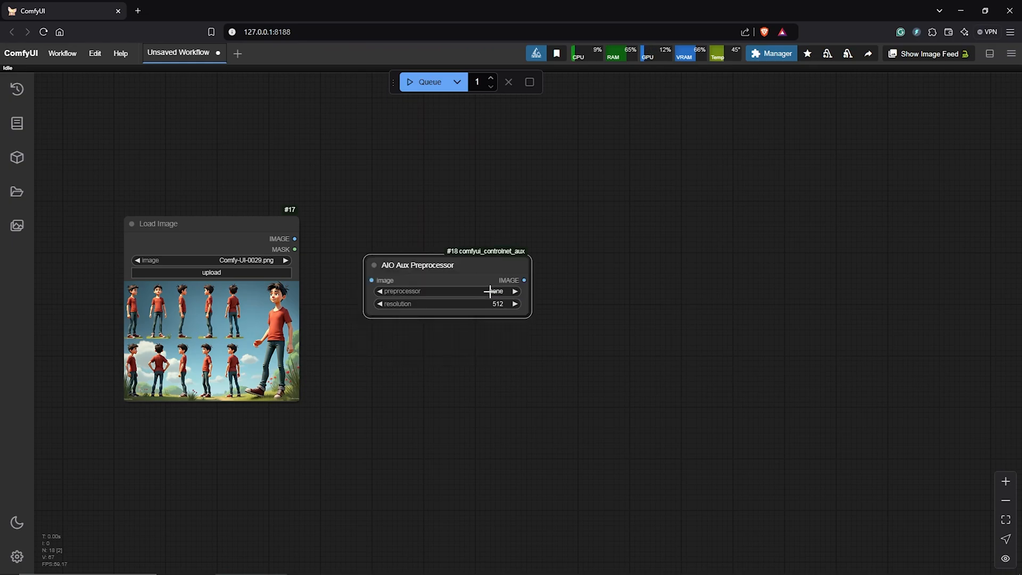
left_click(496, 291)
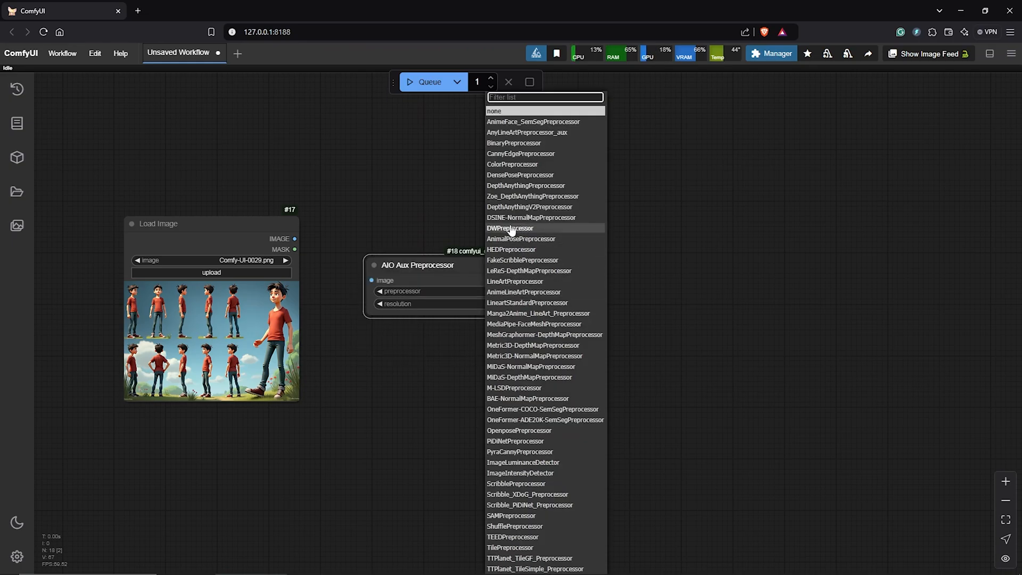
left_click(510, 228)
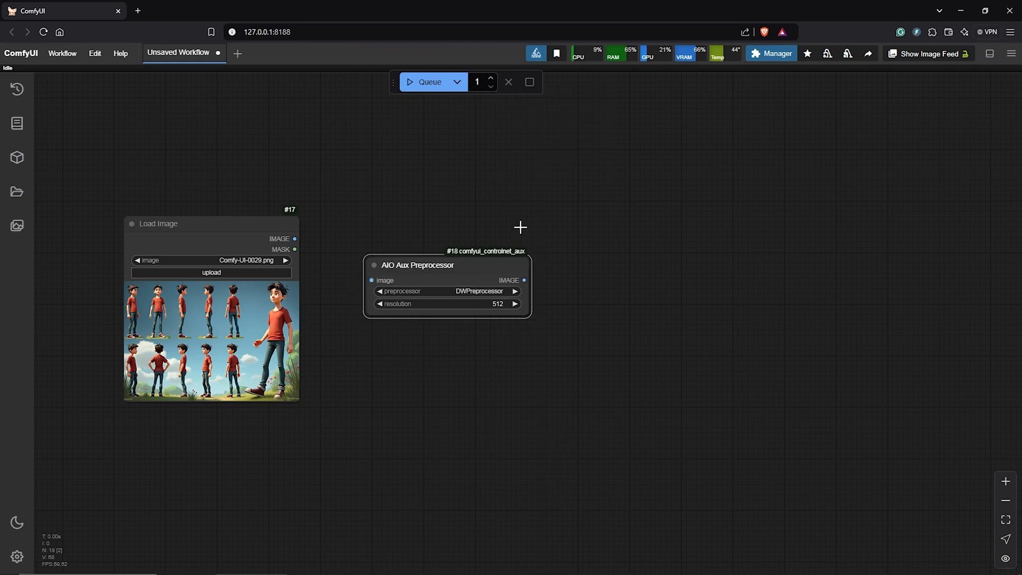
mouse_move(484, 306)
type("832")
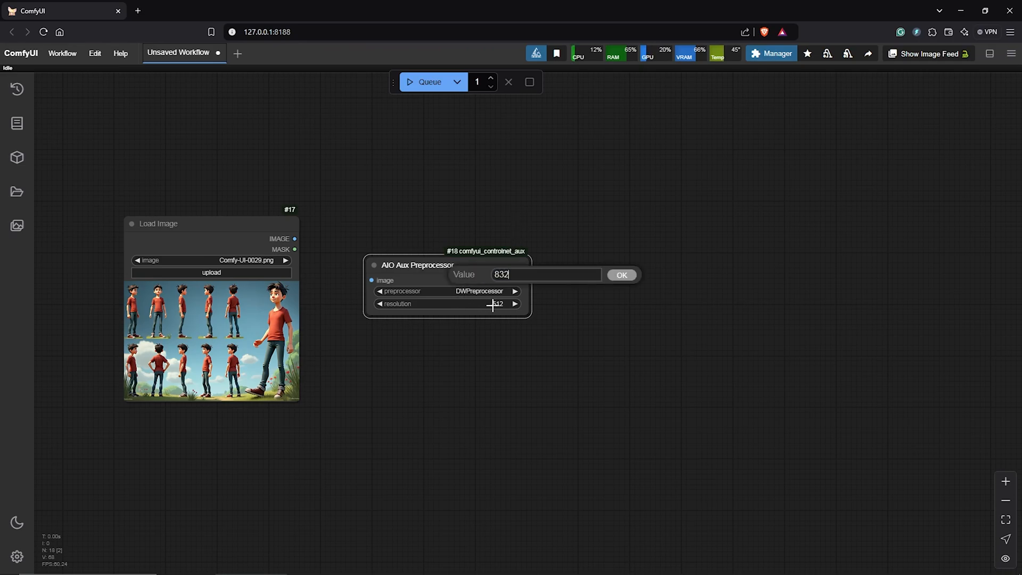
left_click(620, 275)
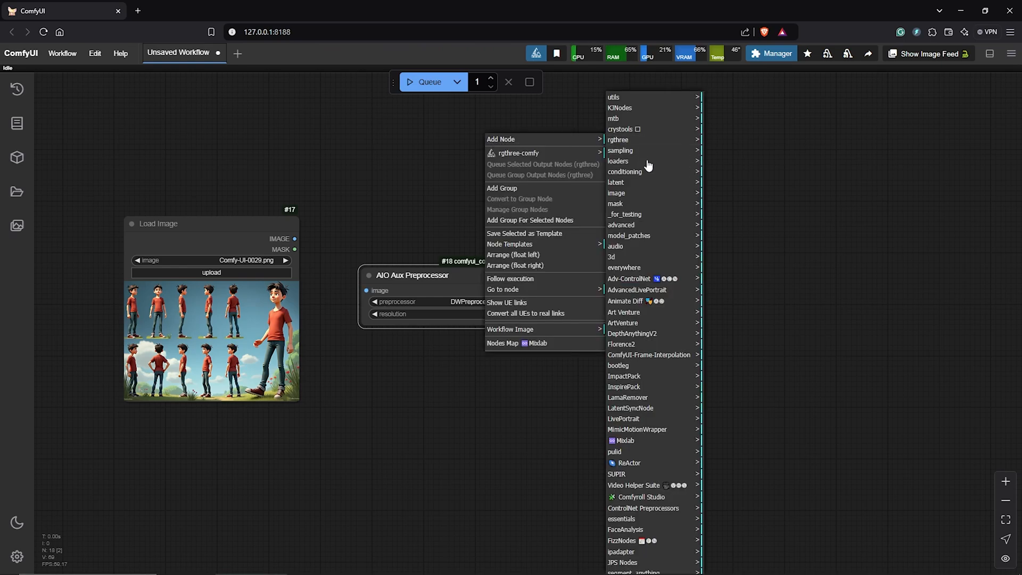
mouse_move(624, 171)
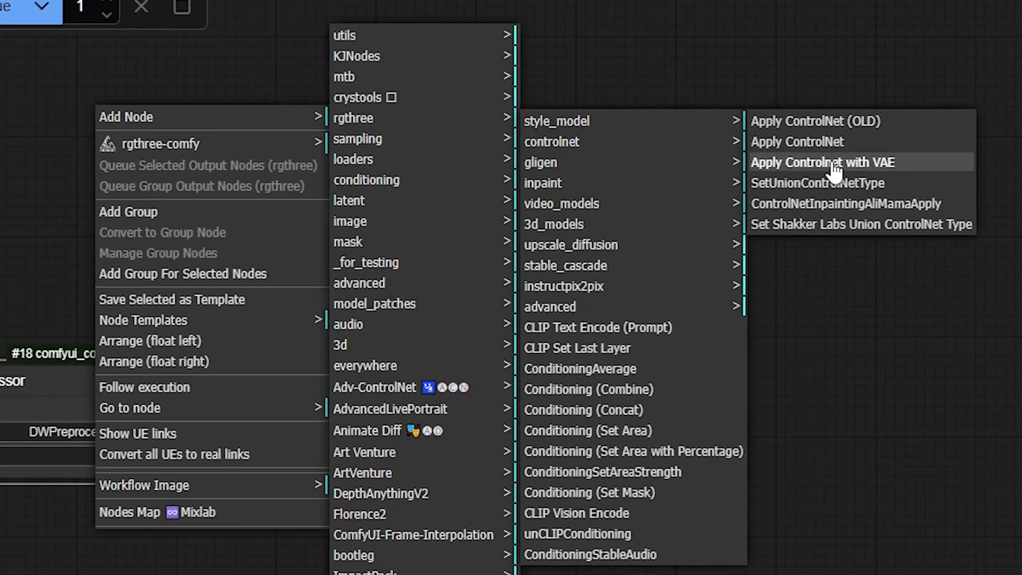
Step: Add Apply ControlNet with VAE fed by a ControlNet loader using the Flux Union Pro model
left_click(823, 162)
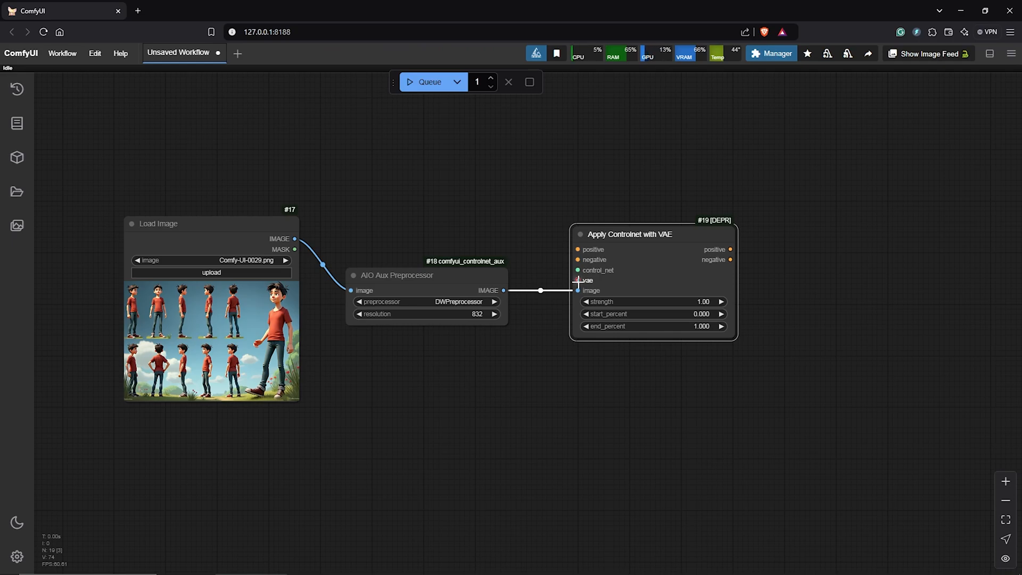
left_click(577, 269)
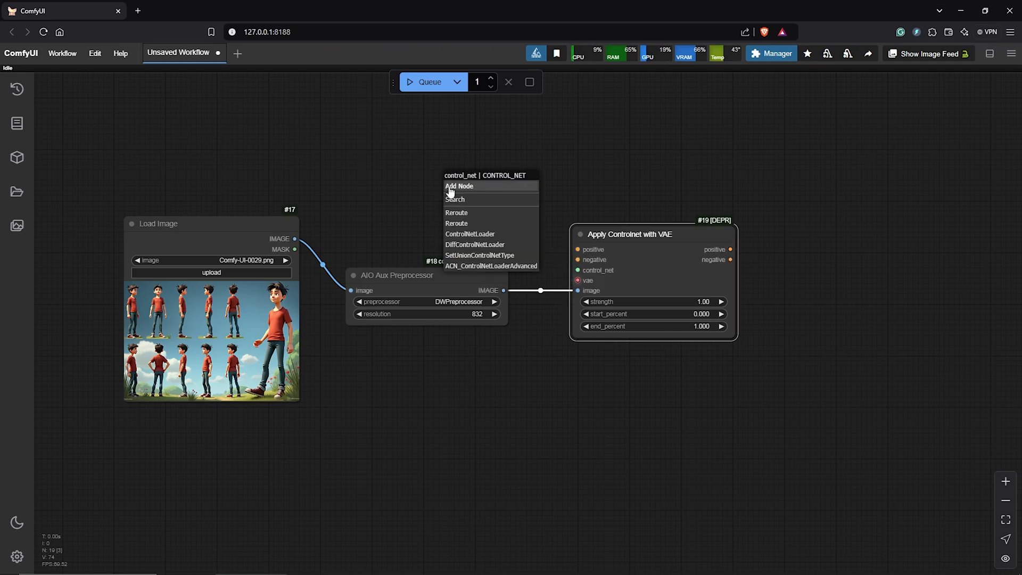
mouse_move(469, 234)
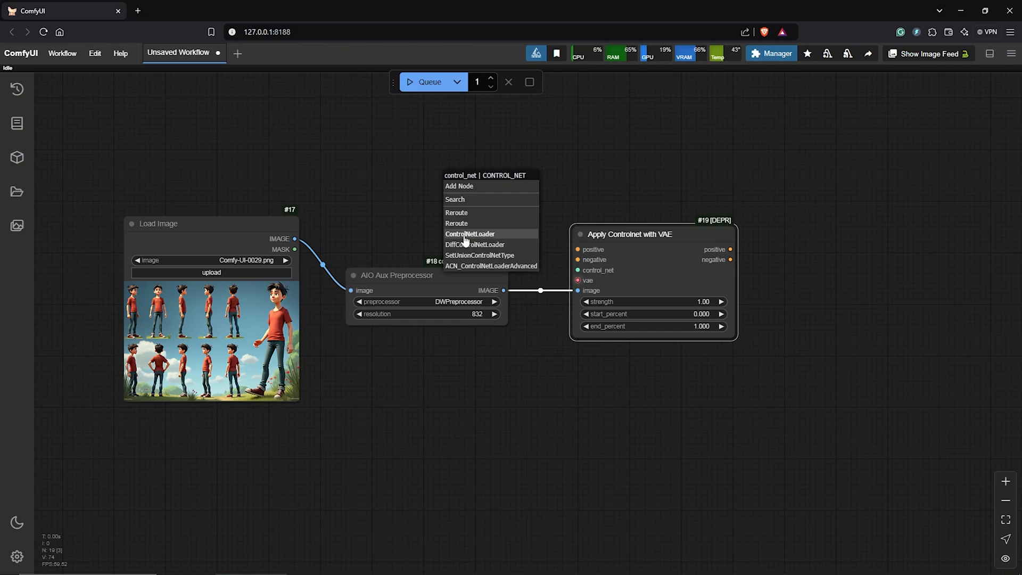
left_click(470, 233)
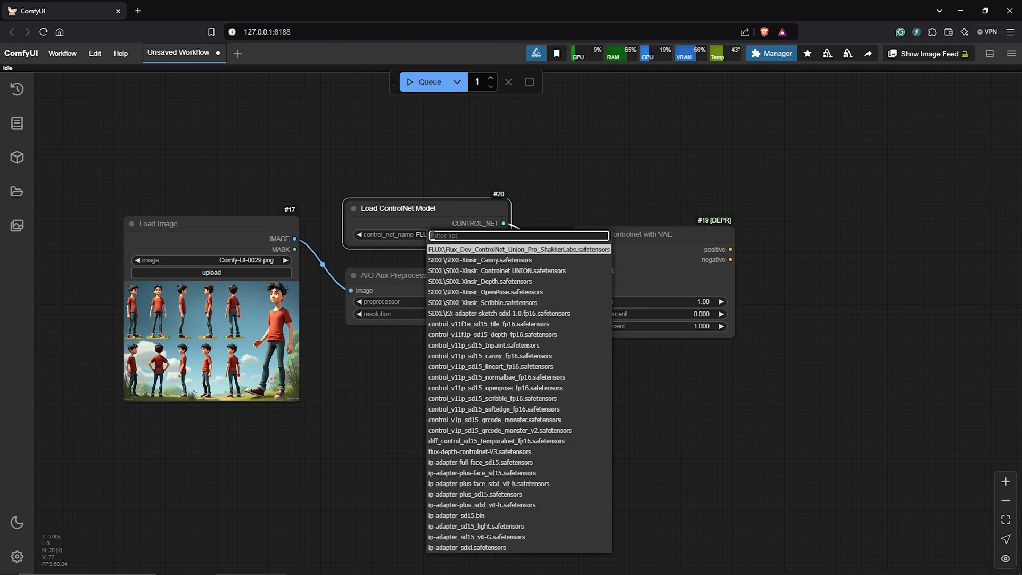
left_click(517, 249)
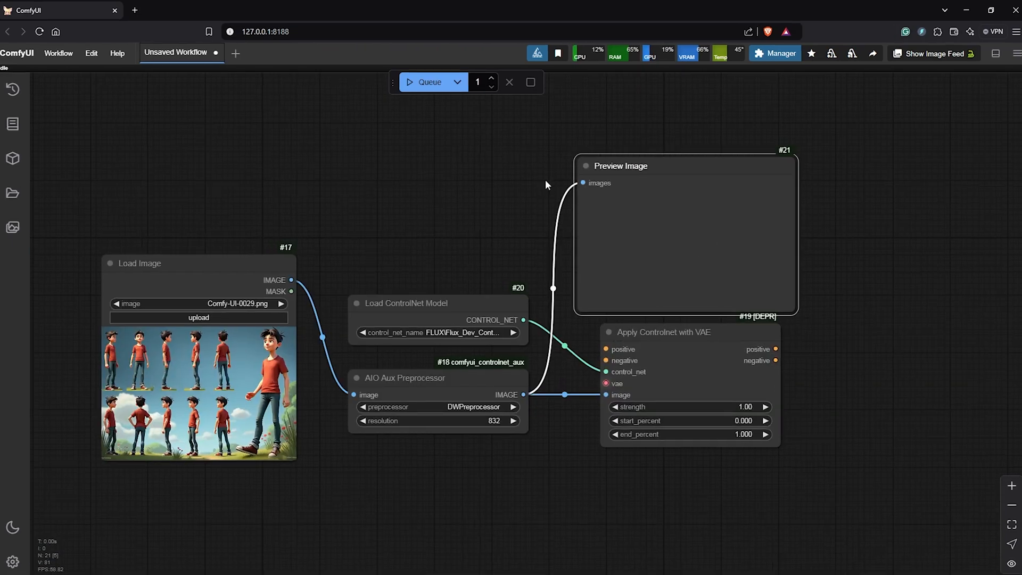
left_click(429, 82)
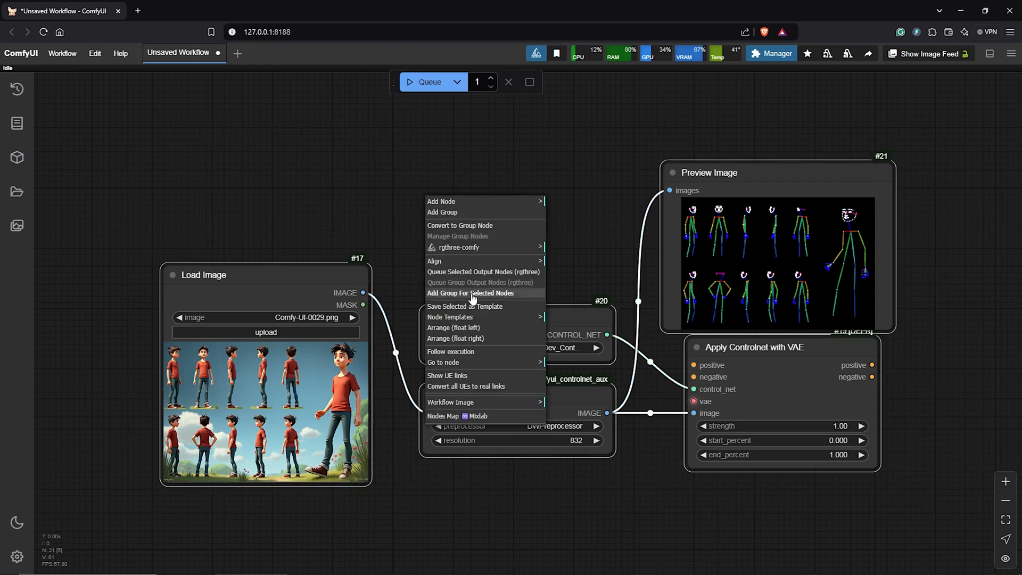
Step: Group the ControlNet nodes and set Apply ControlNet to strength 0.60, end_percent 0.400
left_click(471, 293)
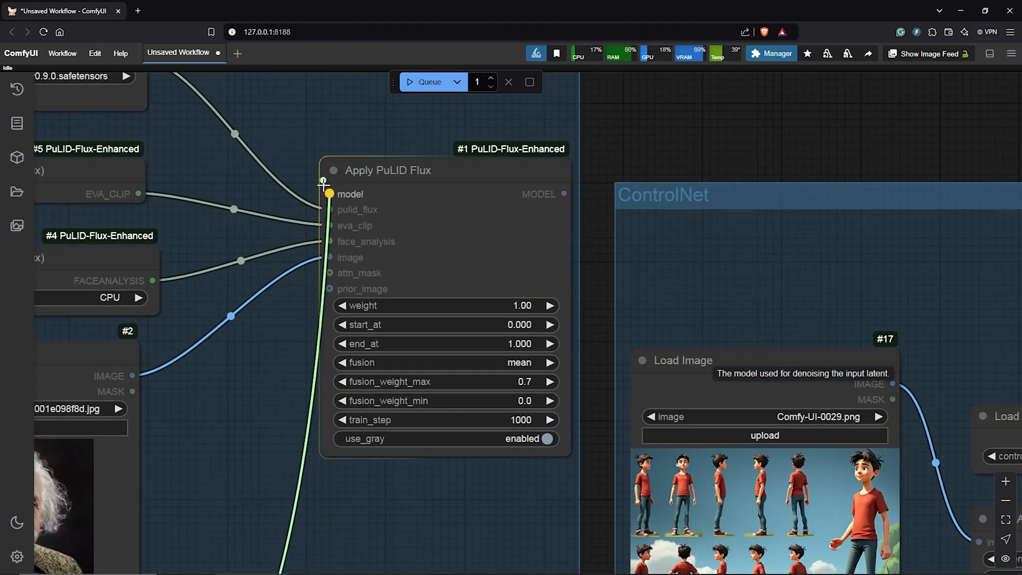
scroll("down", 3)
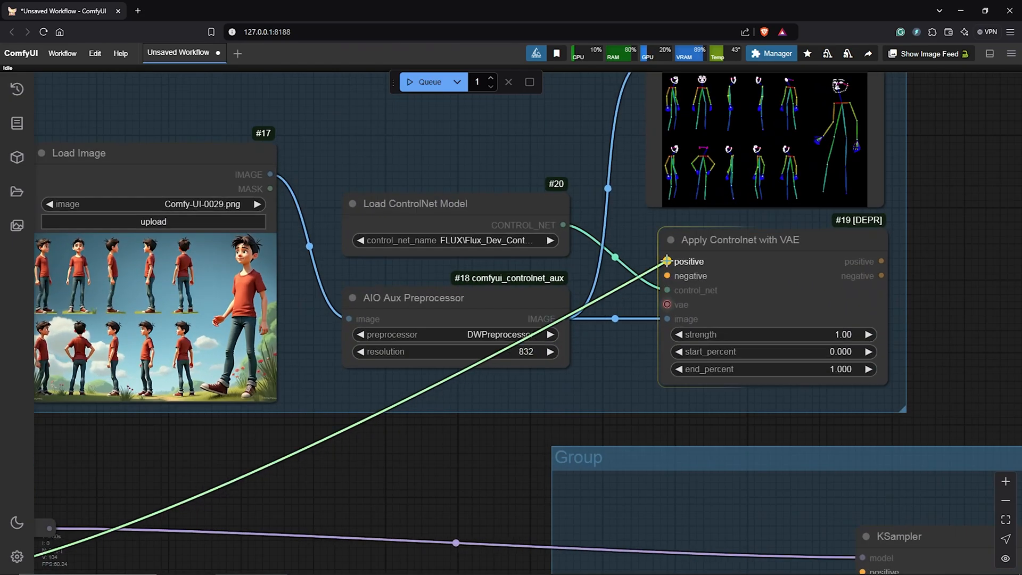
scroll("down", 3)
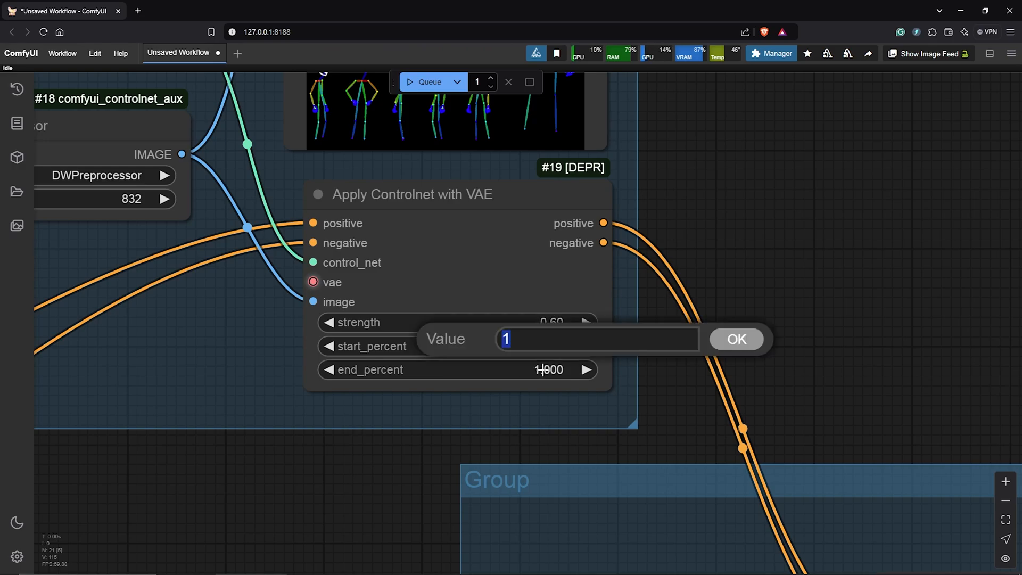
left_click(735, 339)
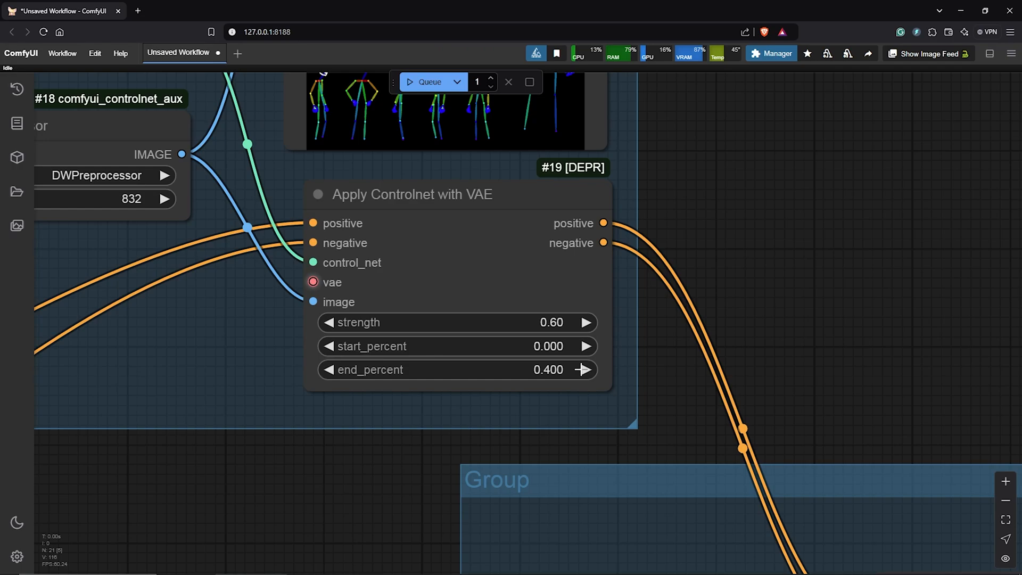
scroll("down", 3)
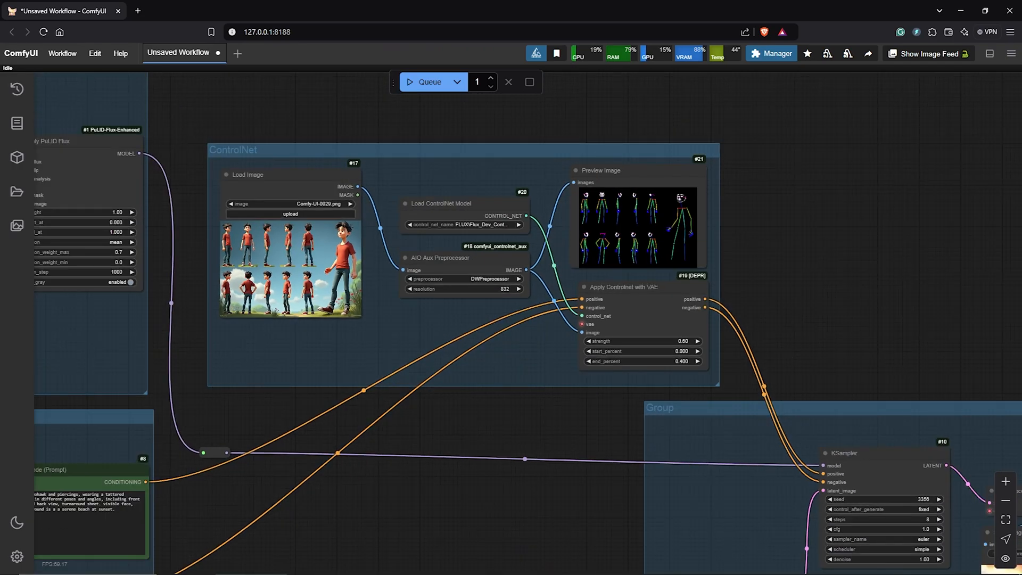
mouse_move(783, 310)
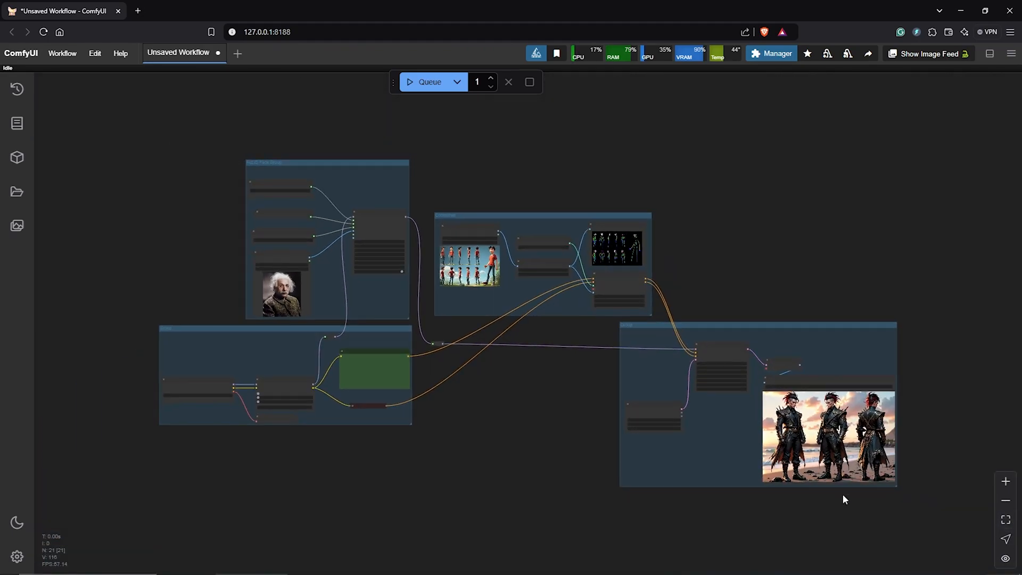
mouse_move(433, 123)
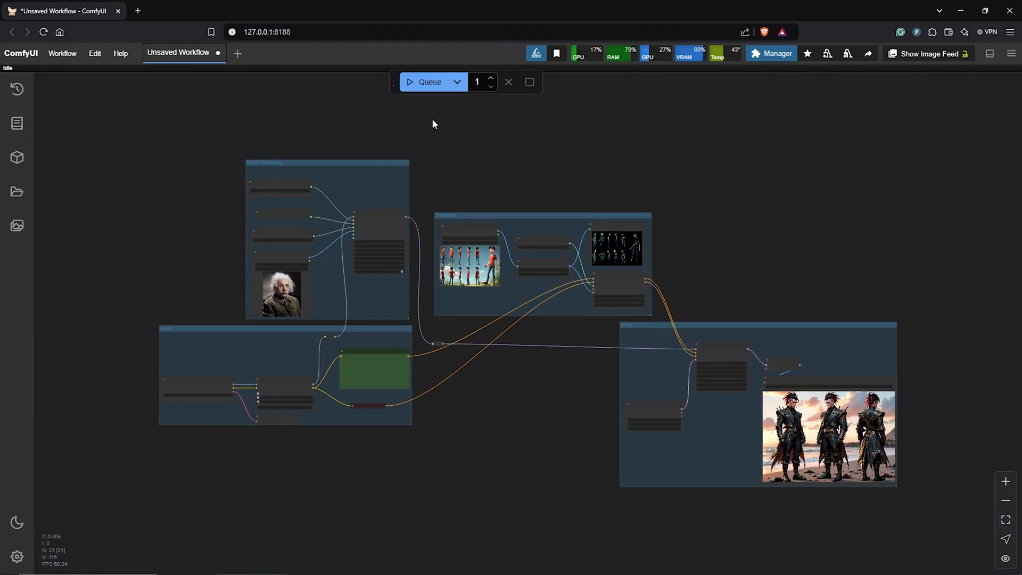
mouse_move(463, 164)
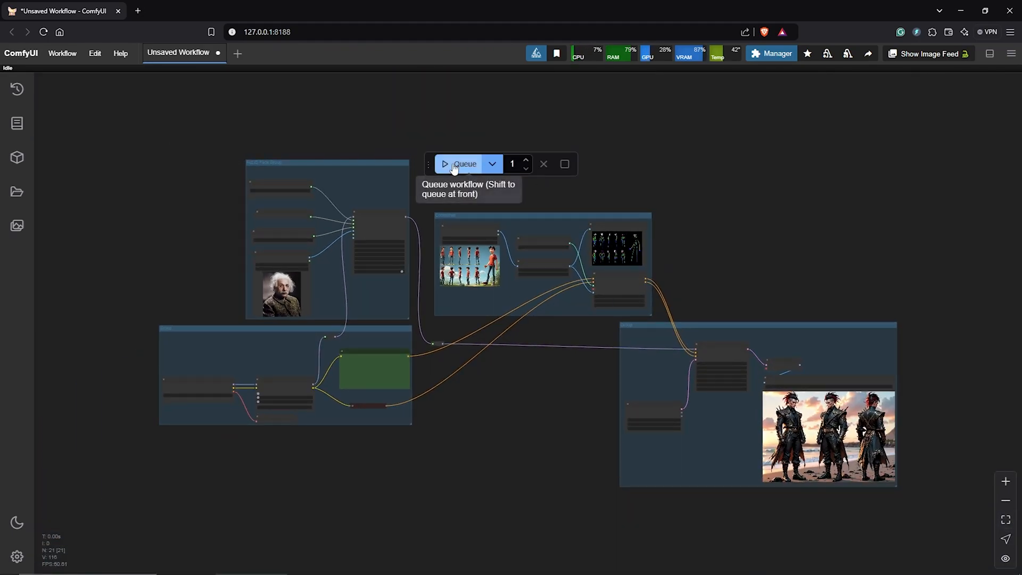
Step: Queue the ControlNet workflow and fit the whole graph into view
left_click(464, 164)
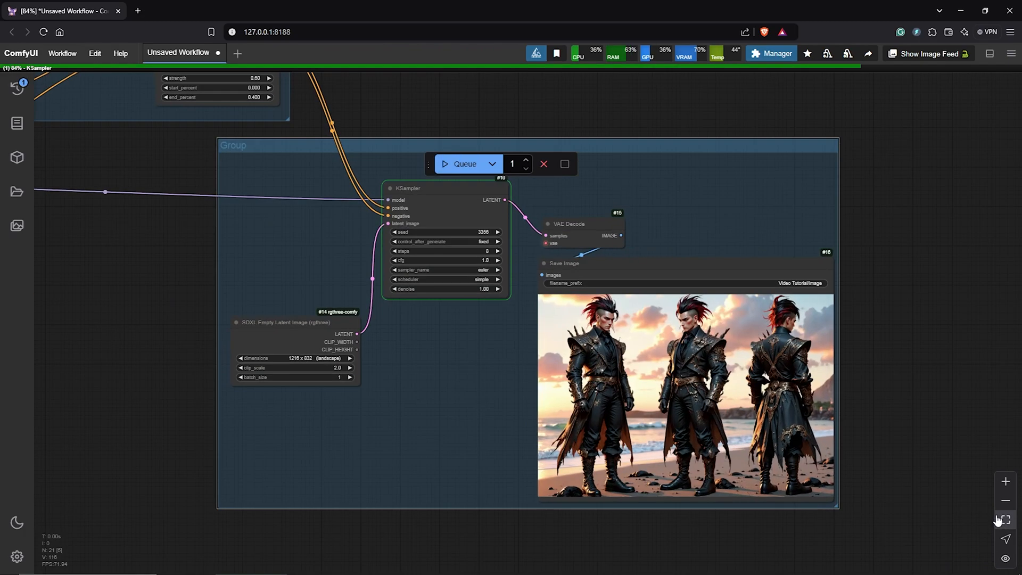
left_click(465, 164)
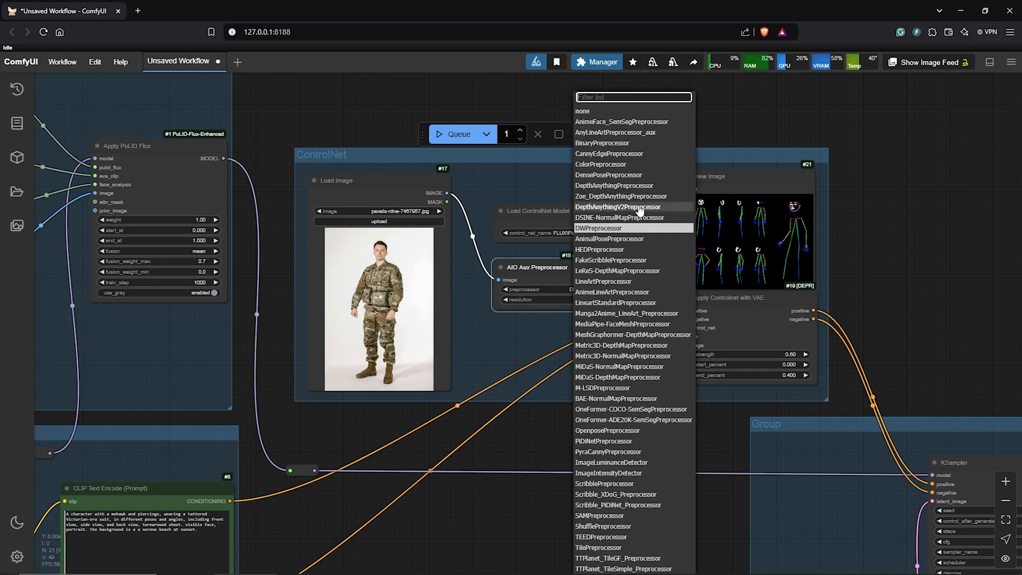
Step: Switch to DepthAnythingV2Preprocessor at 768, latent 768 x 1344 portrait, and queue generation
left_click(618, 207)
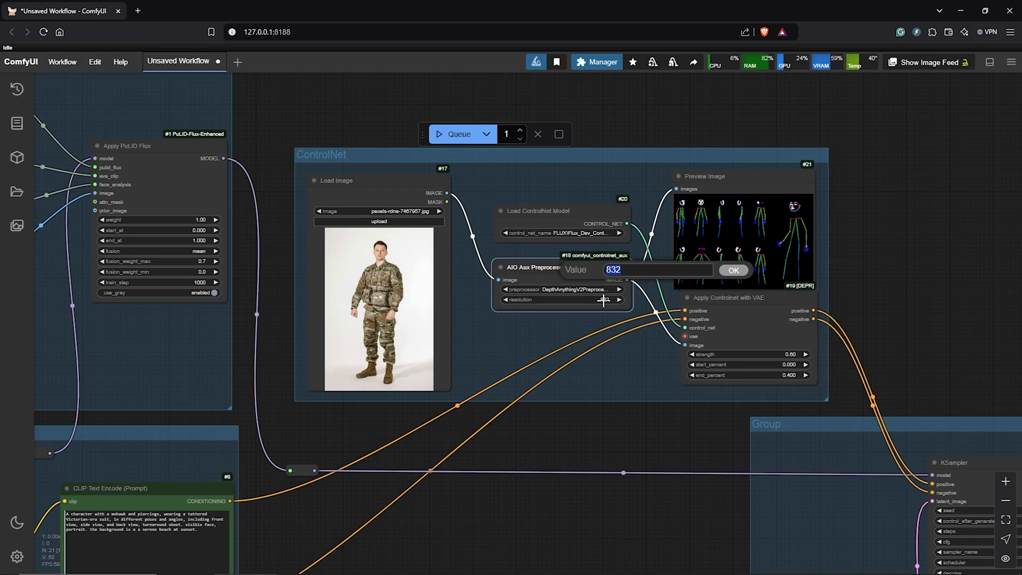
type("768")
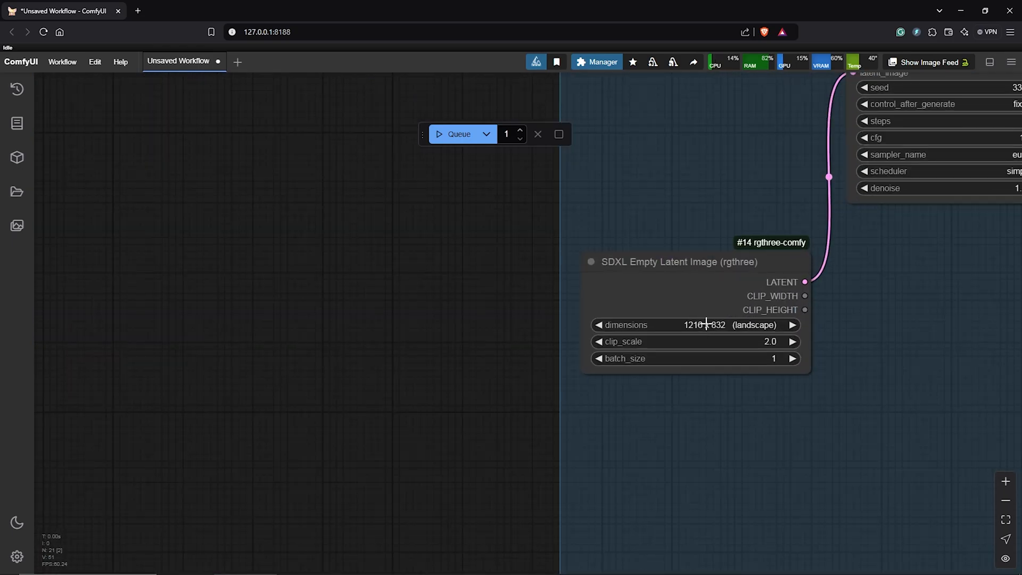
left_click(694, 325)
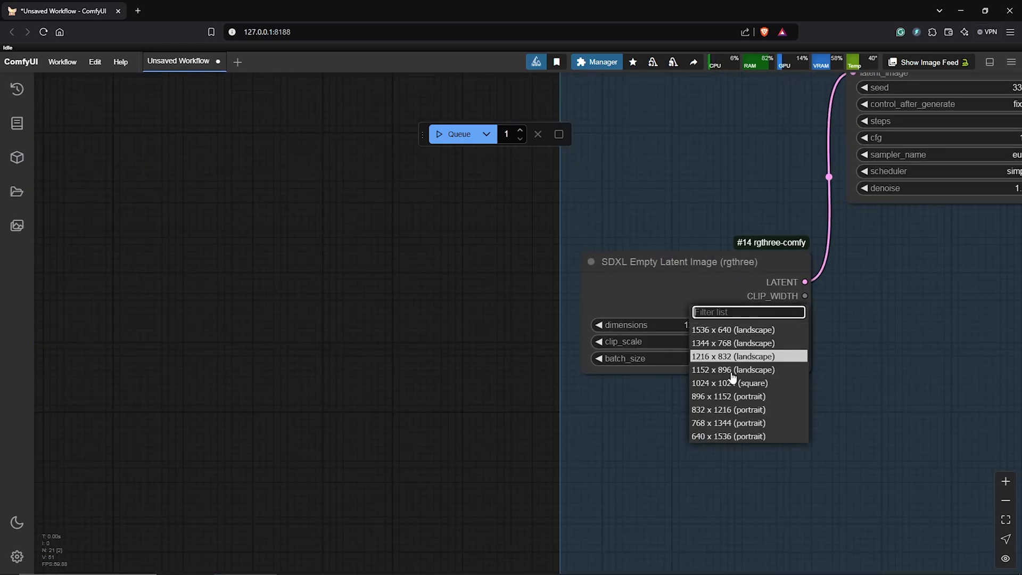
mouse_move(747, 422)
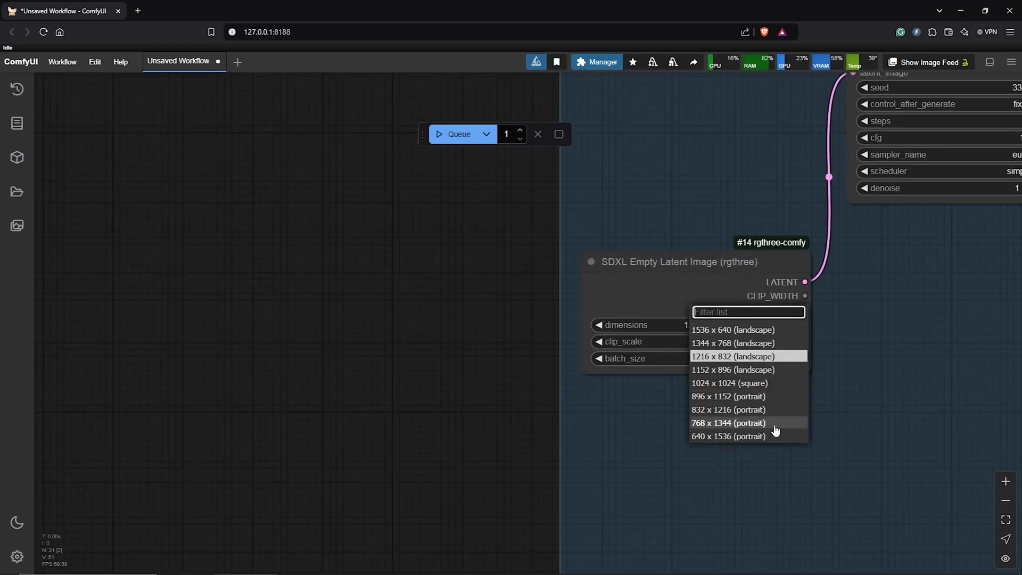
left_click(729, 422)
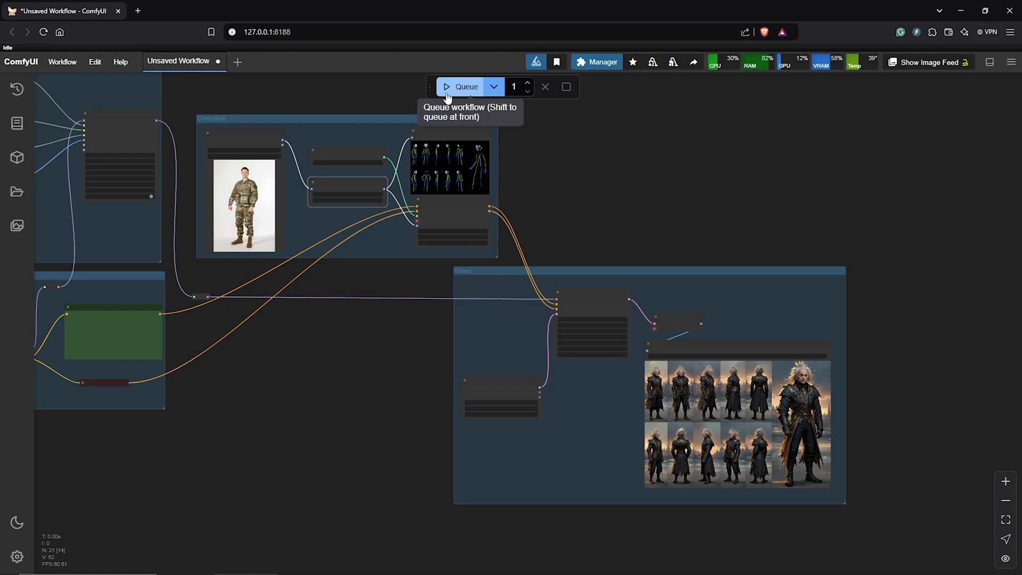
left_click(466, 86)
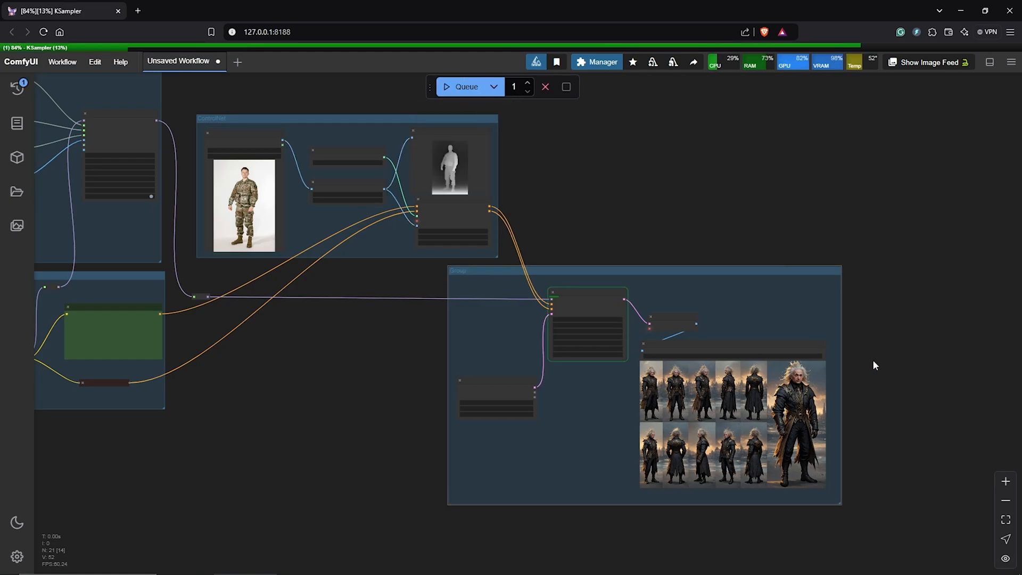
left_click(1007, 520)
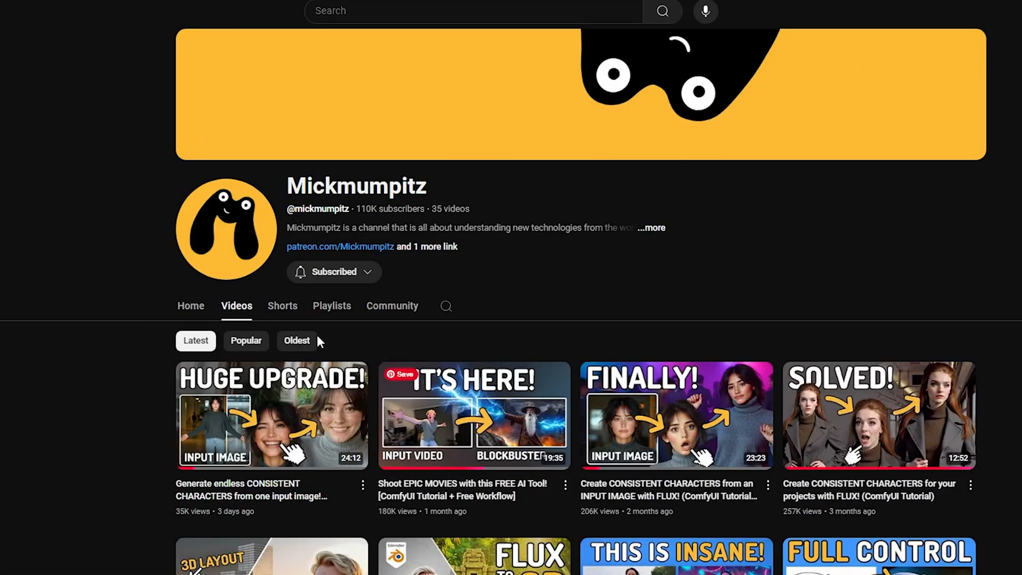
Step: Select 4x-ClearRealityV1.pth in the Load Upscale Model node
scroll("down", 3)
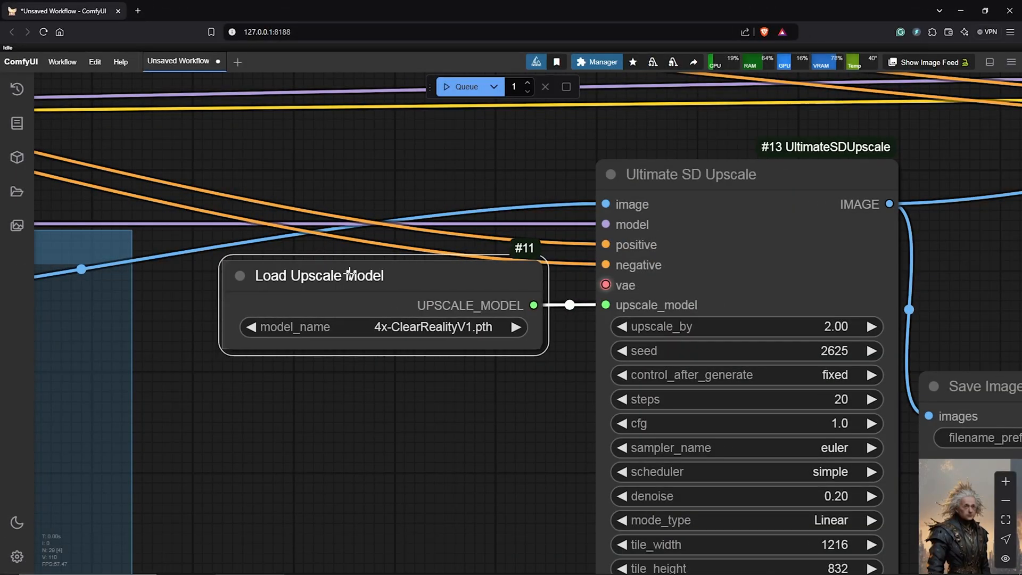
left_click(433, 327)
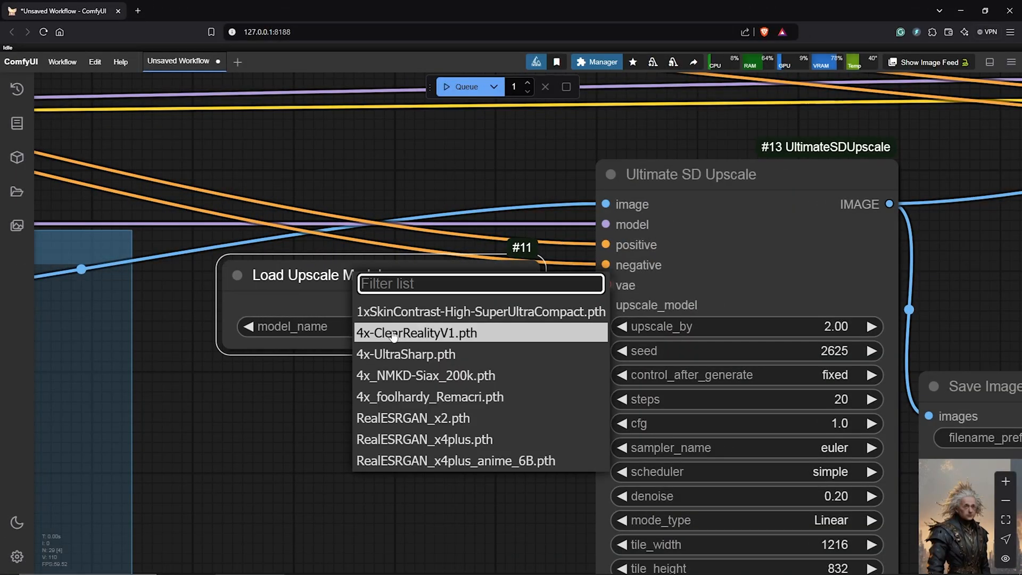
left_click(416, 333)
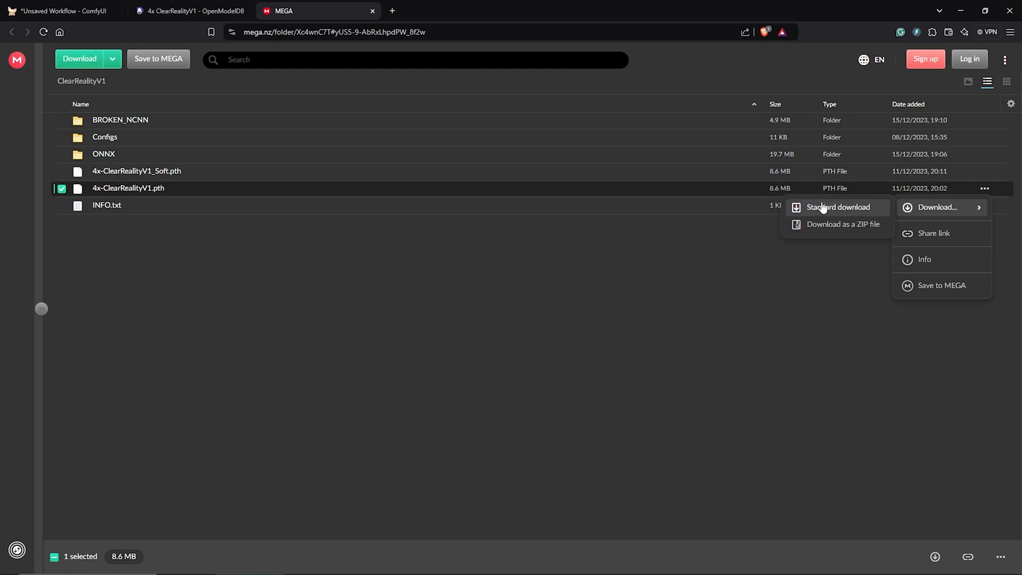
Step: Save the 4x-ClearRealityV1.pth standard download into ComfyUI\models\upscale_models
left_click(839, 207)
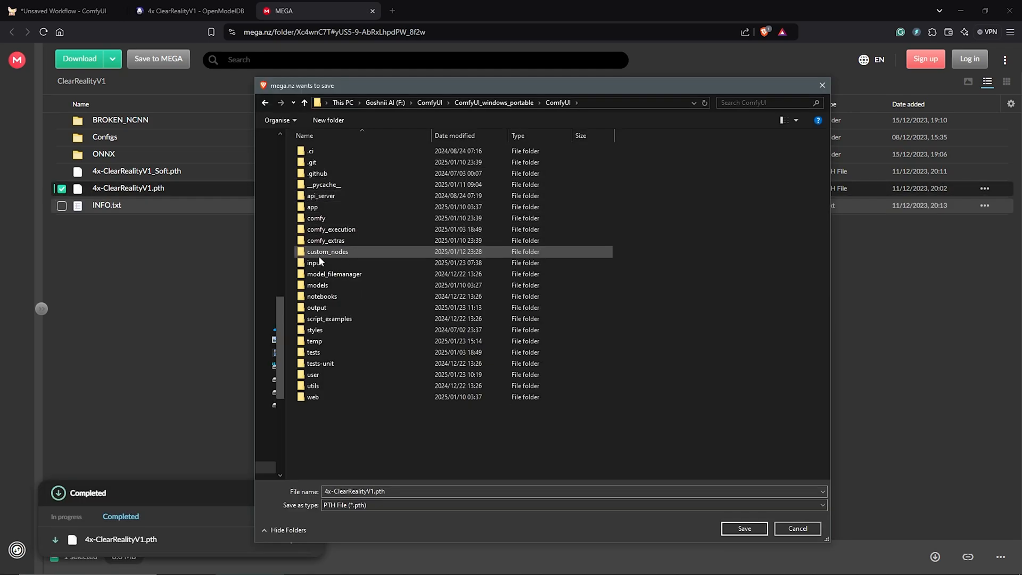
double_click(318, 285)
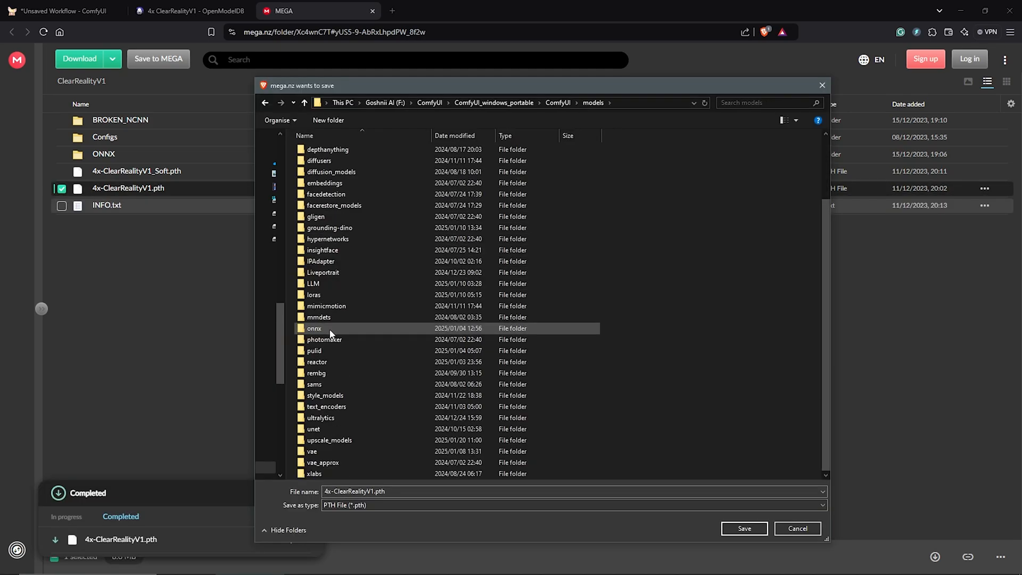
double_click(329, 439)
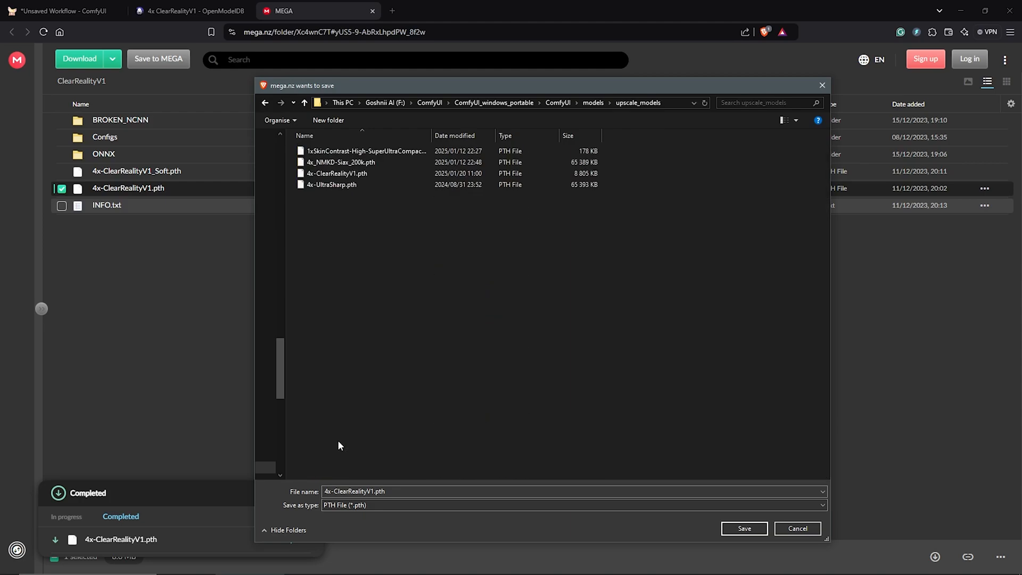
left_click(744, 528)
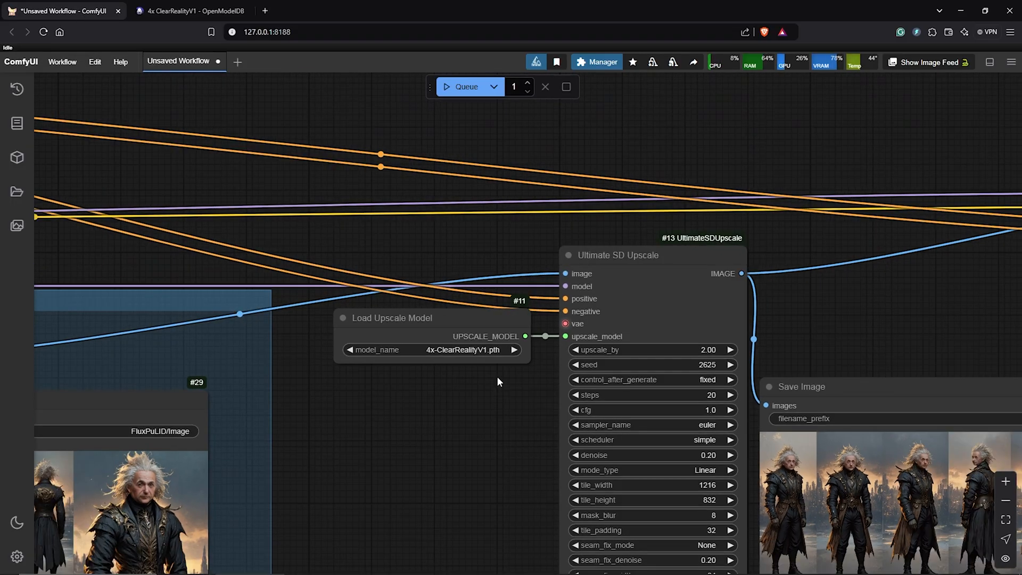
Step: Scroll through the Gumroad product list and switch to the ComfyUI character-sheet workflow tab
scroll("down", 3)
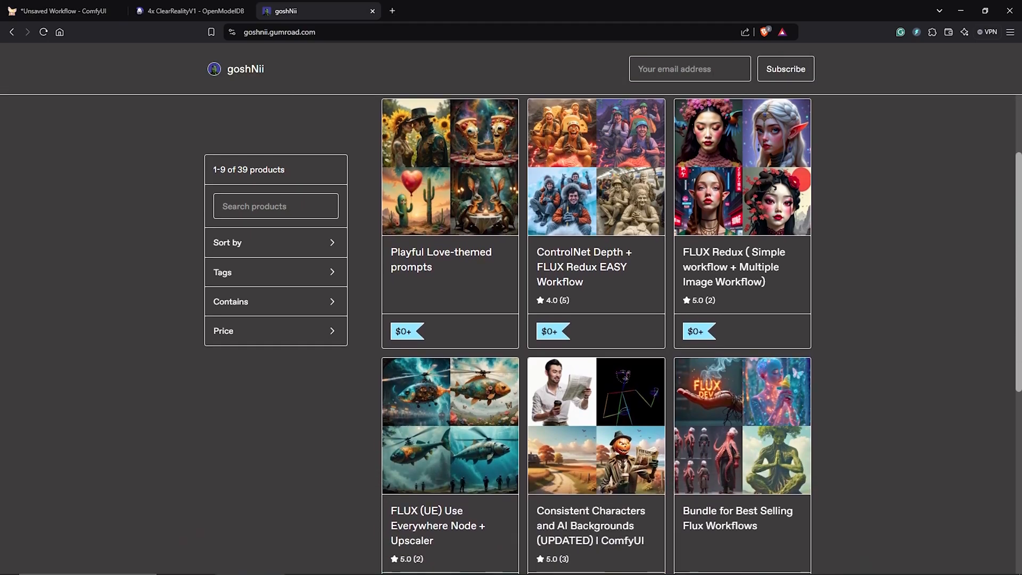
scroll("down", 3)
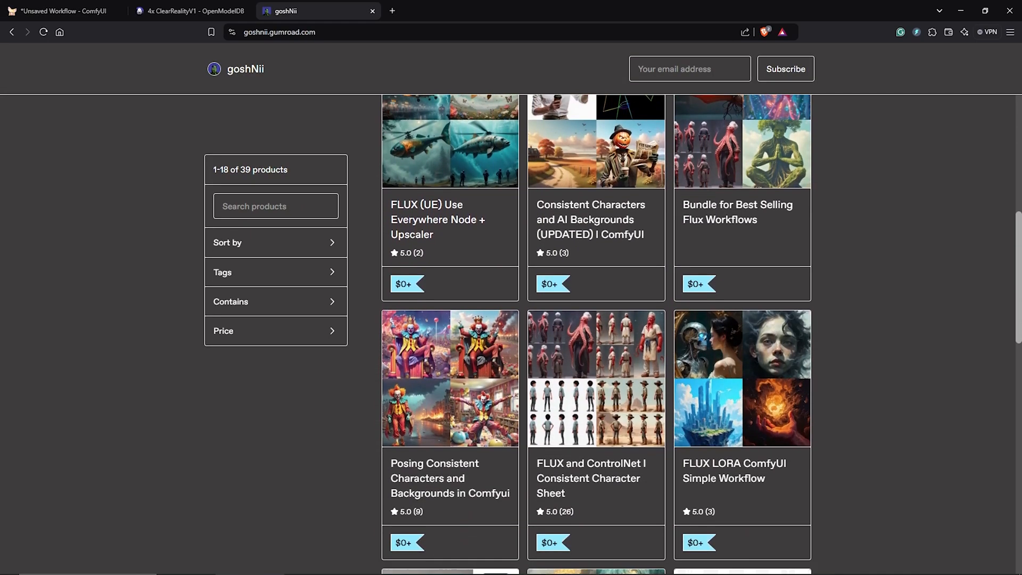
scroll("down", 3)
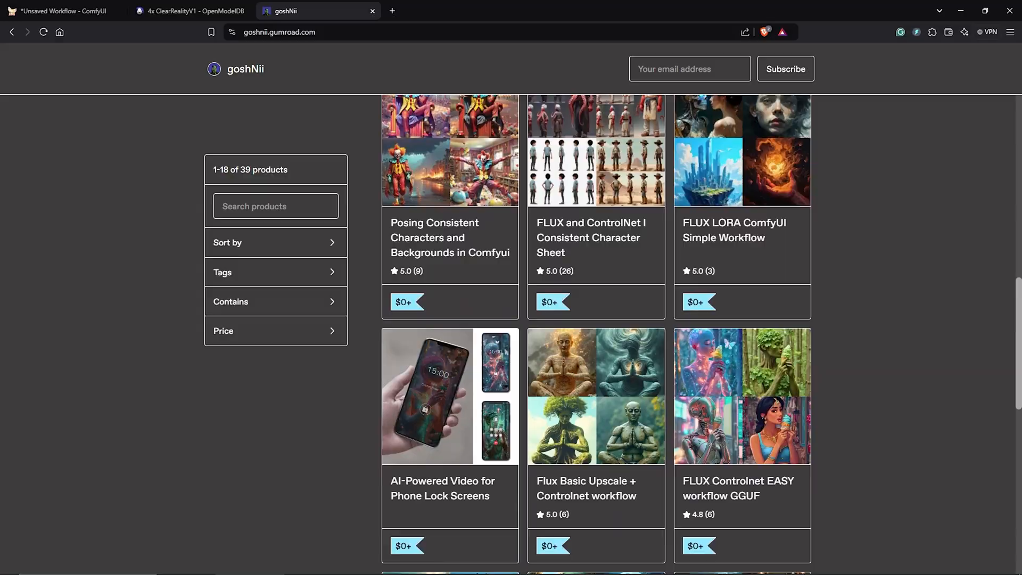
left_click(62, 11)
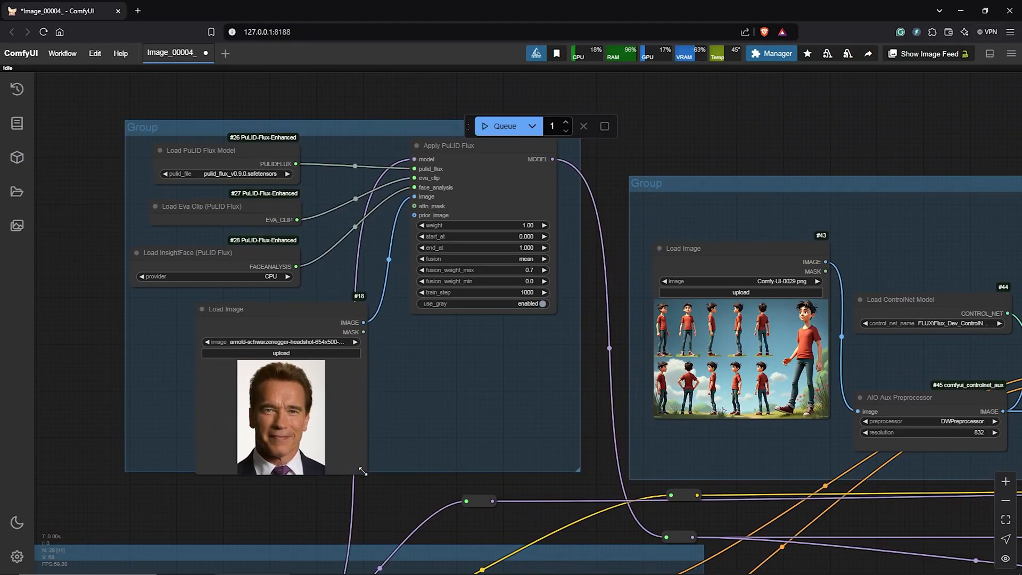